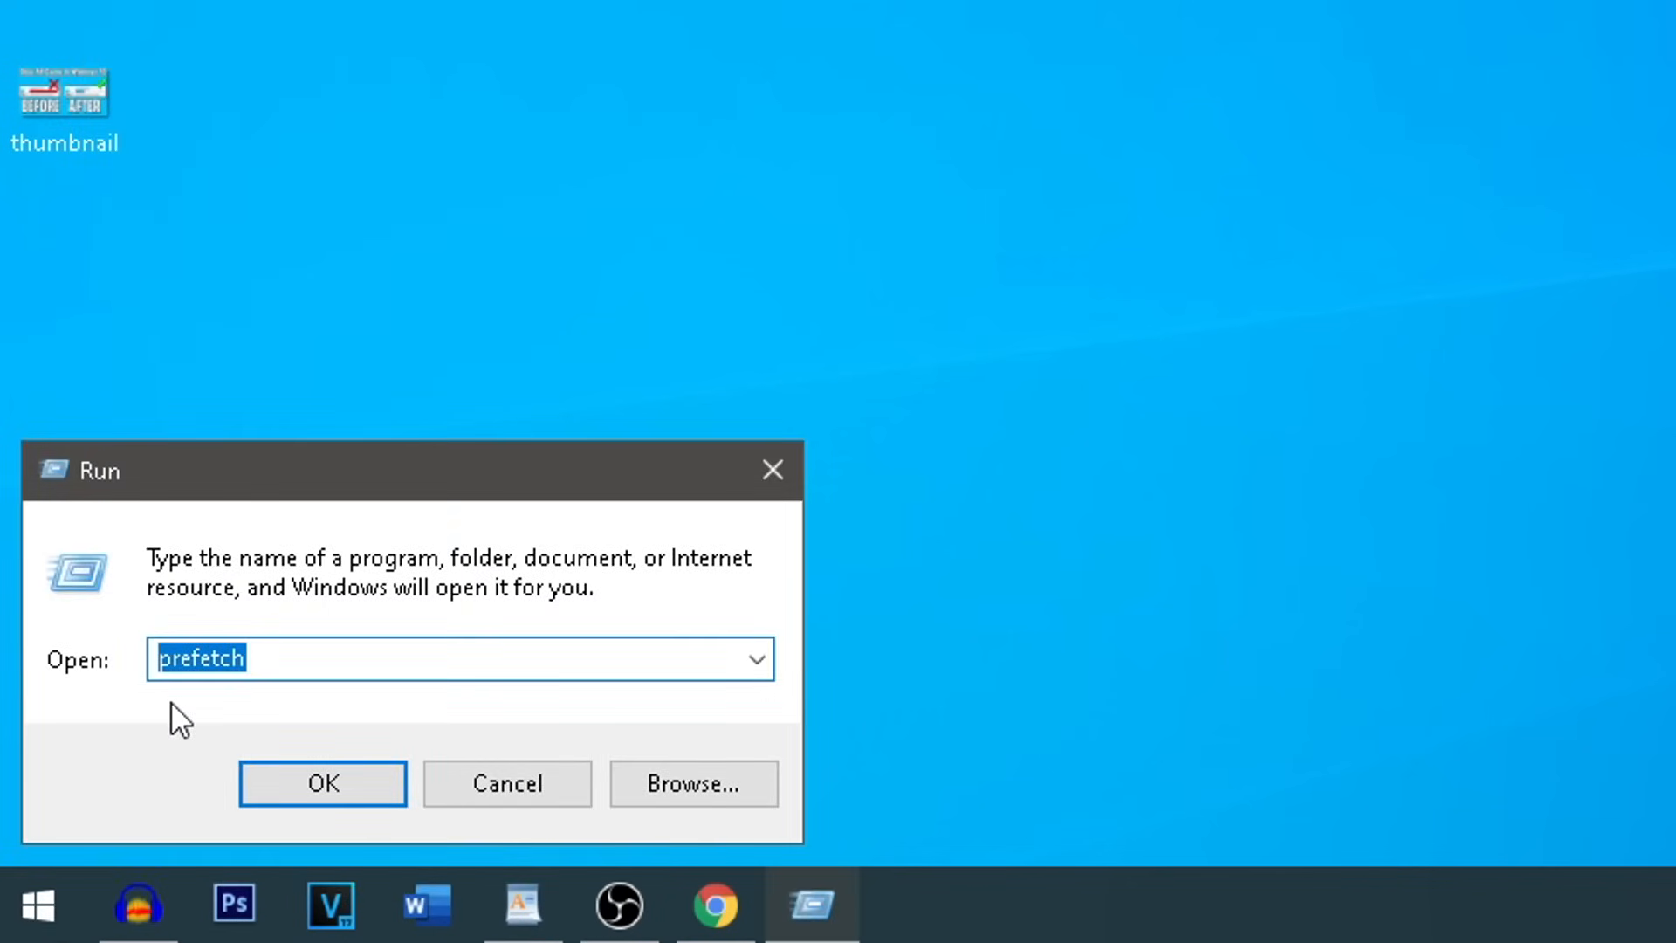
Step: Launch the Prefetch folder from the Run dialog, triggering the access-permission prompt
type("prefet")
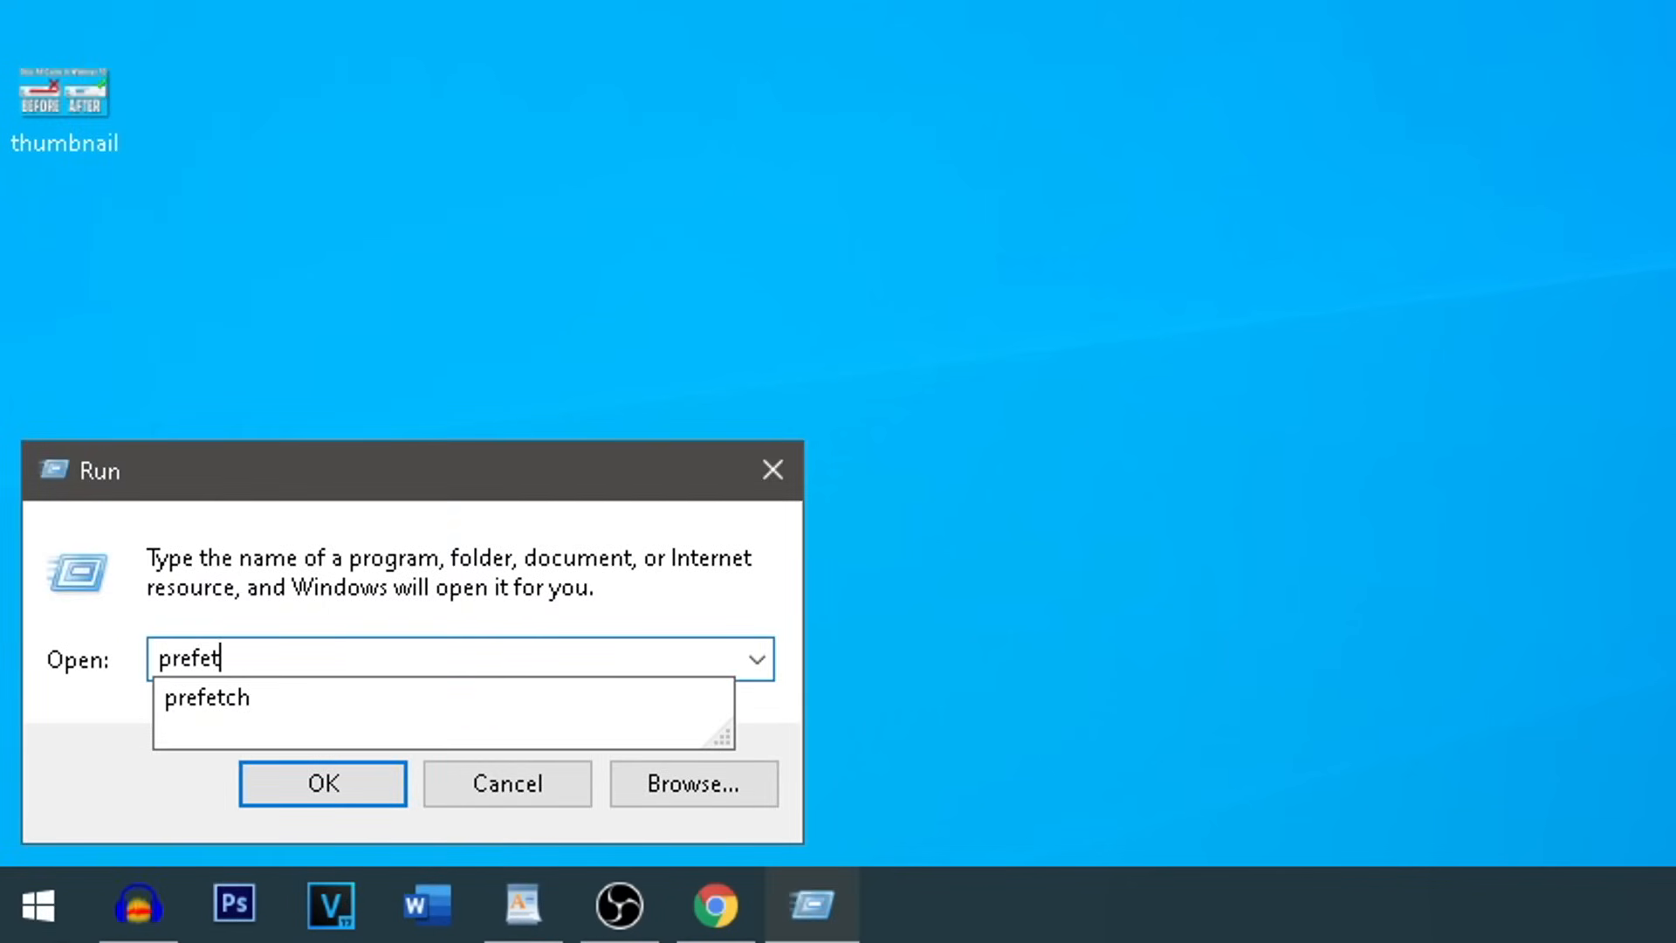
left_click(322, 781)
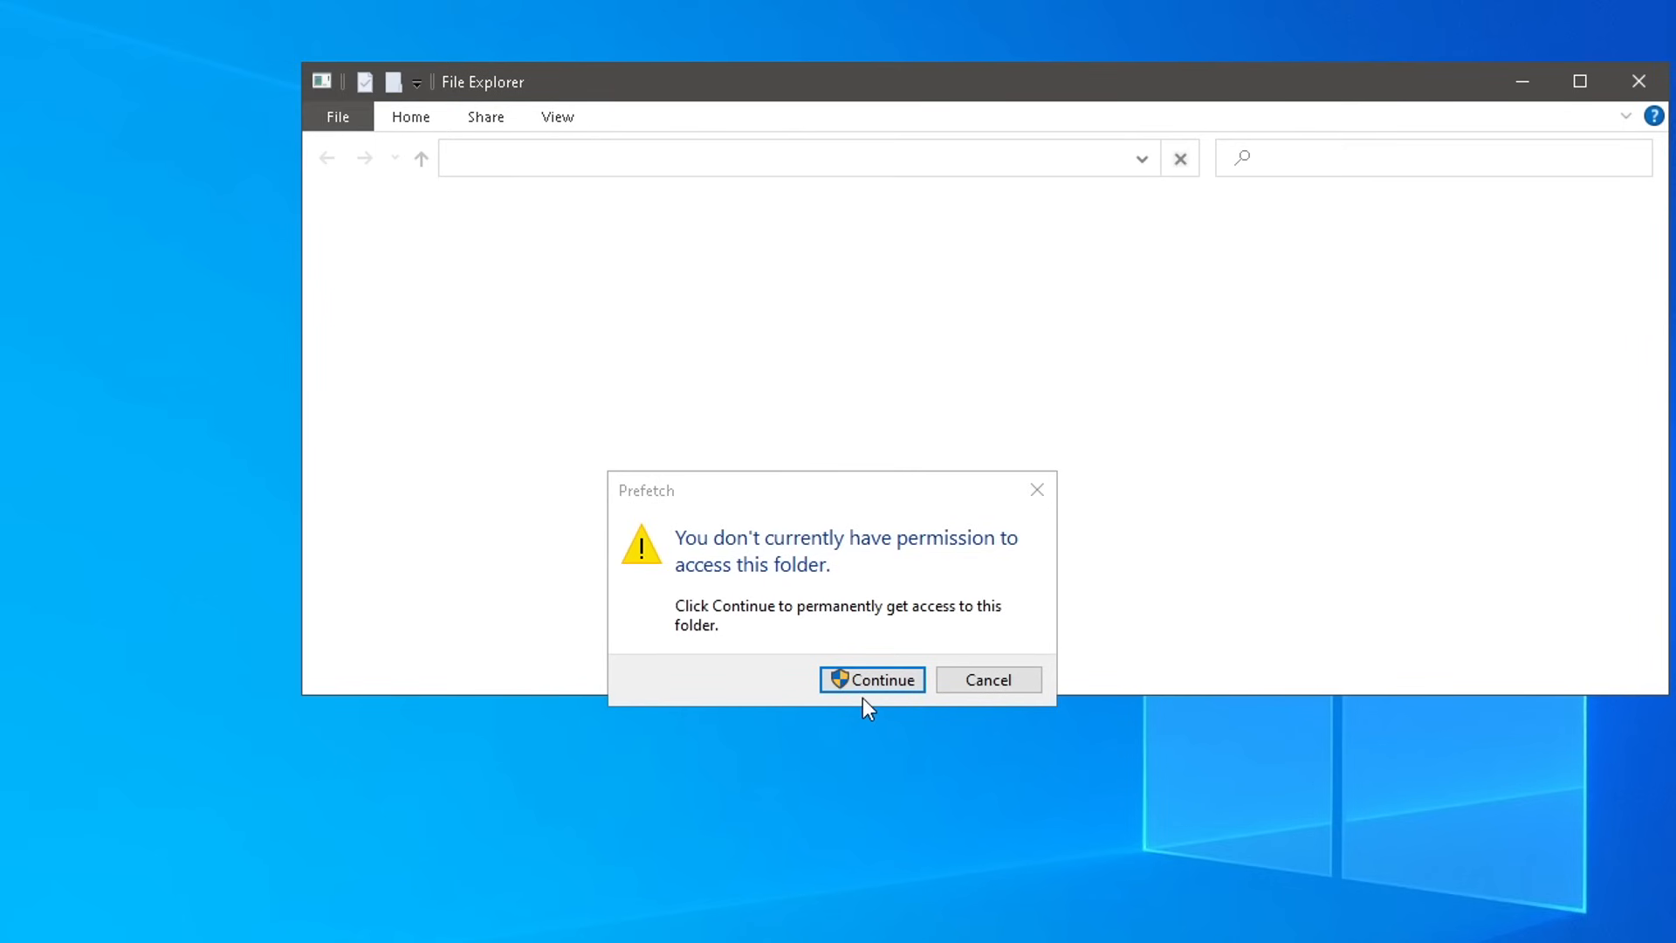
Step: Grant access to Prefetch and delete all its files, skipping those still in use
left_click(869, 679)
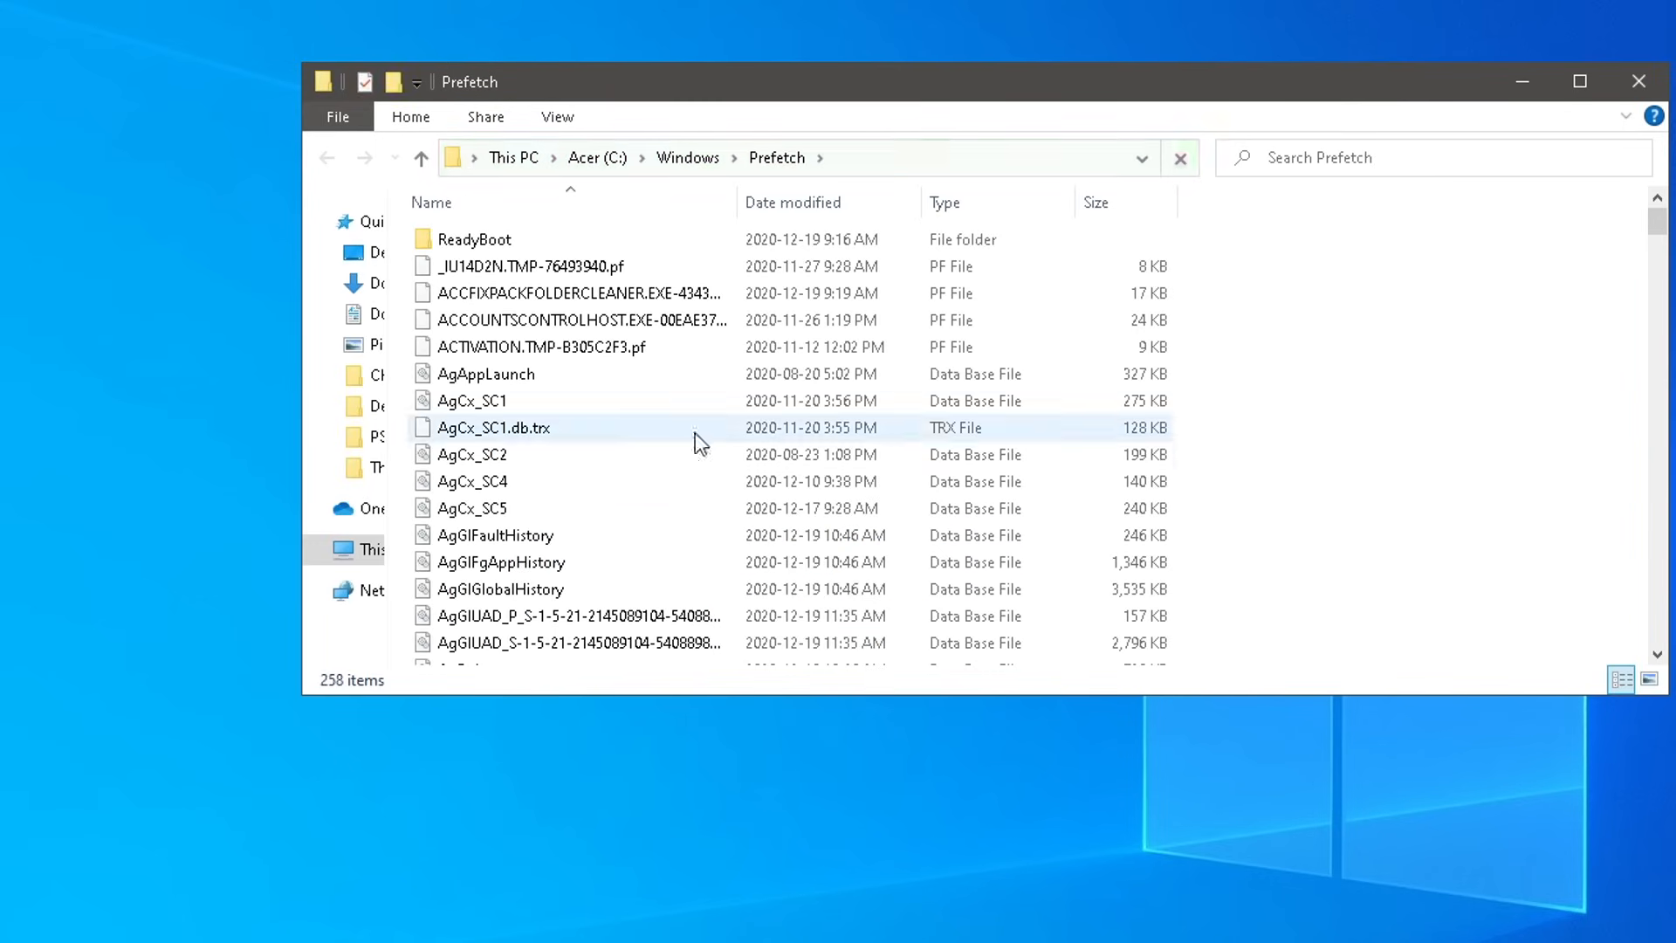
scroll("down", 3)
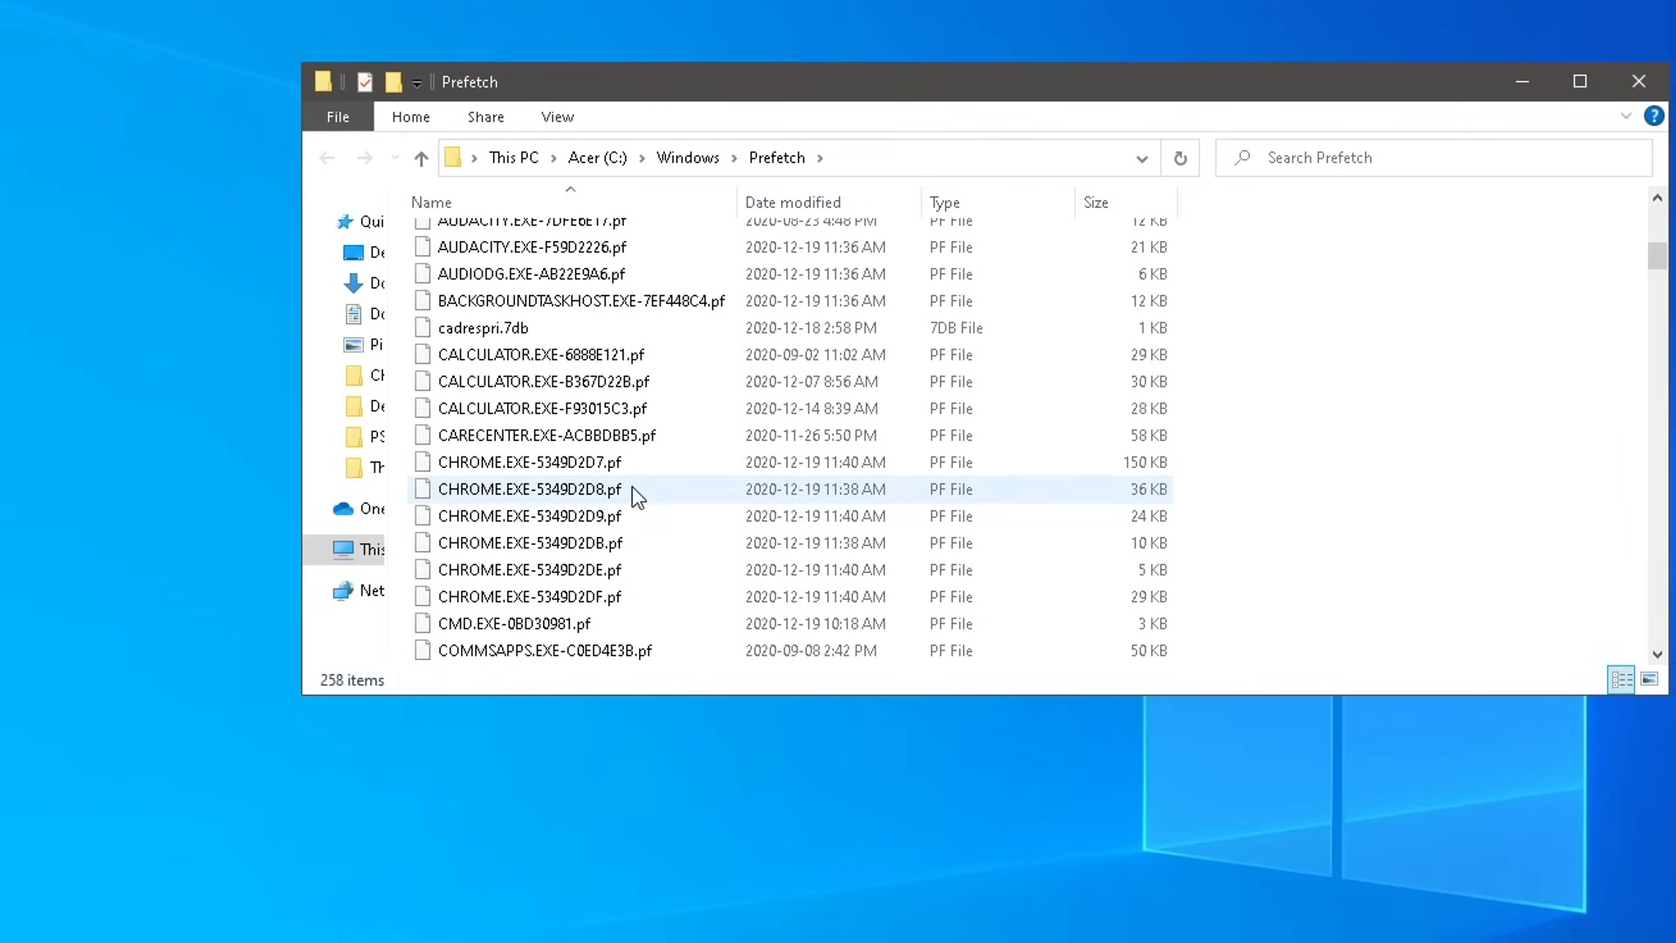
mouse_move(565, 468)
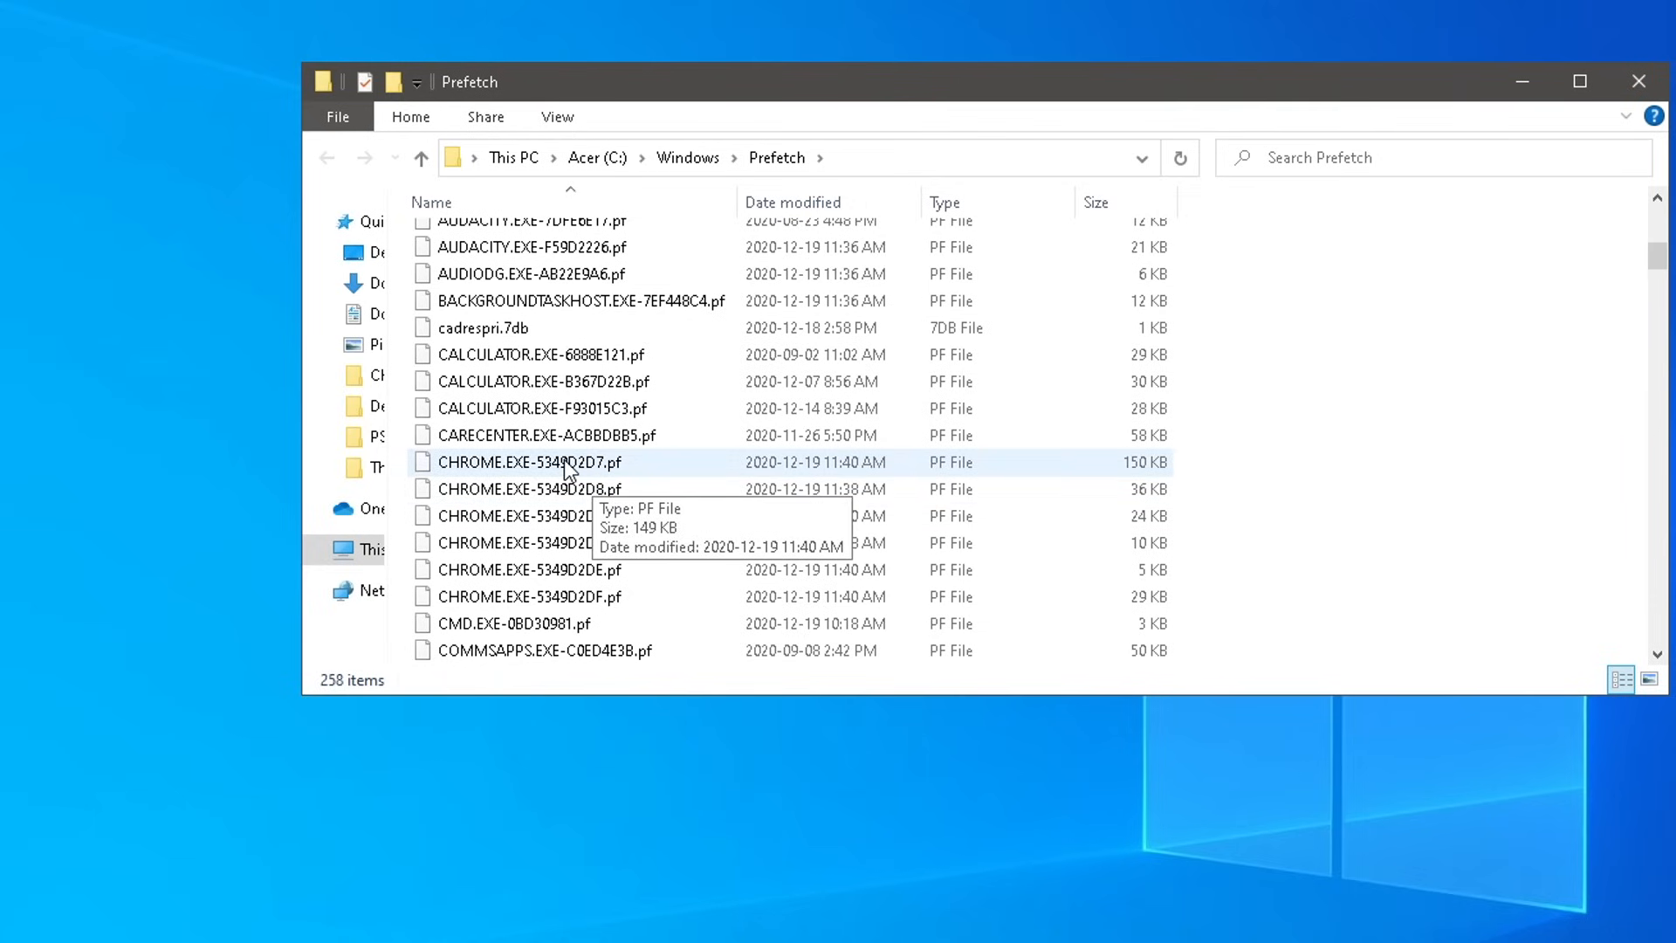
left_click(529, 461)
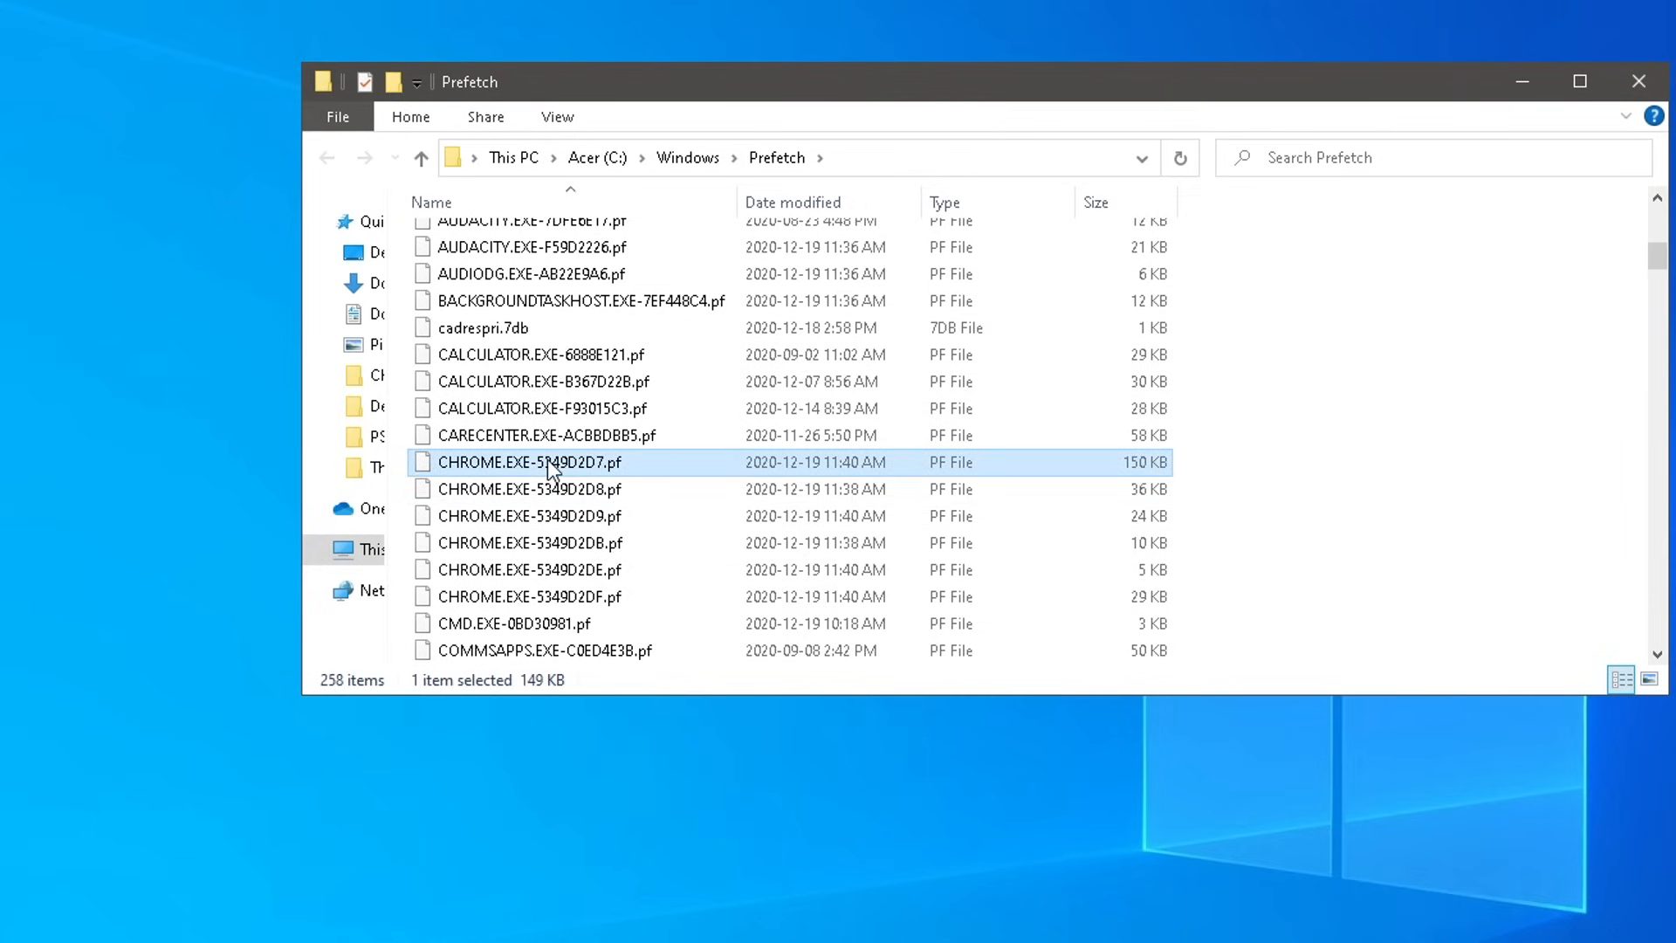
key("ctrl+a")
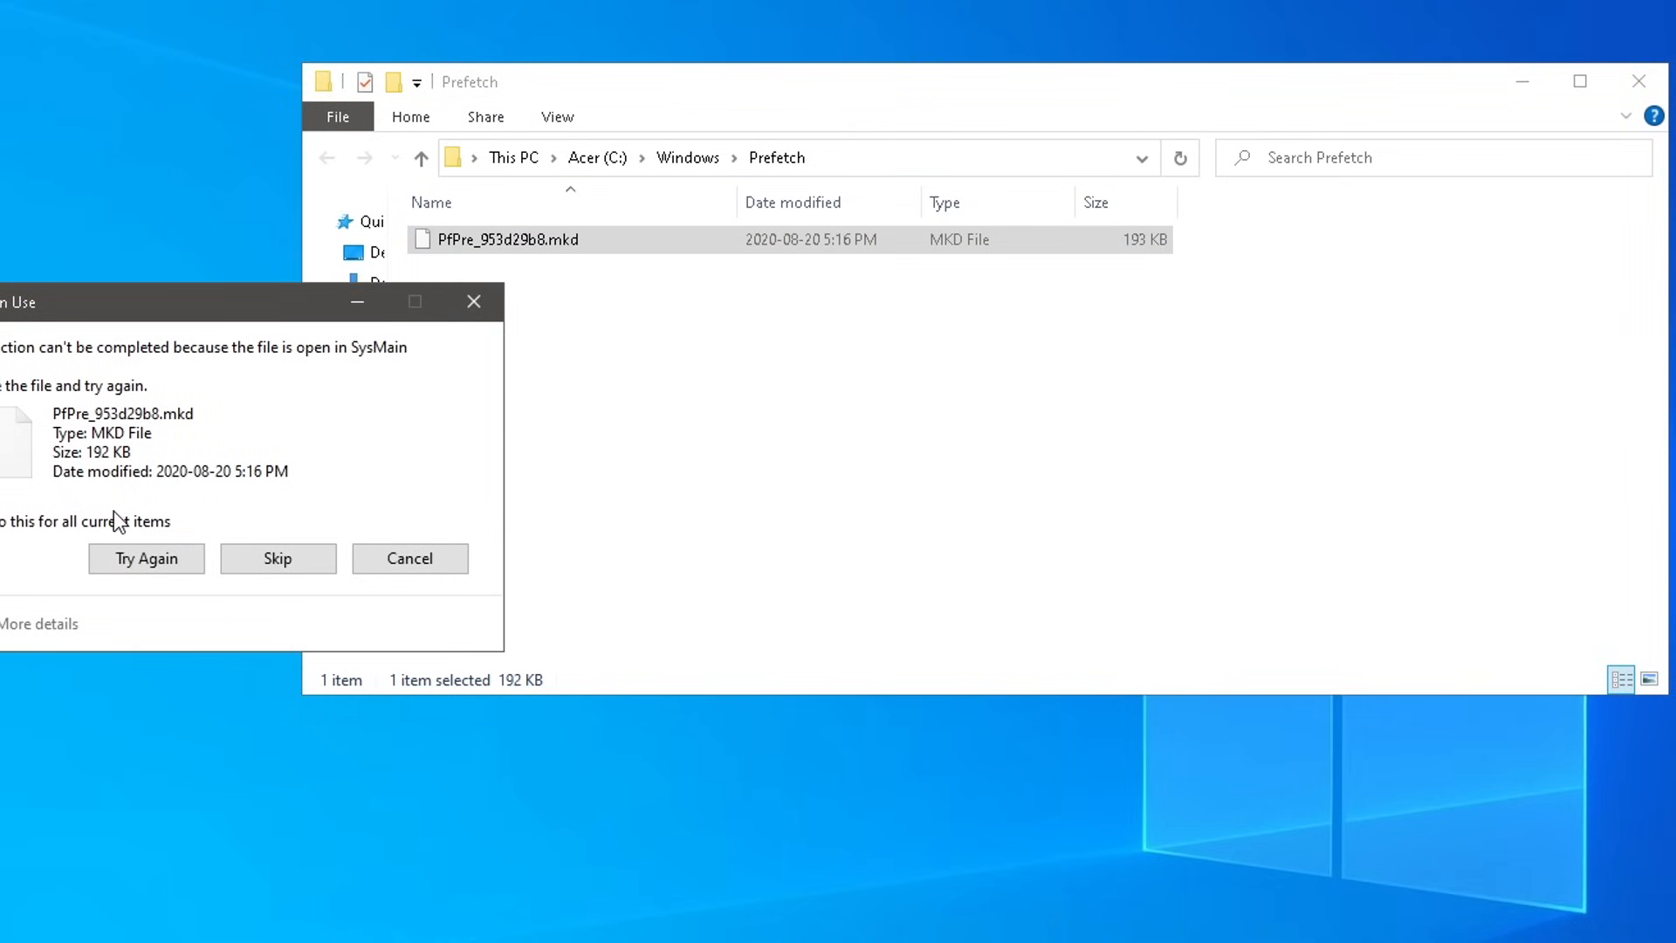
mouse_move(32, 529)
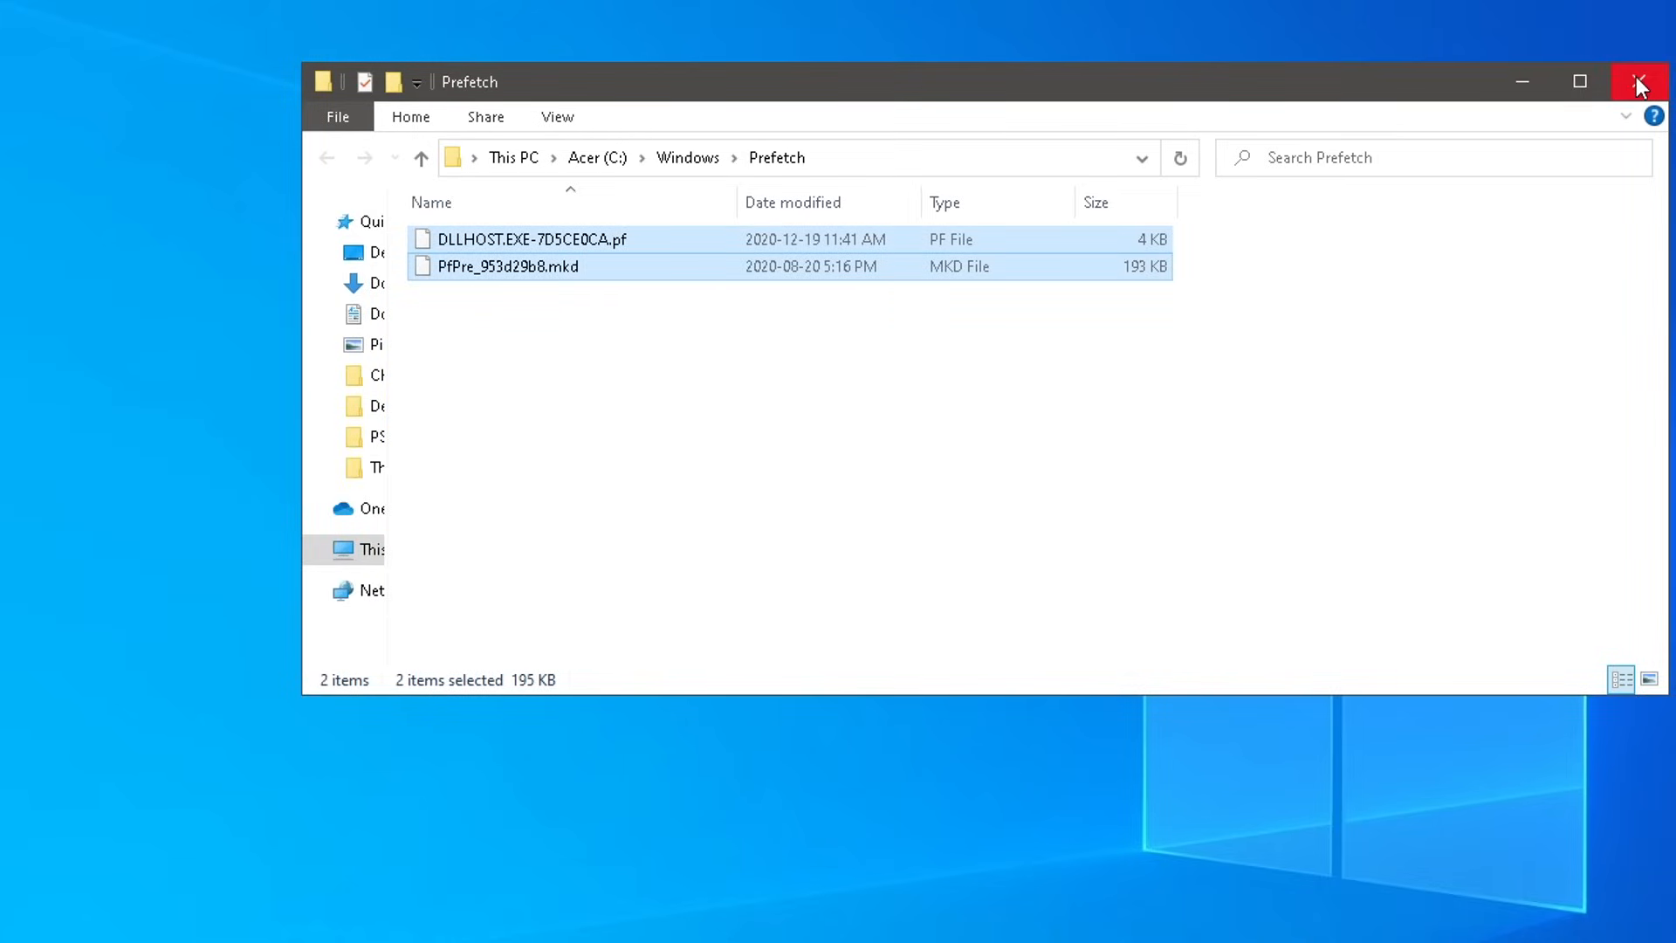
Step: Bring up the Run dialog from the Start menu with 'temp' entered
right_click(21, 920)
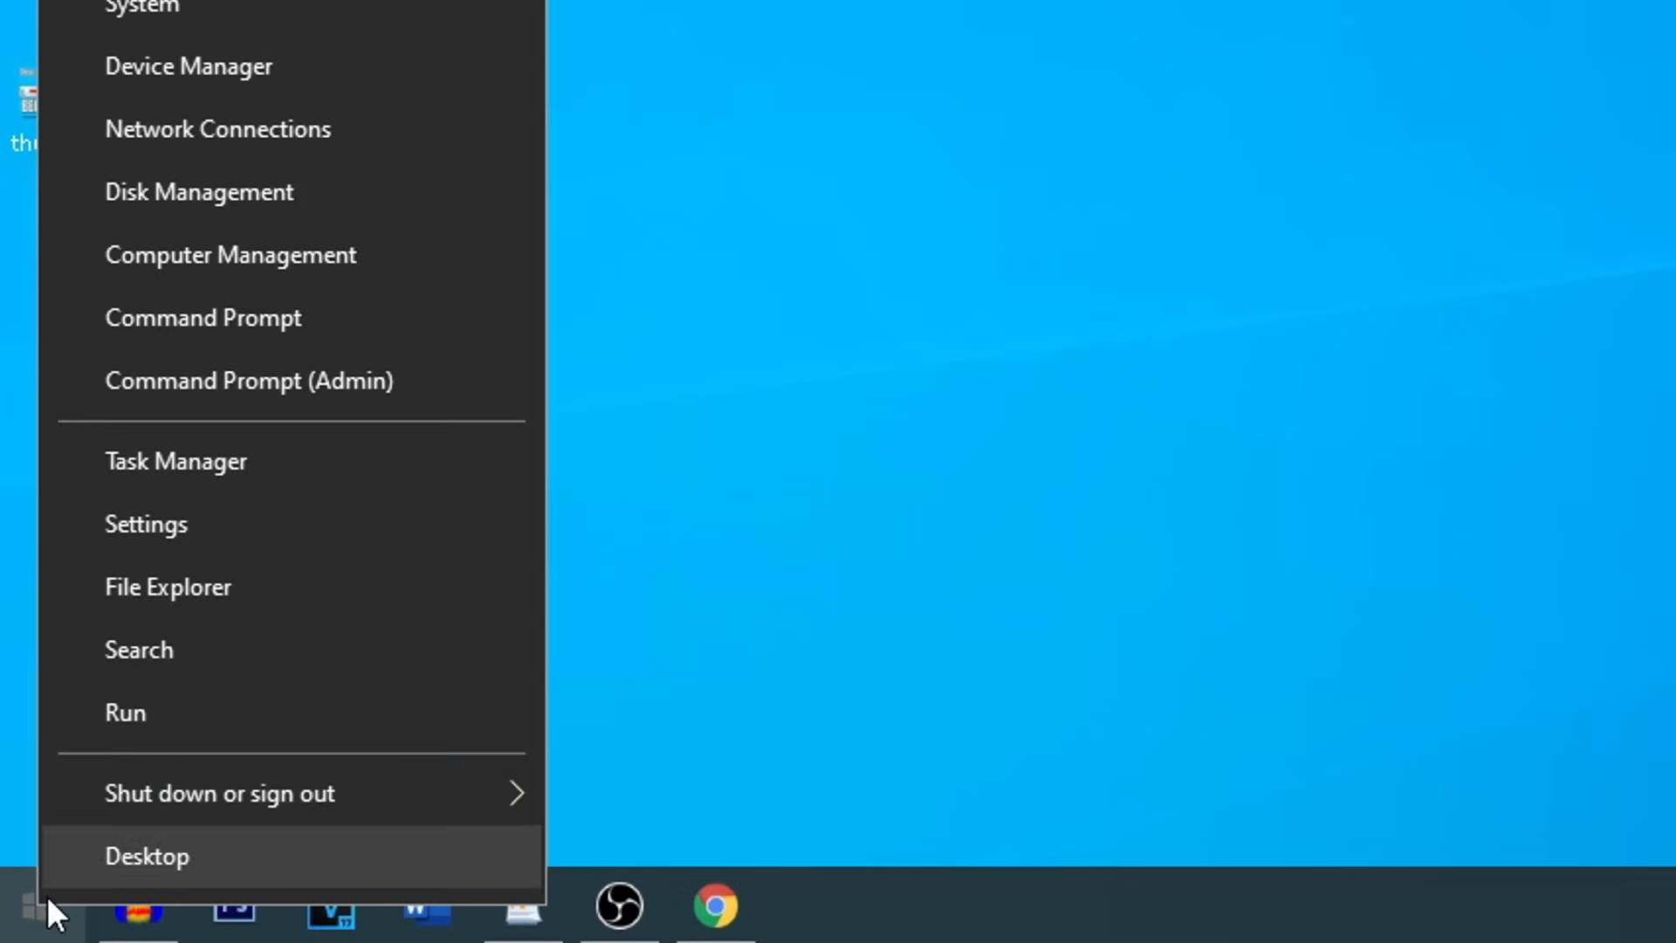
left_click(124, 712)
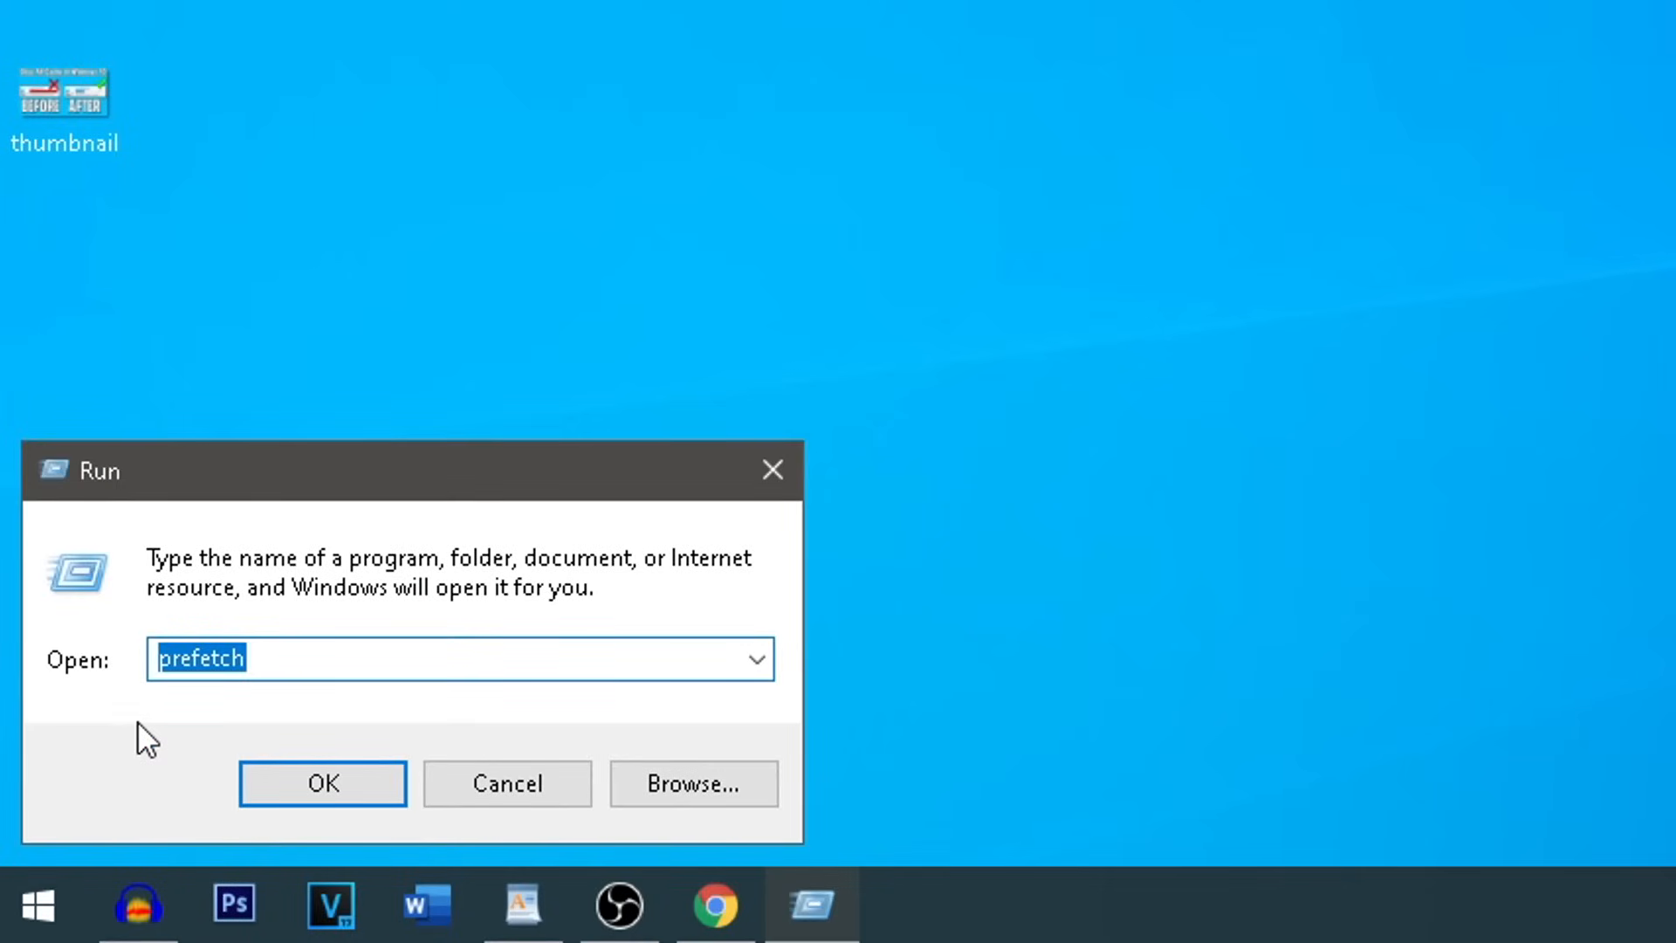
type("temp")
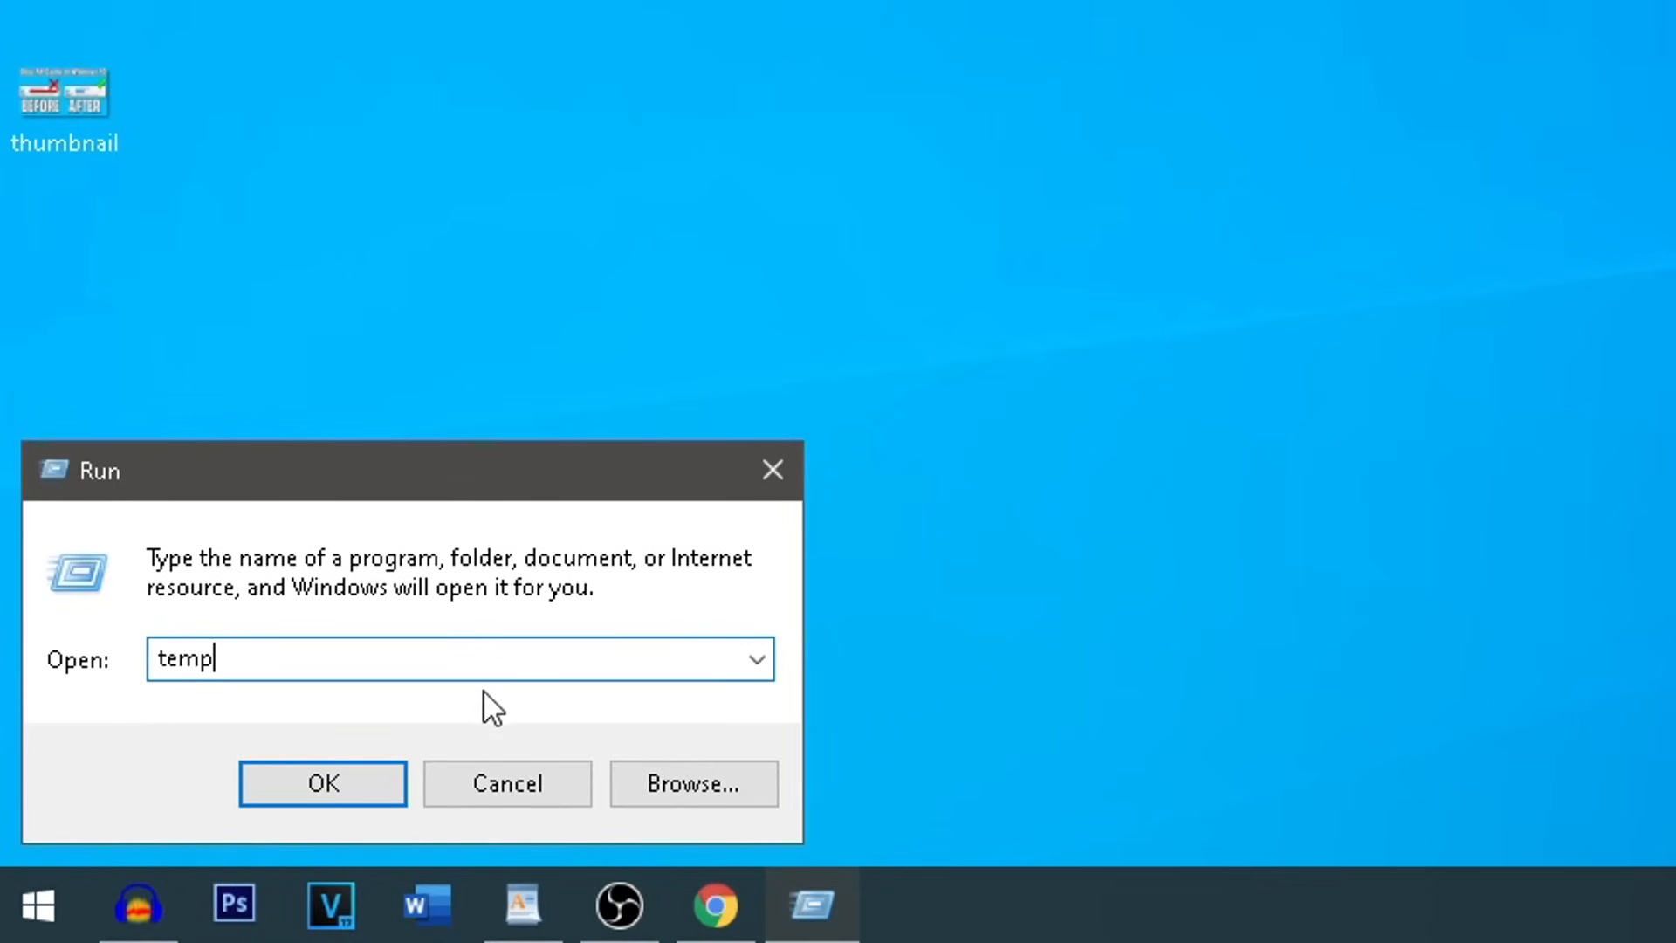
Step: Empty the Windows Temp folder with administrator permission, leaving three in-use items, and close it
left_click(321, 781)
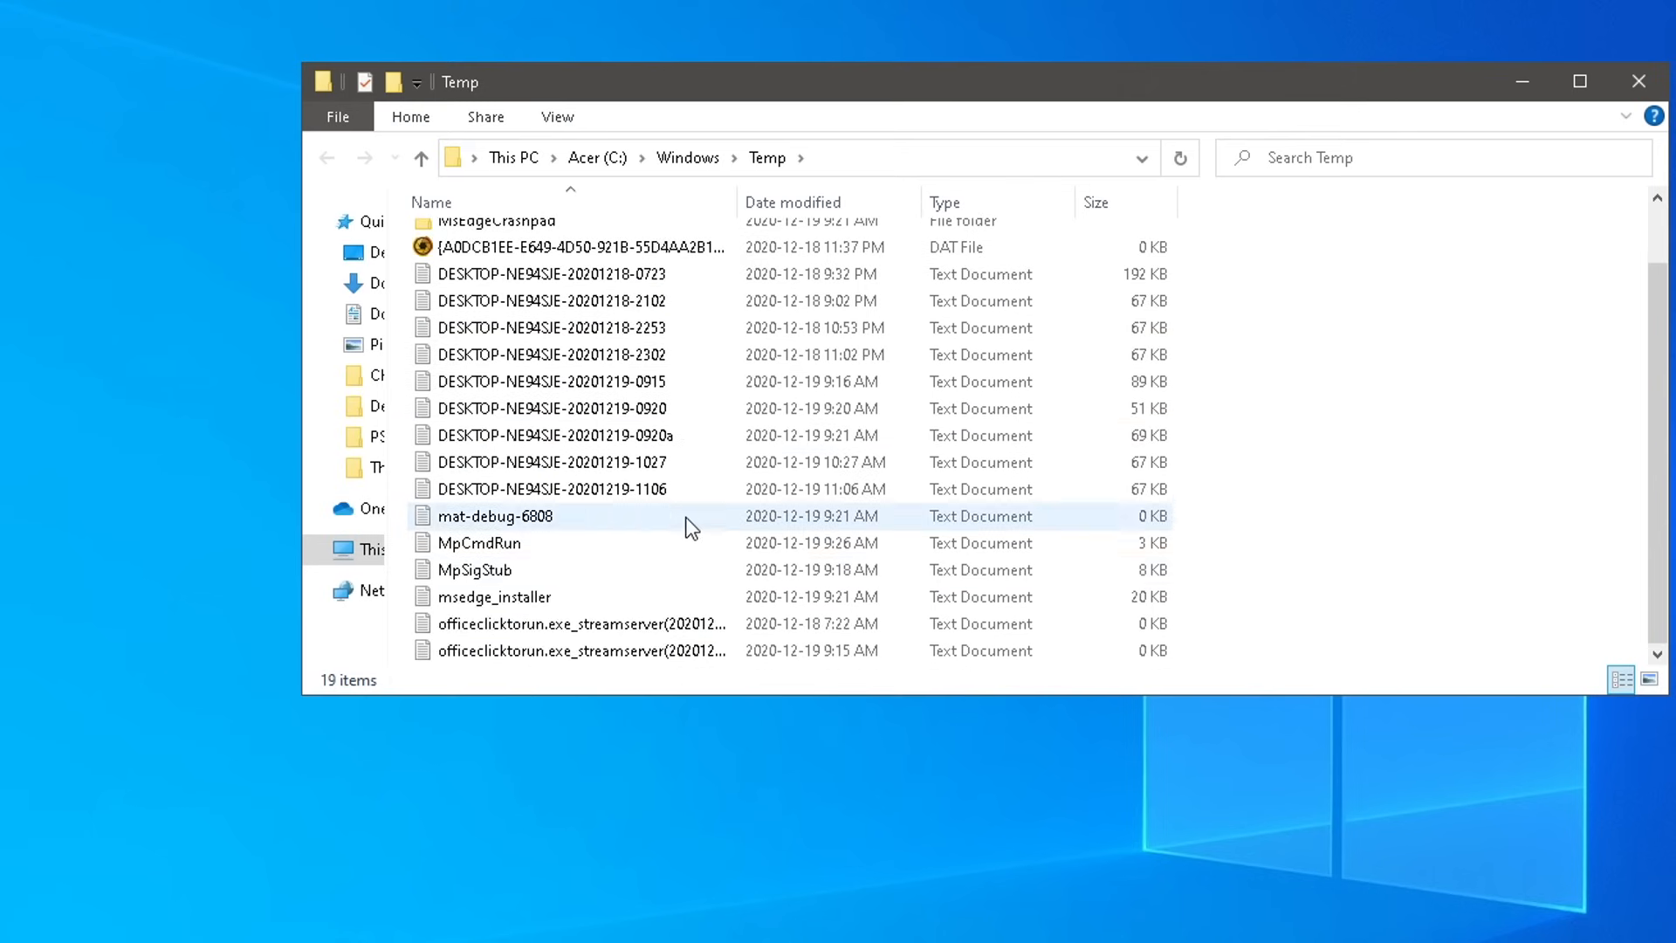
scroll("up", 3)
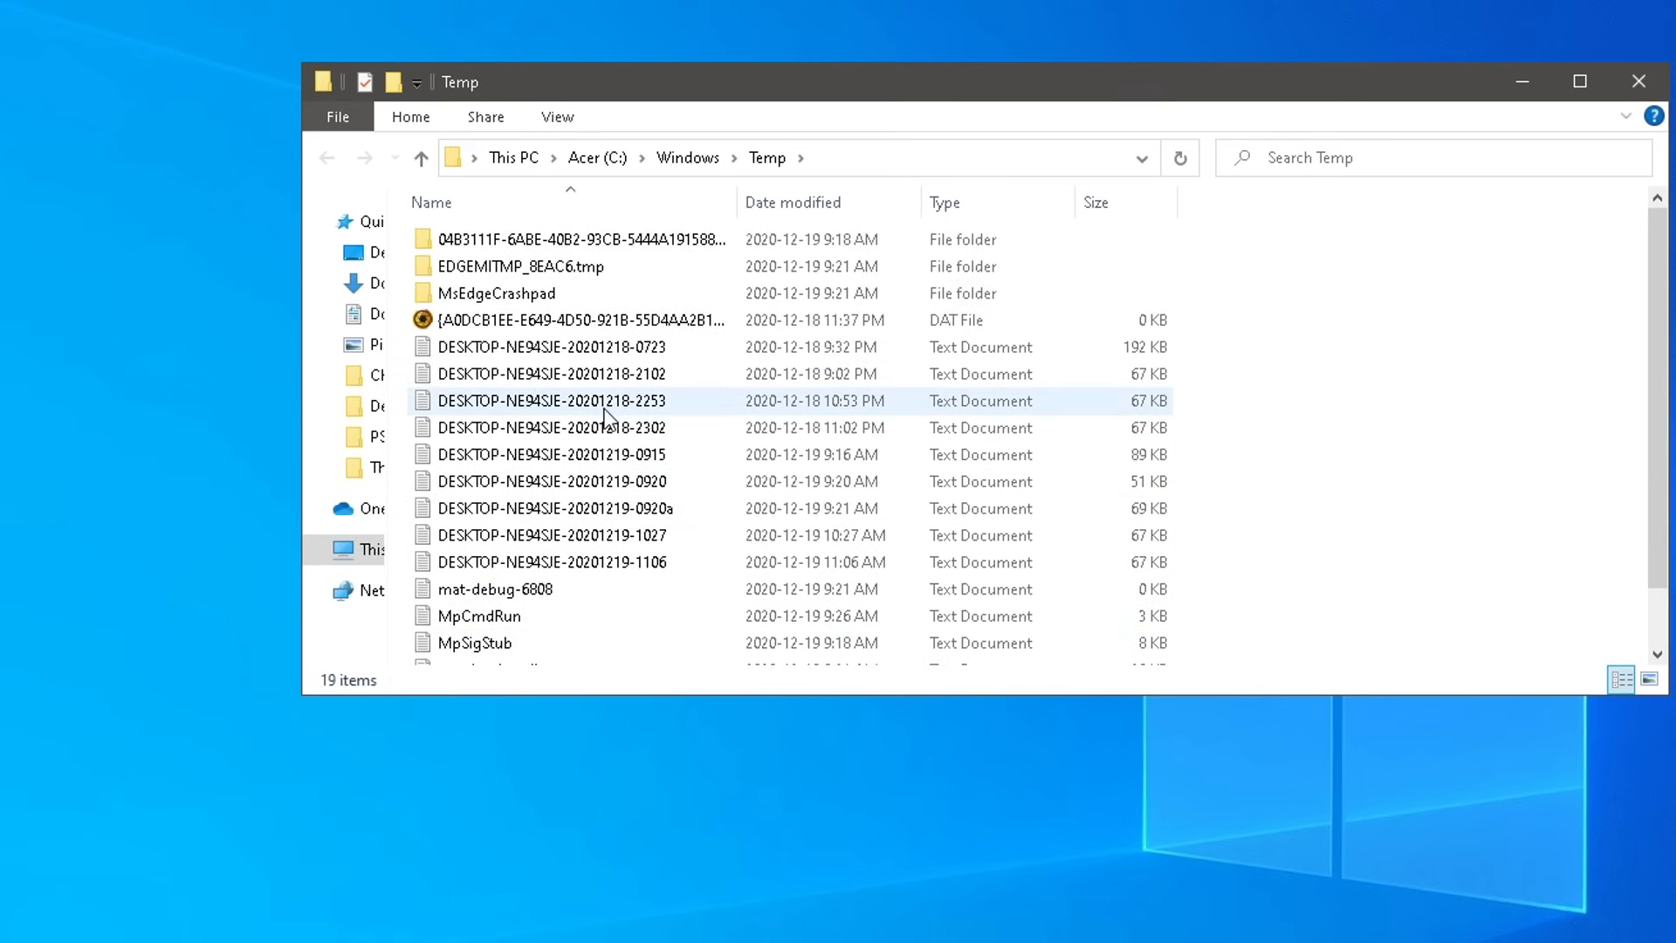
left_click(552, 401)
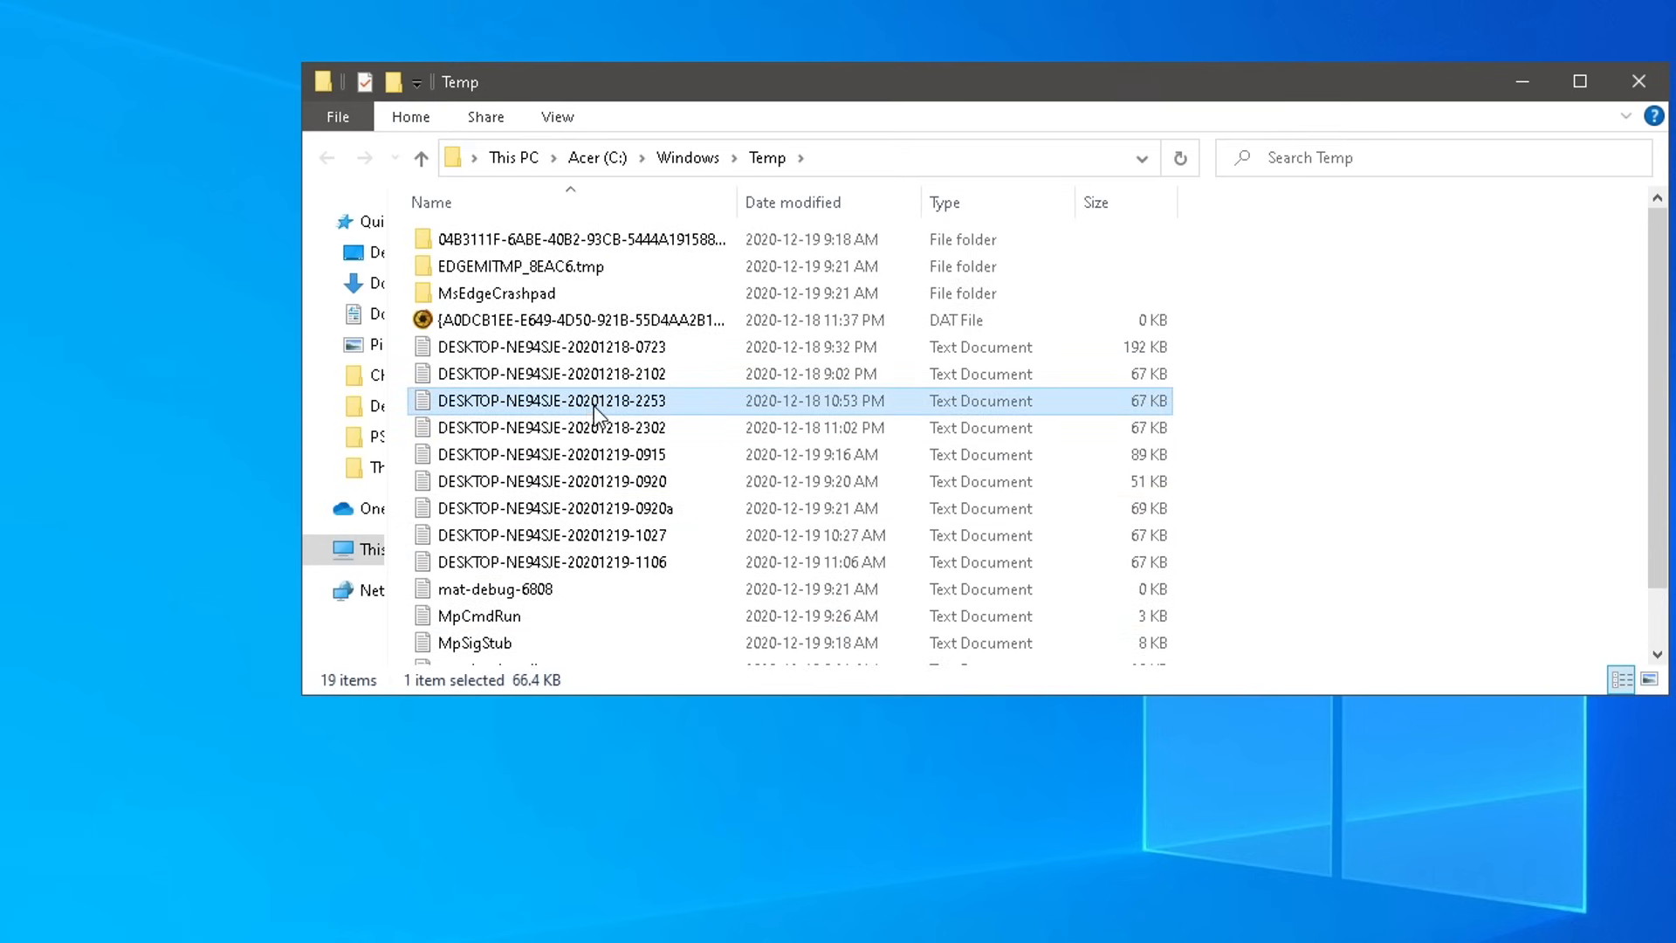
mouse_move(566, 410)
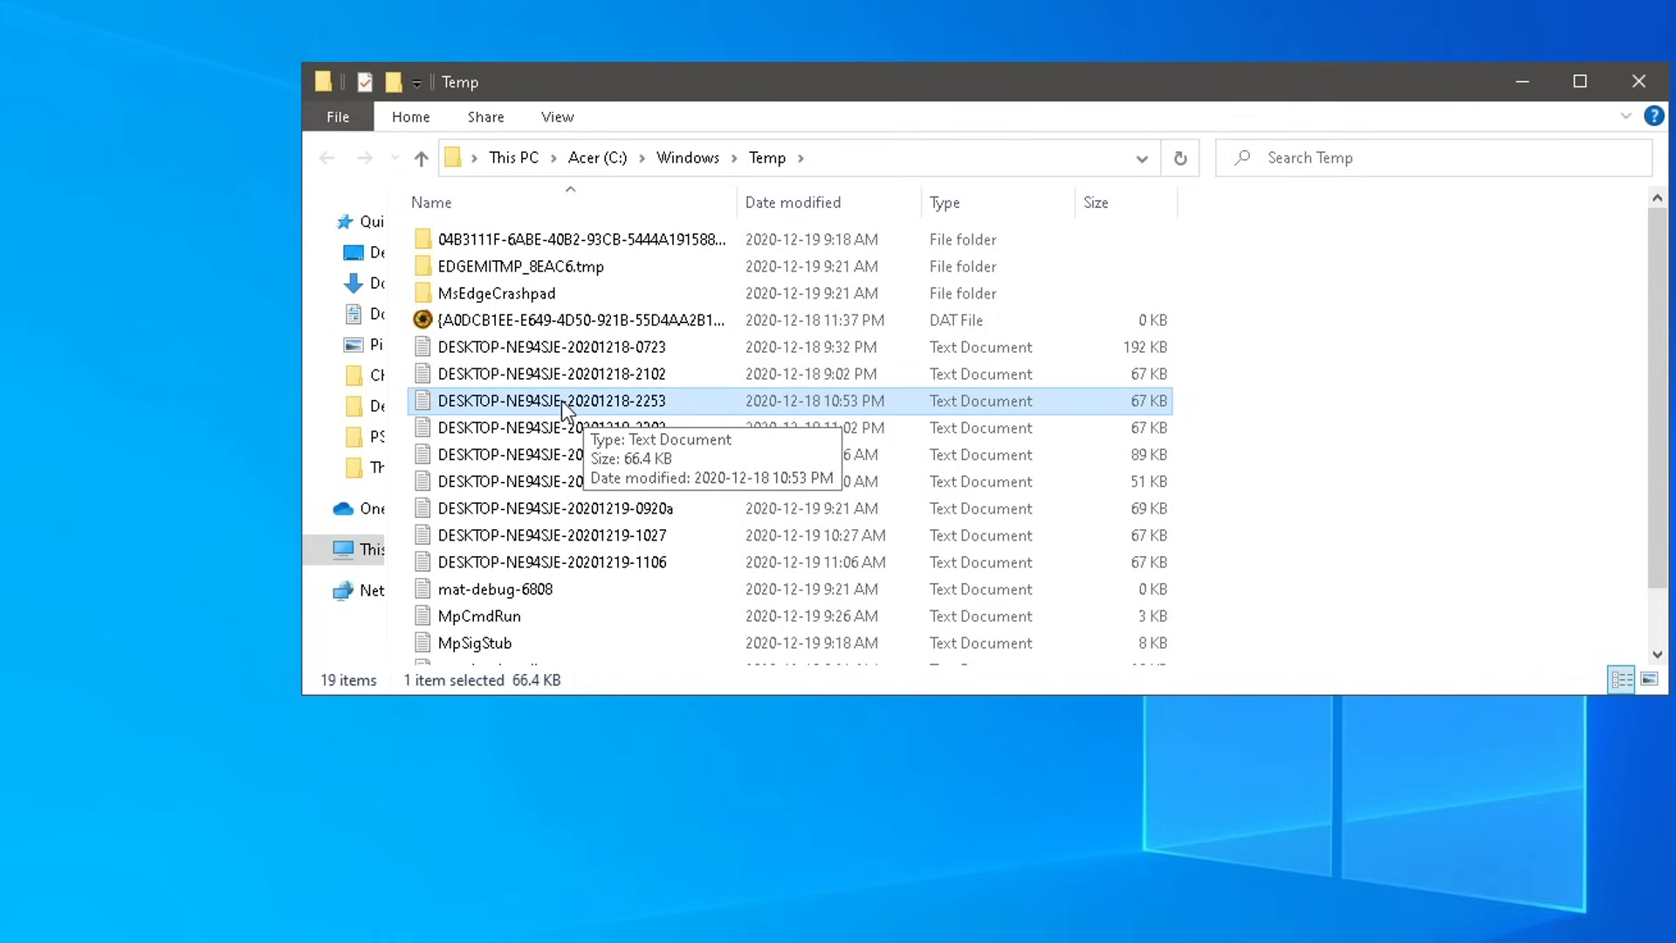
key("ctrl+a")
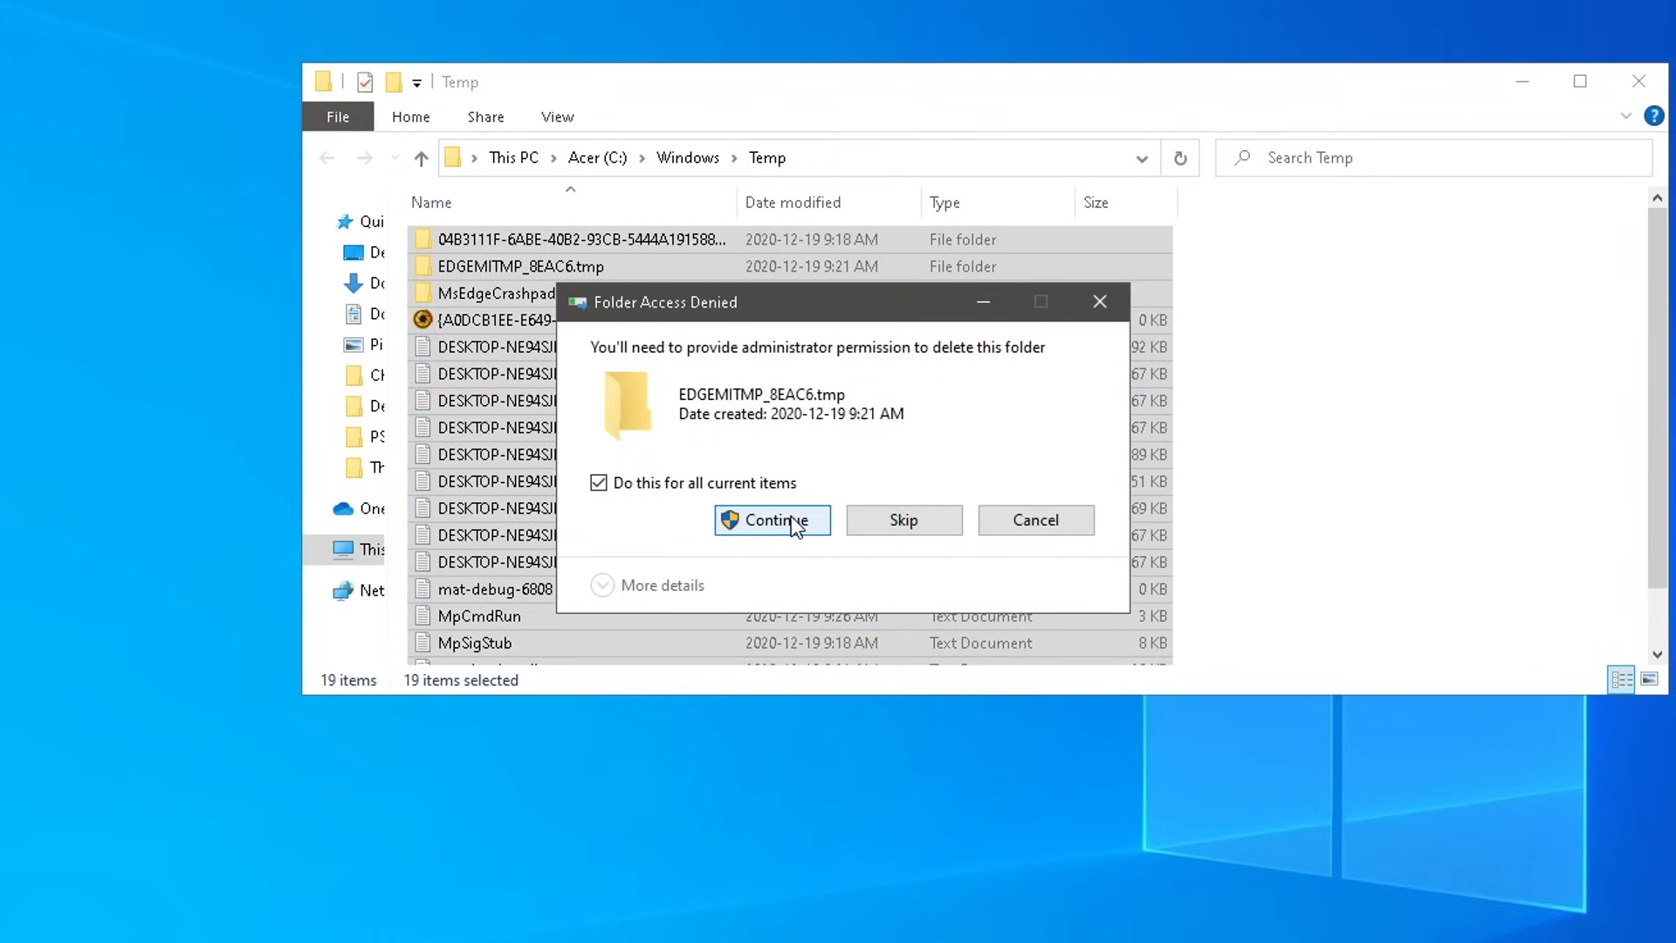
left_click(770, 520)
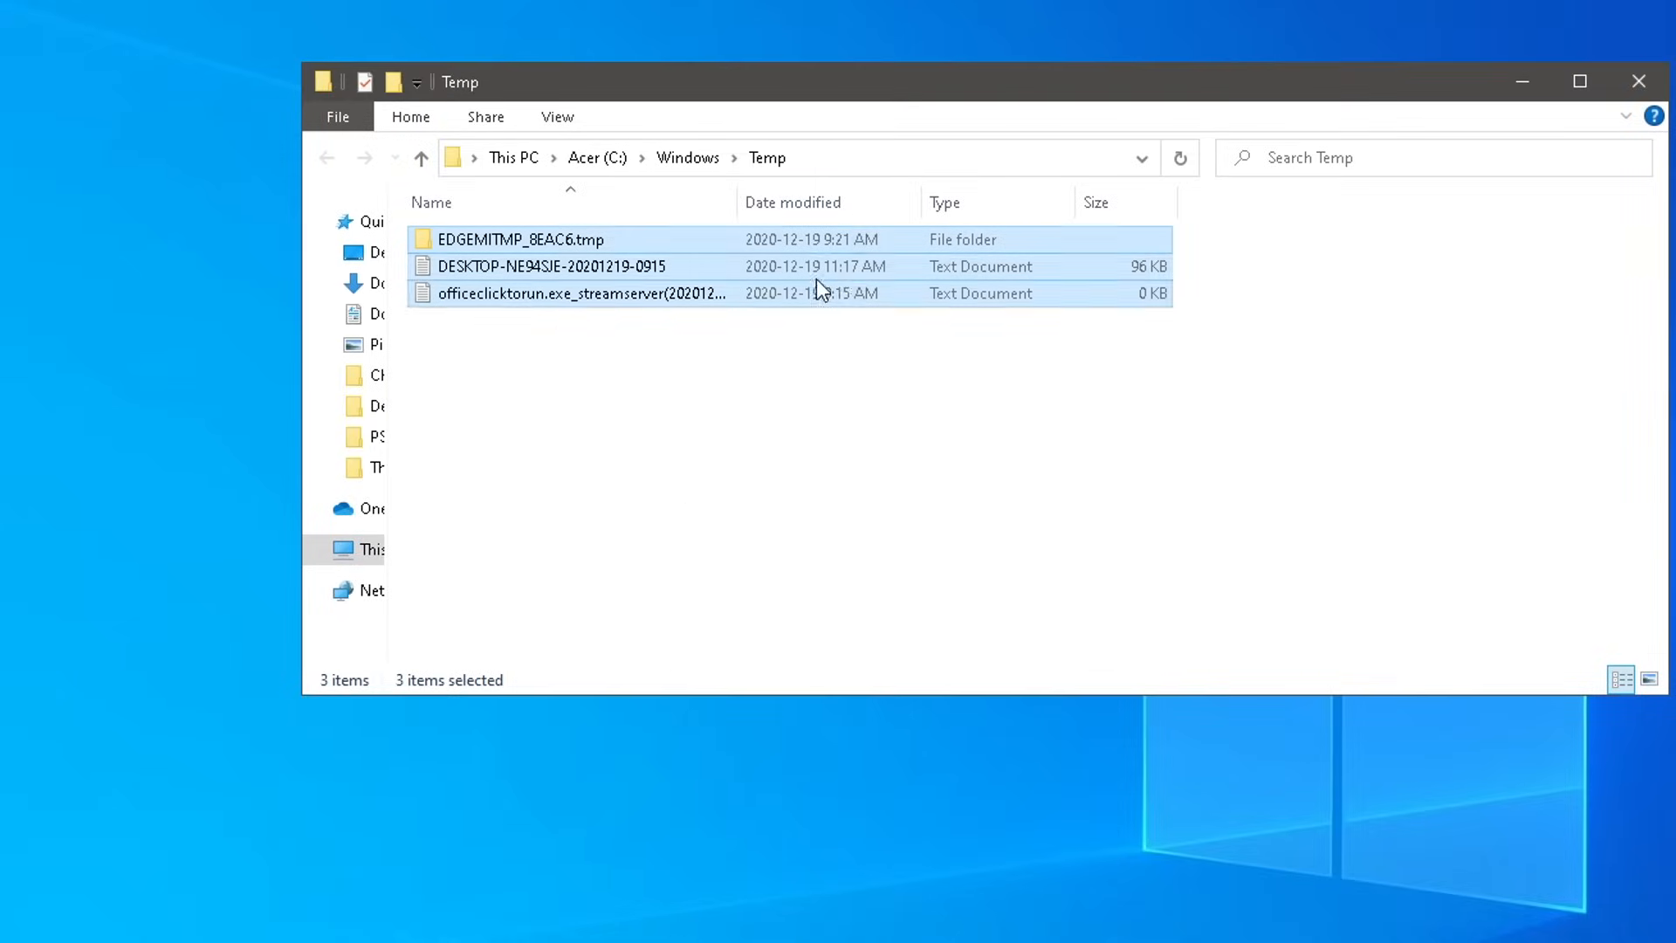
left_click(1637, 80)
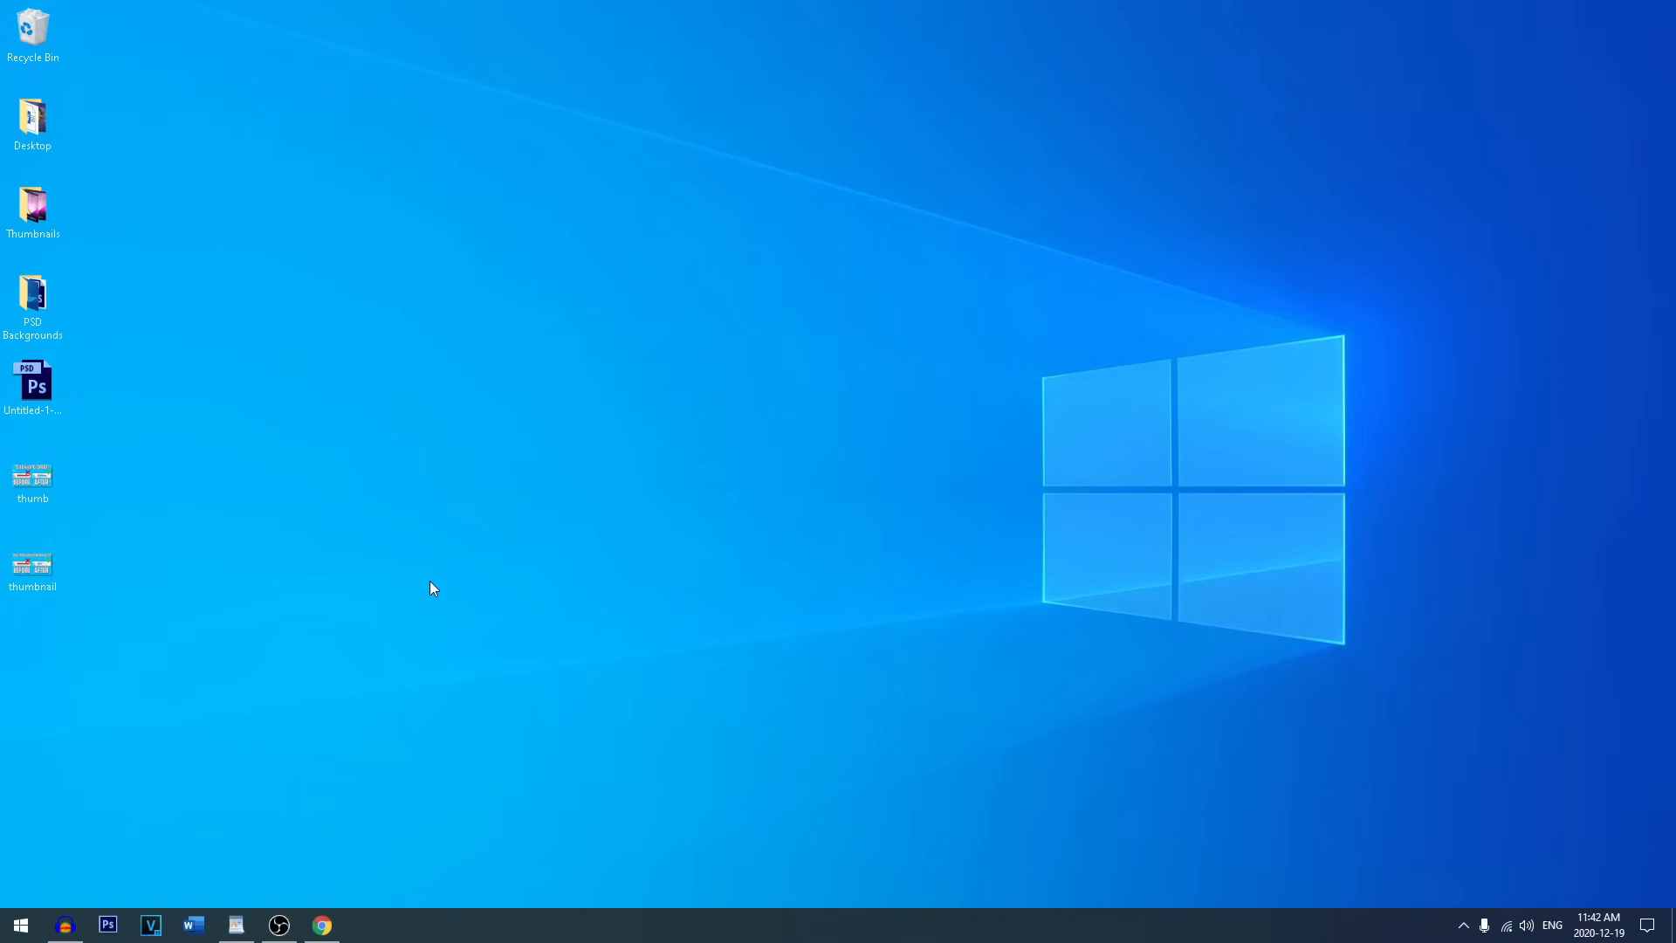
mouse_move(15, 923)
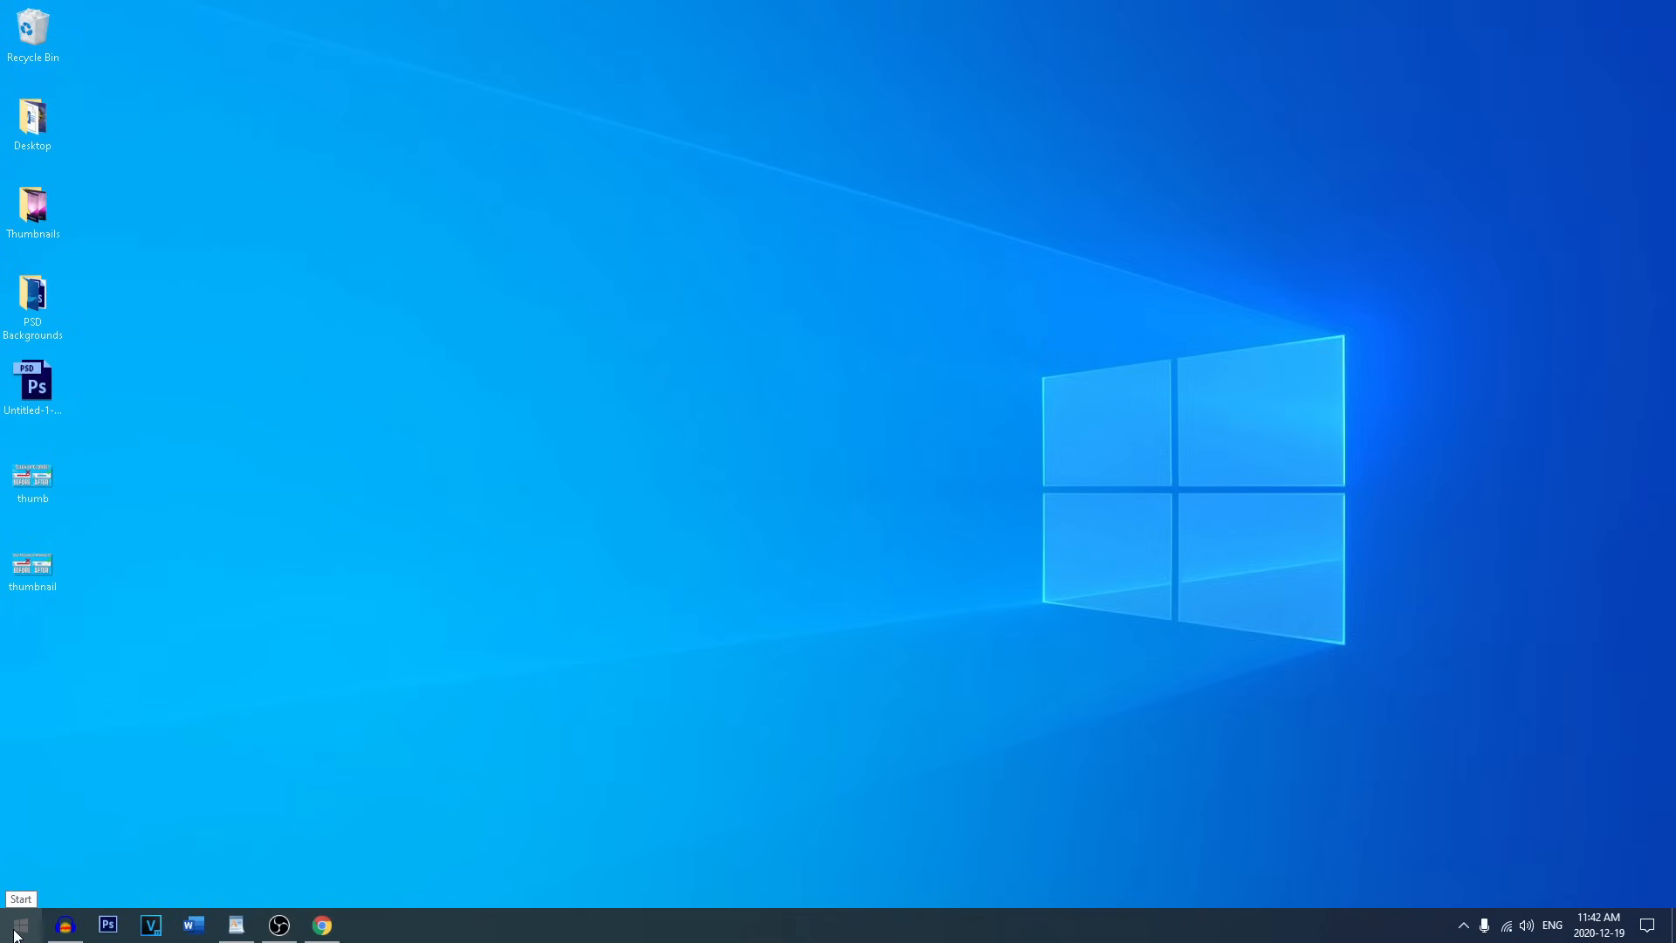
Step: Reopen the Run dialog from the Start menu with '%temp' entered
right_click(16, 925)
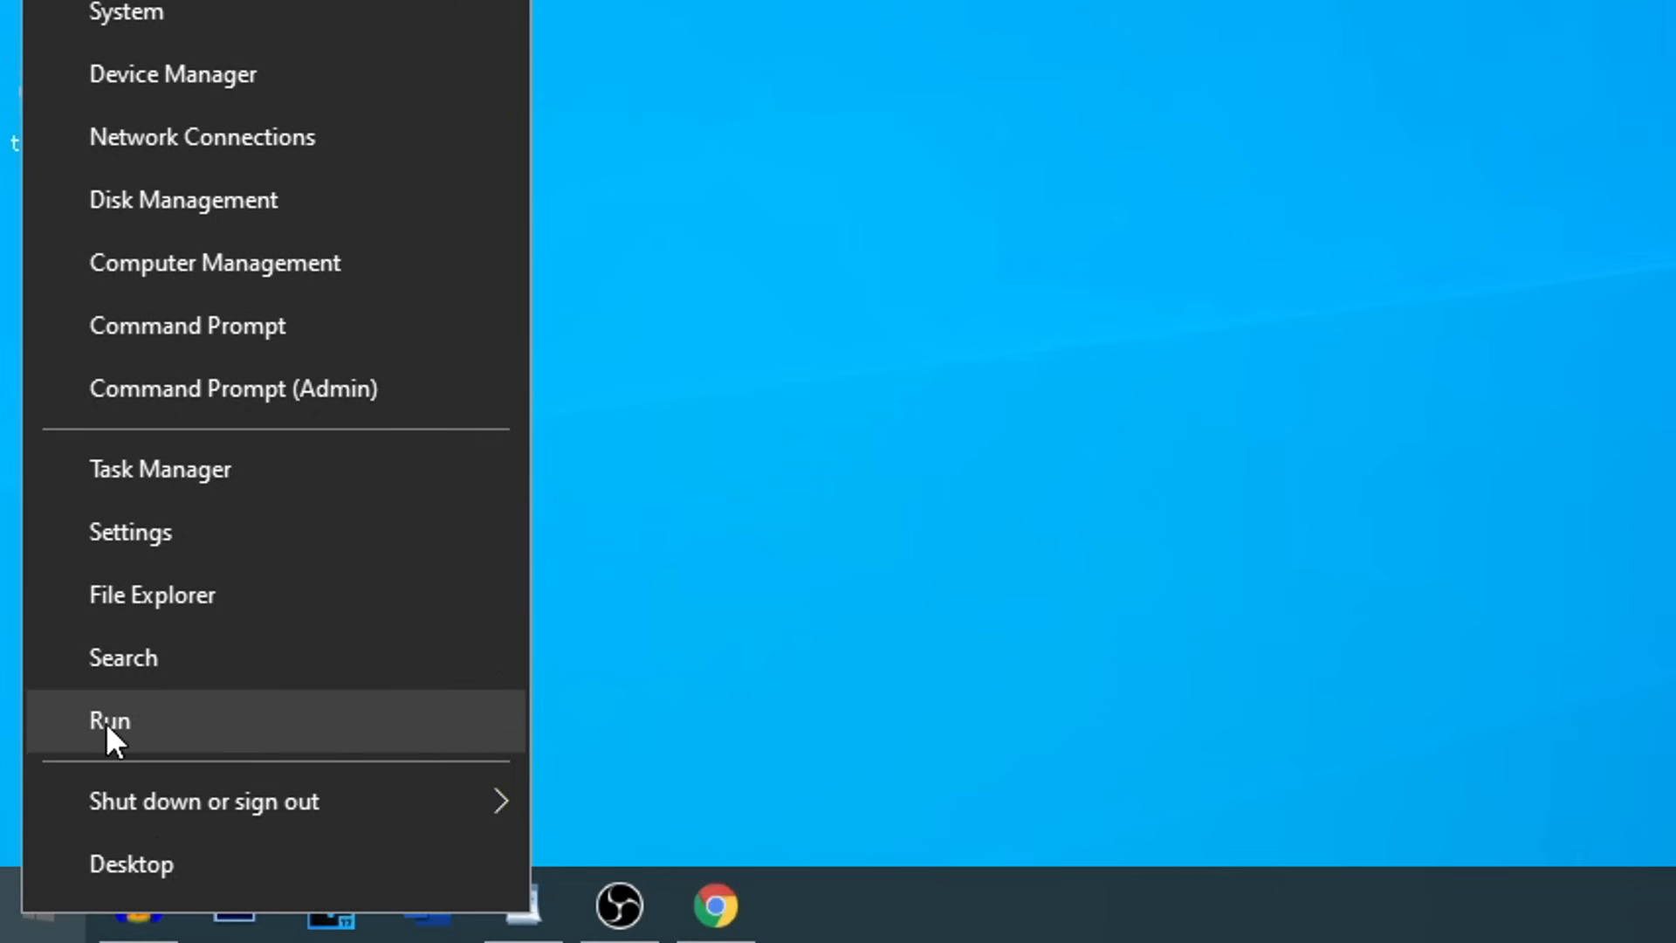
left_click(106, 720)
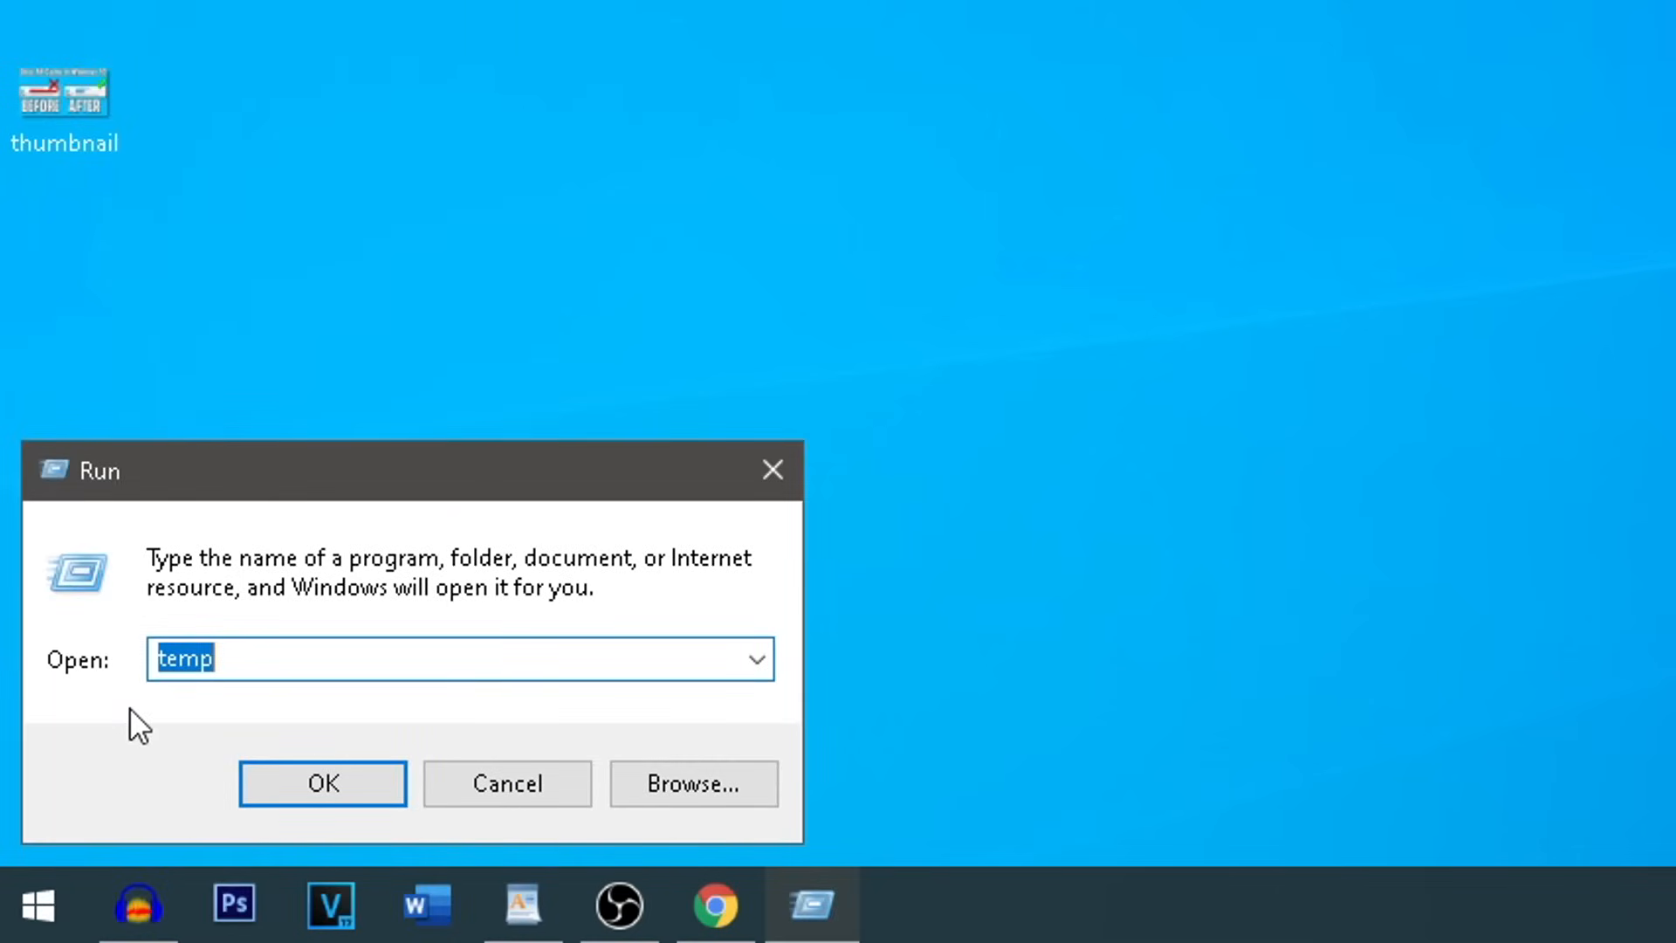
type("%temp")
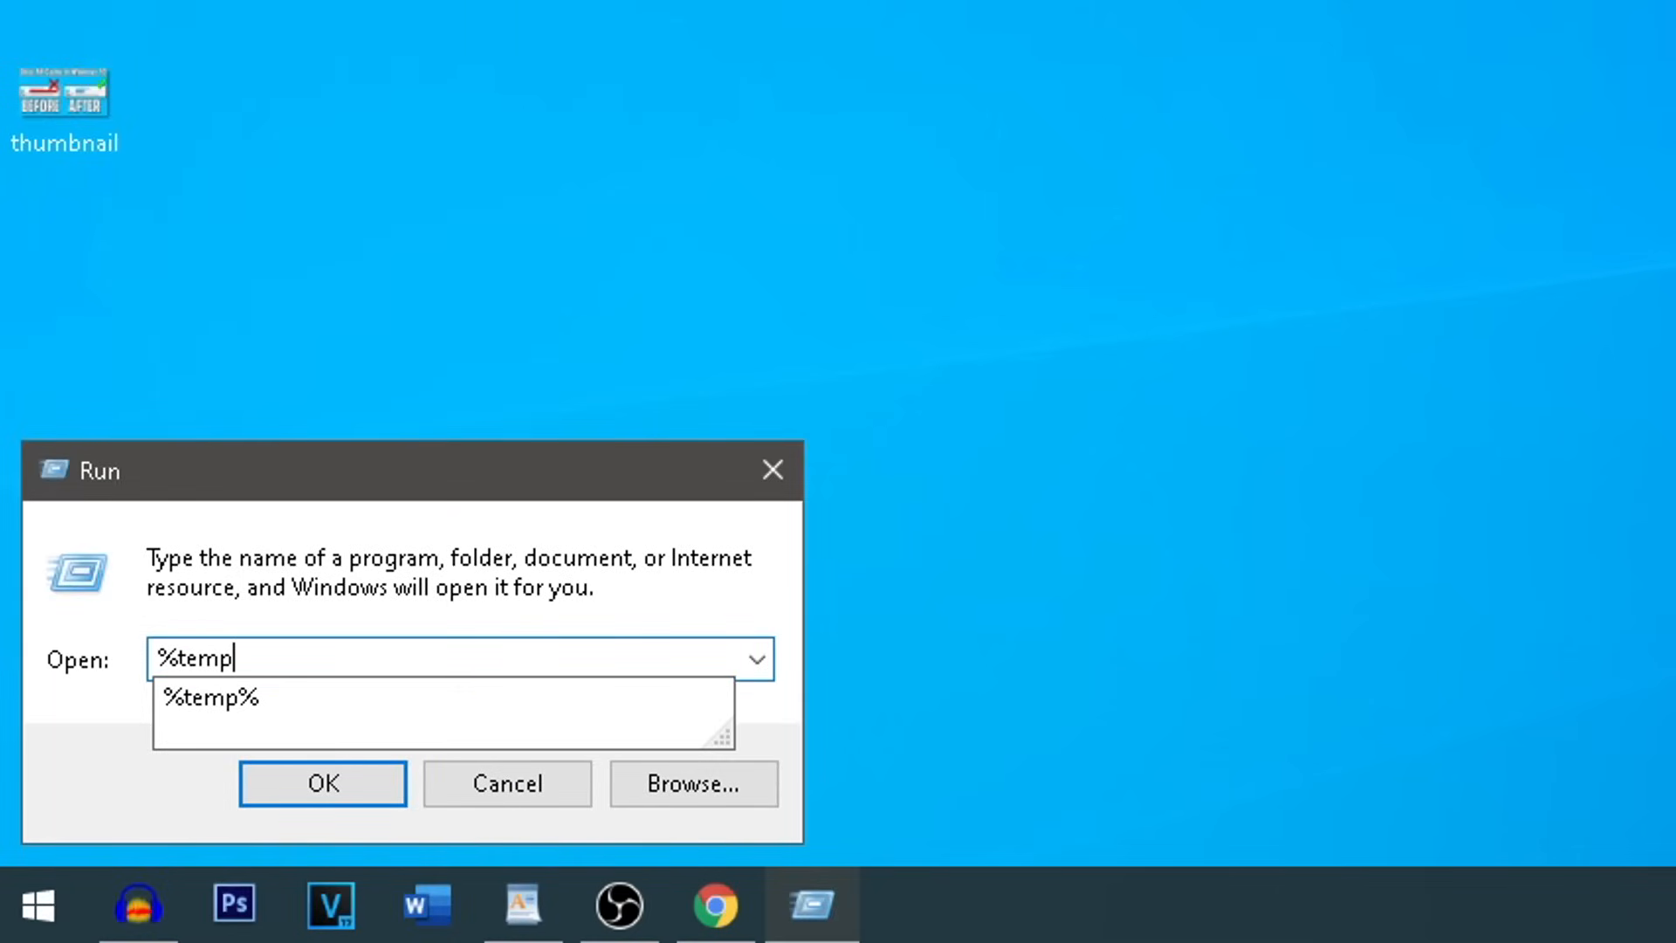
Step: Empty the user's %temp folder, skipping four in-use files, close it and search for This PC
left_click(323, 782)
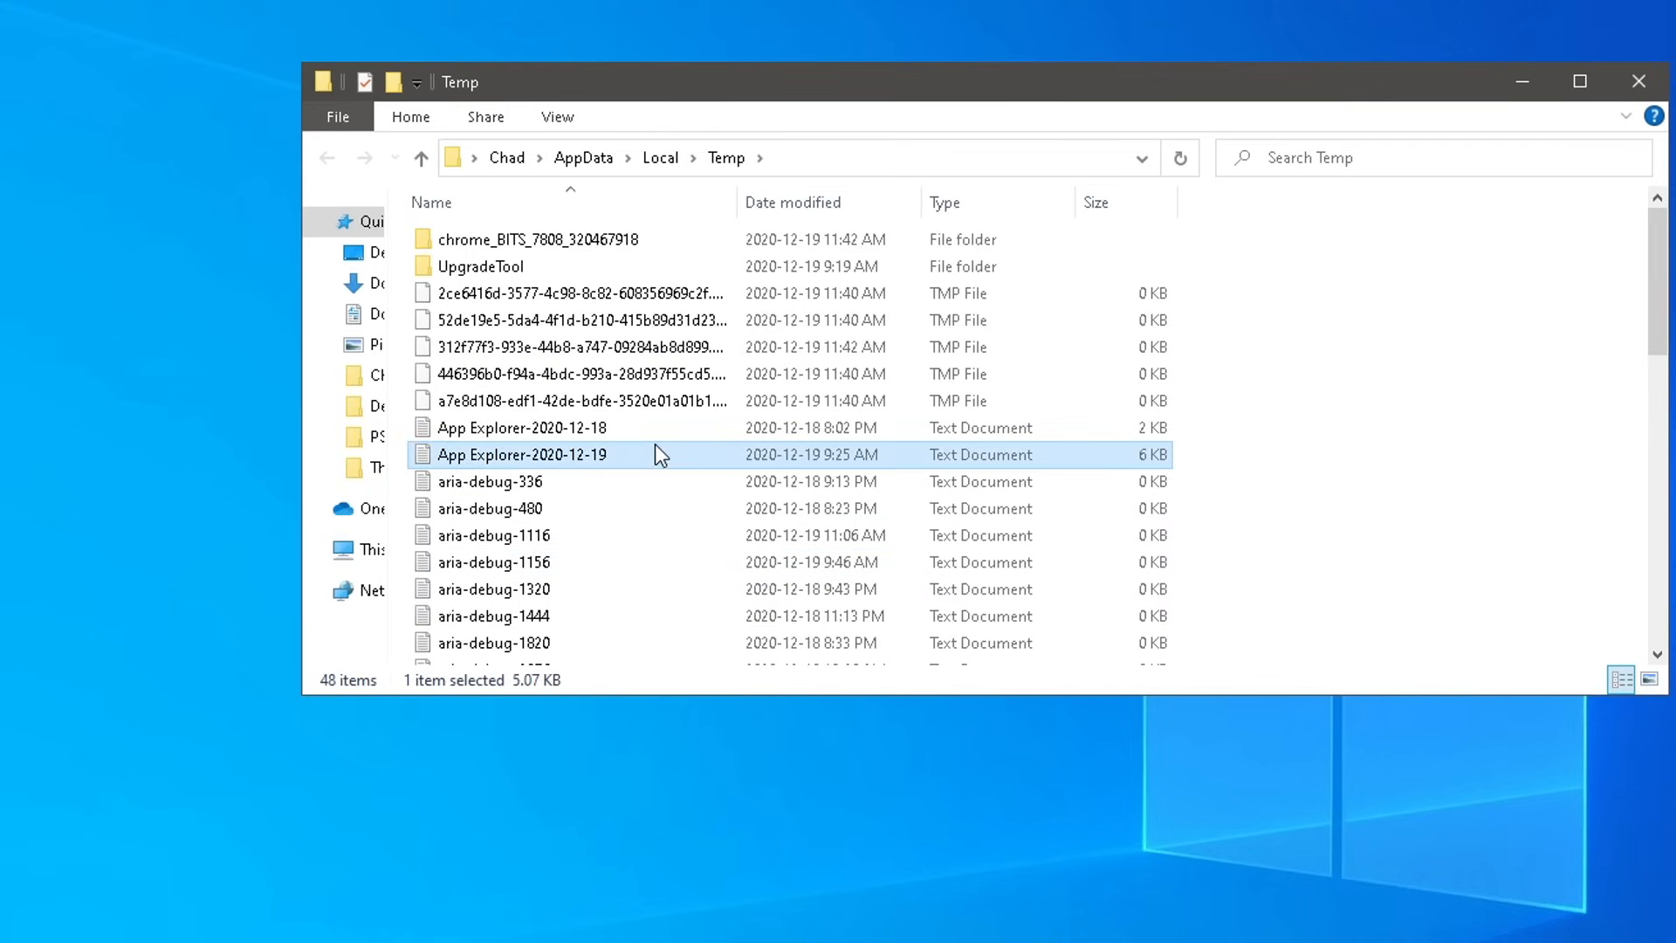
mouse_move(628, 459)
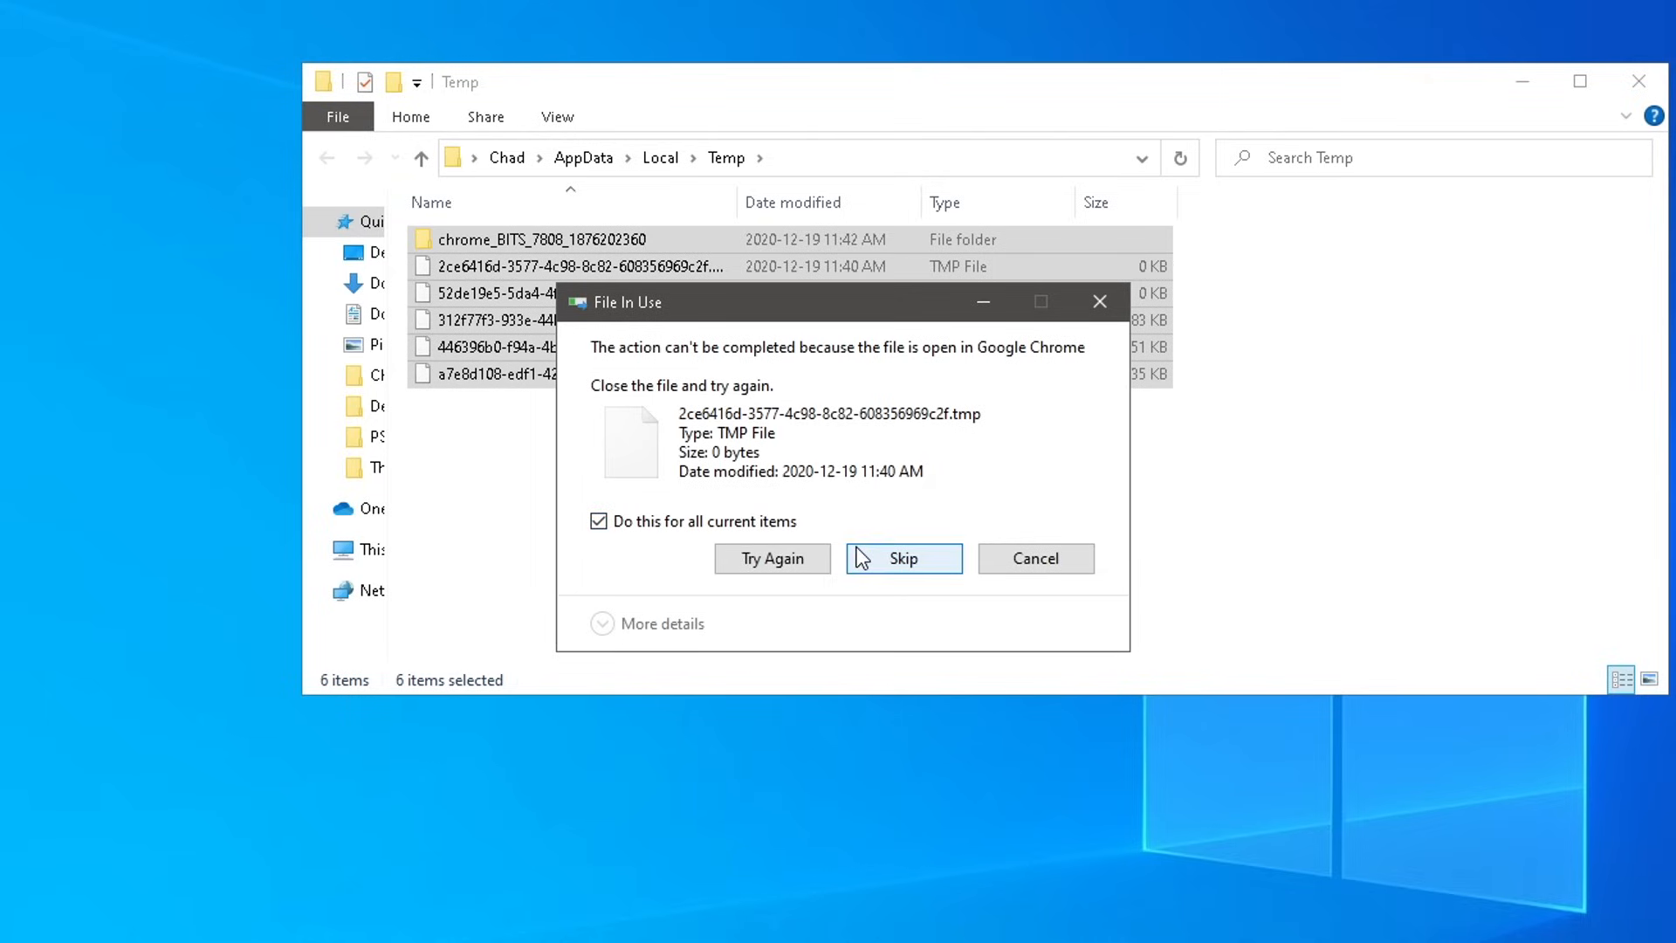
left_click(599, 522)
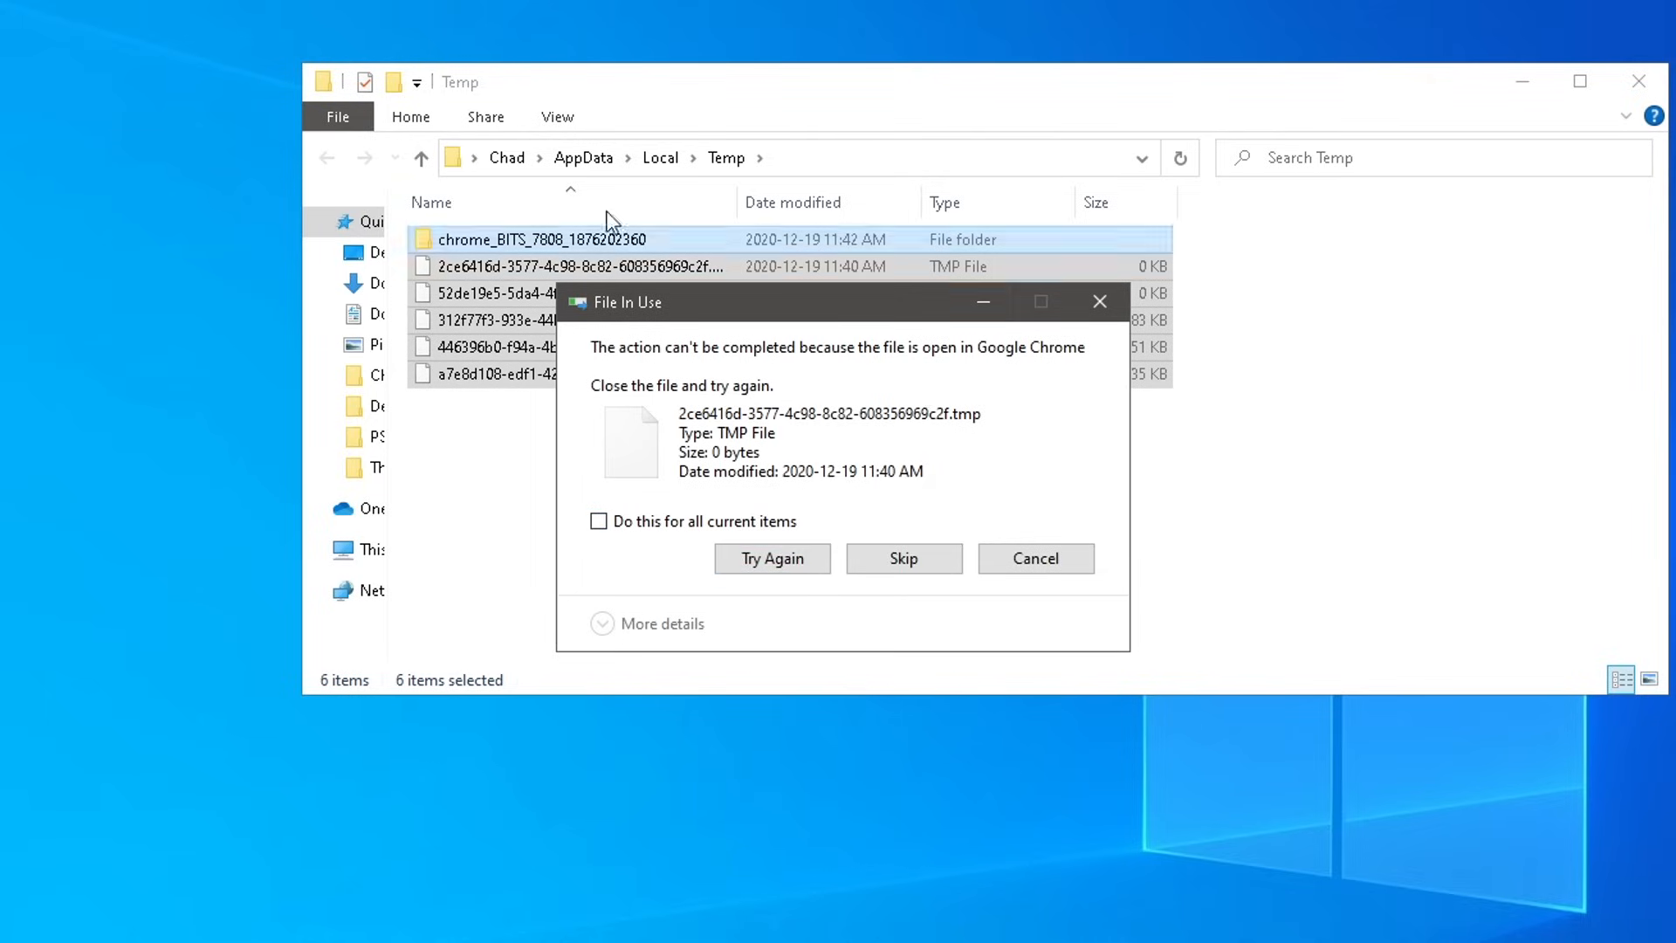
left_click(902, 559)
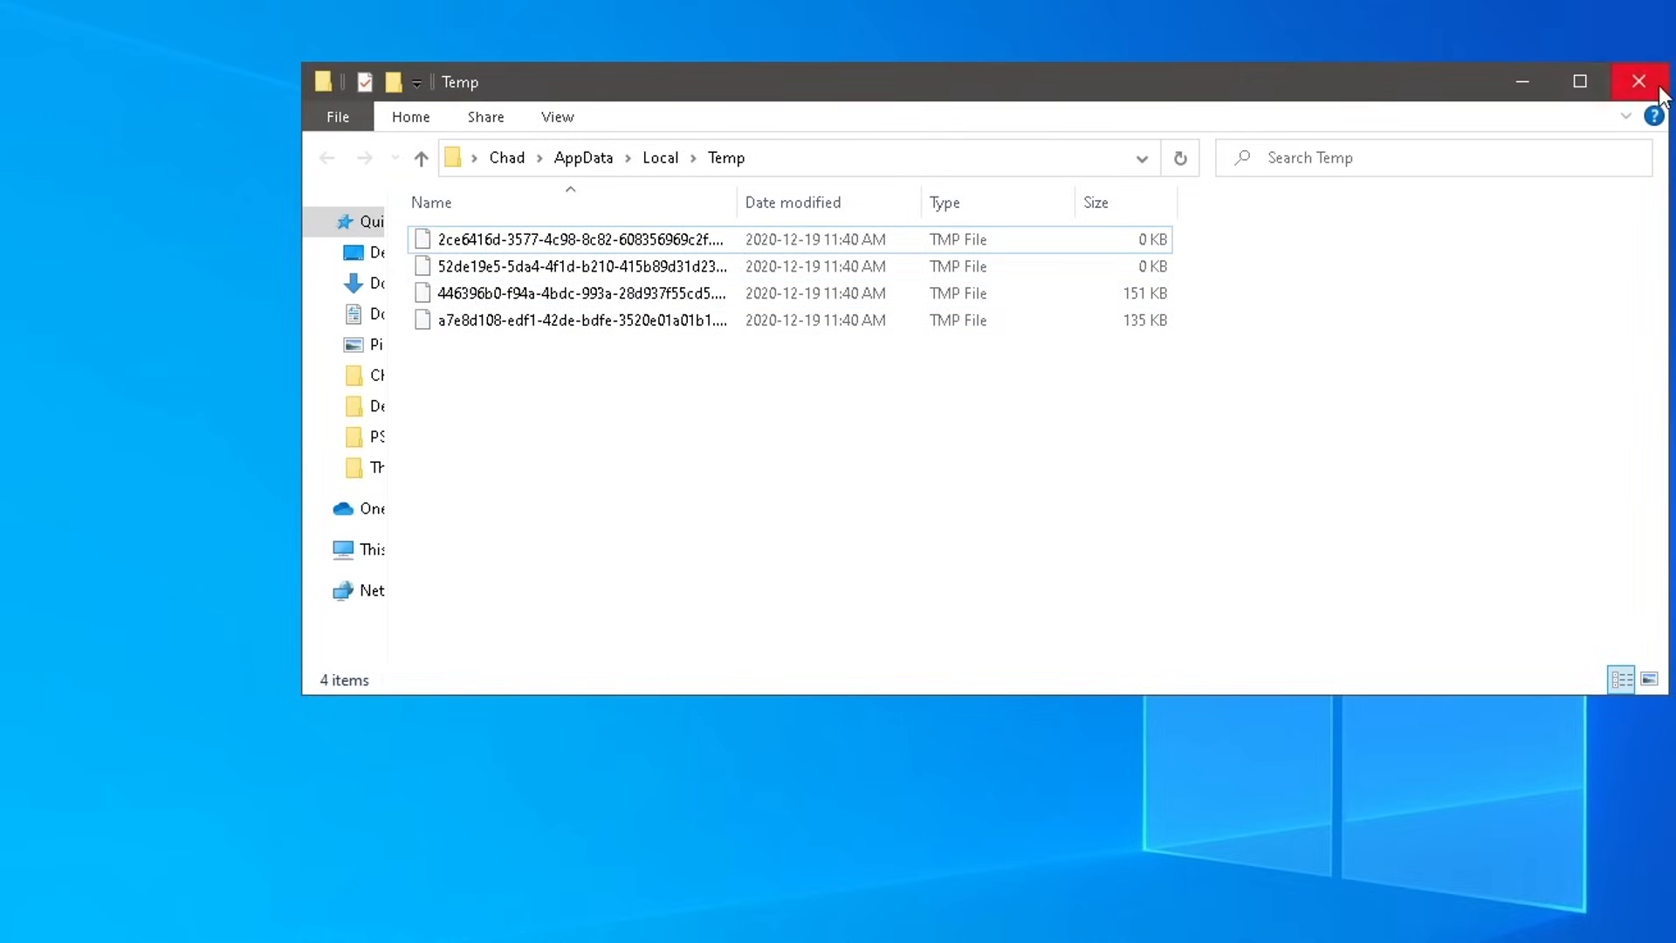
left_click(35, 913)
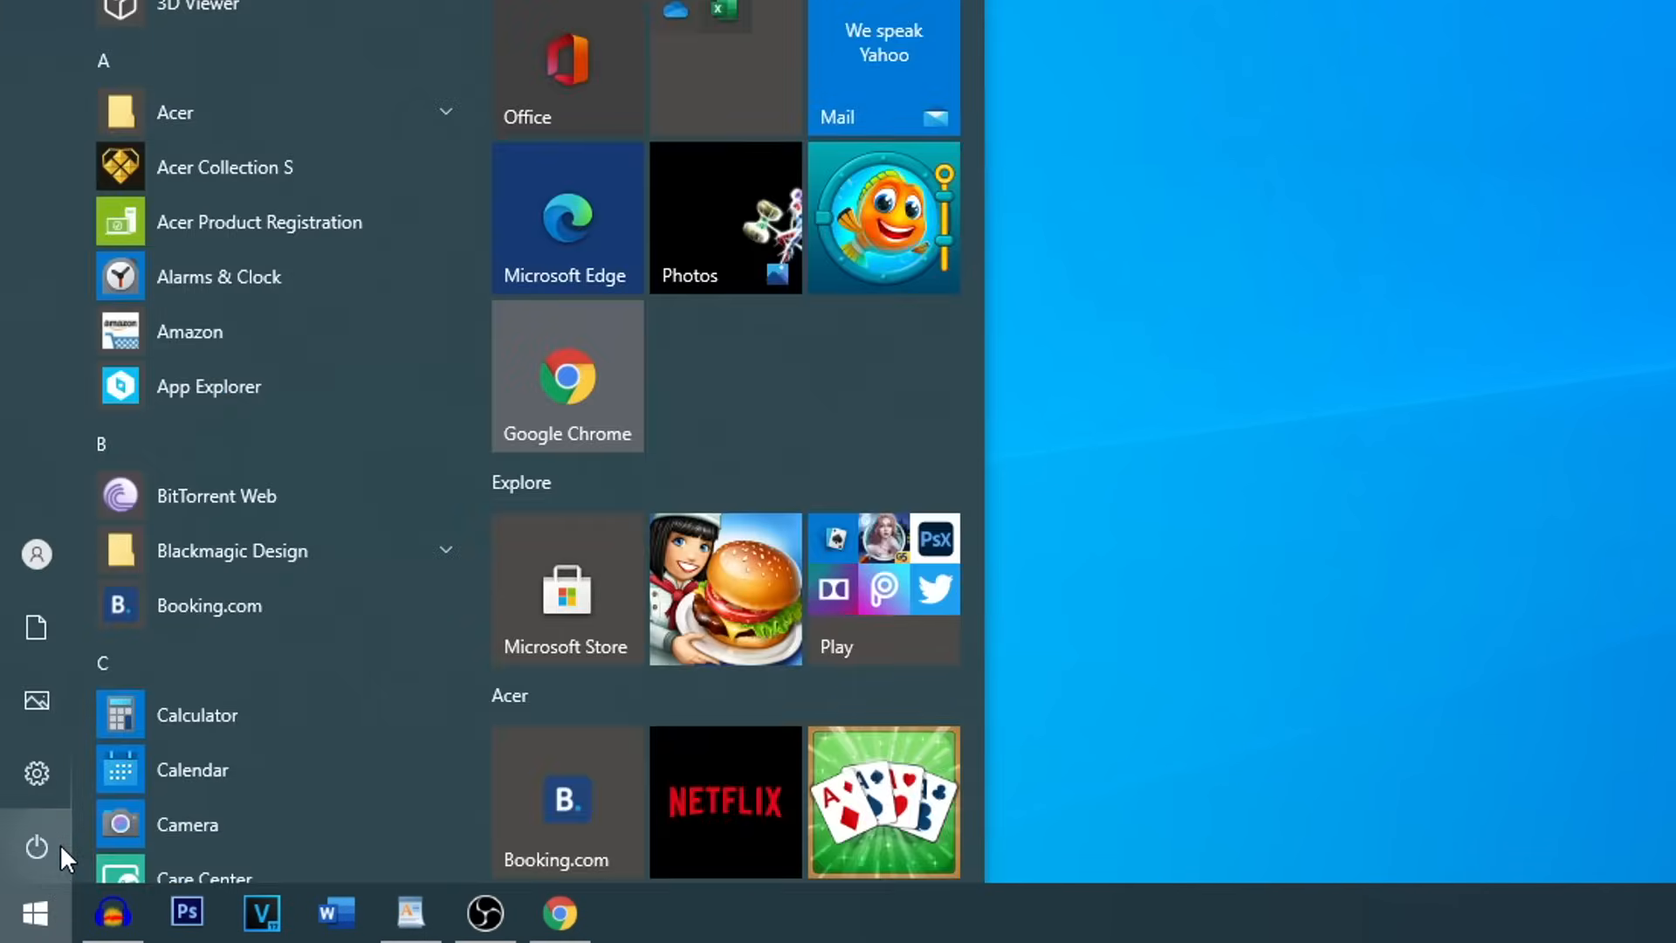
type("th")
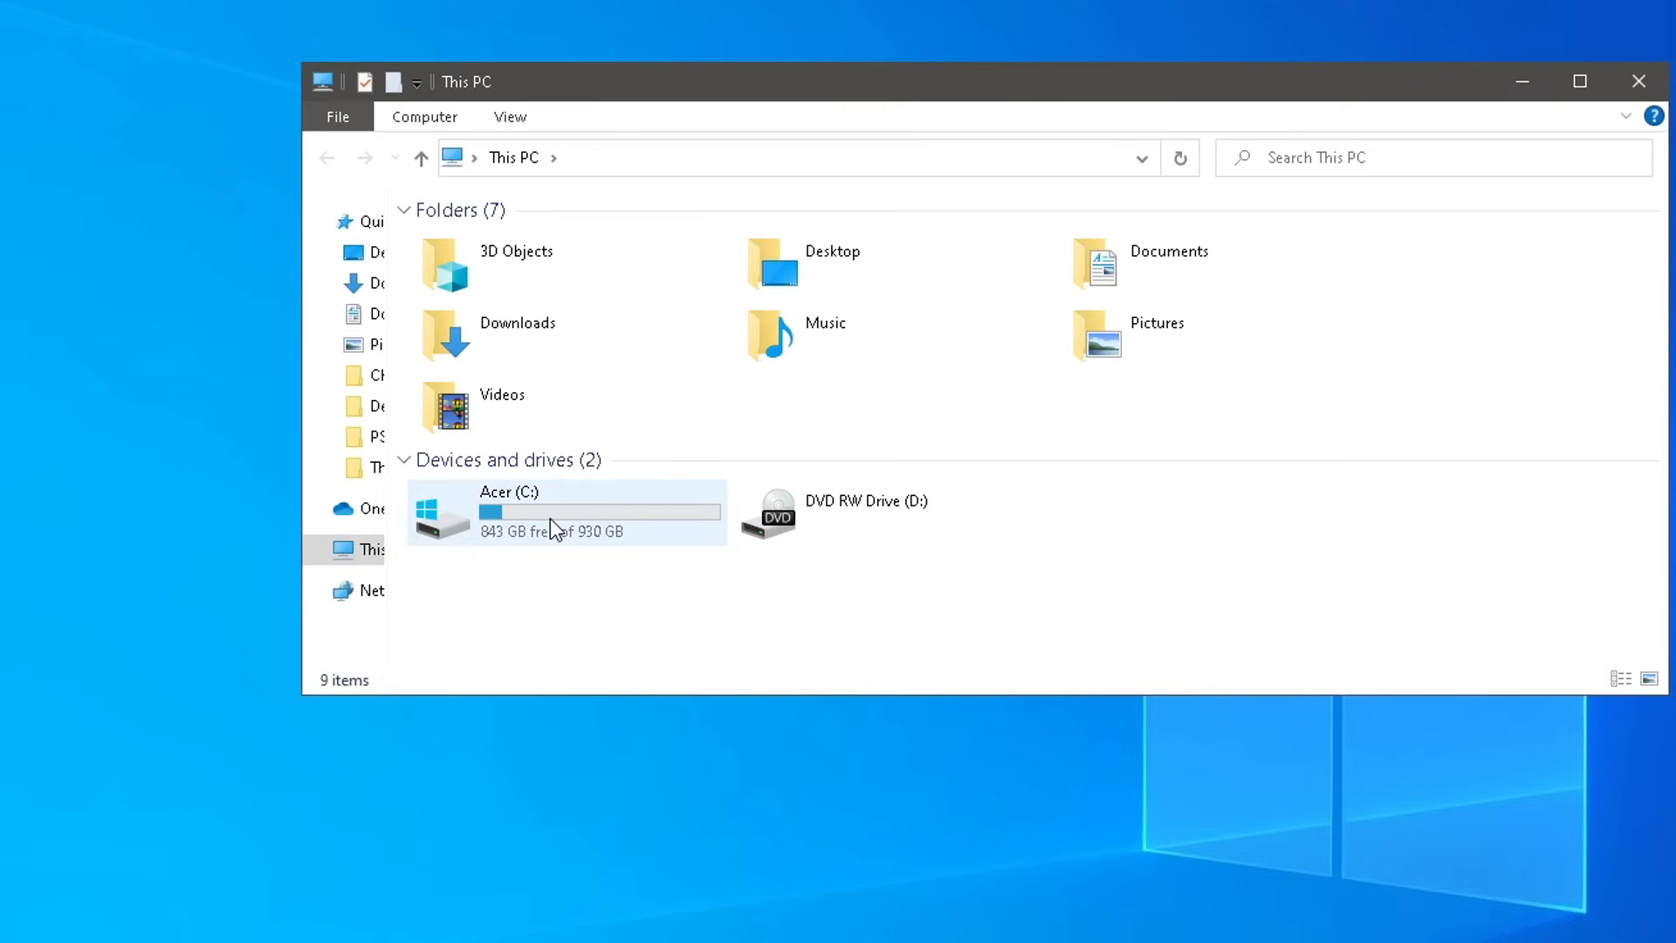
Step: Navigate to C:\Windows\SoftwareDistribution\Download
double_click(509, 511)
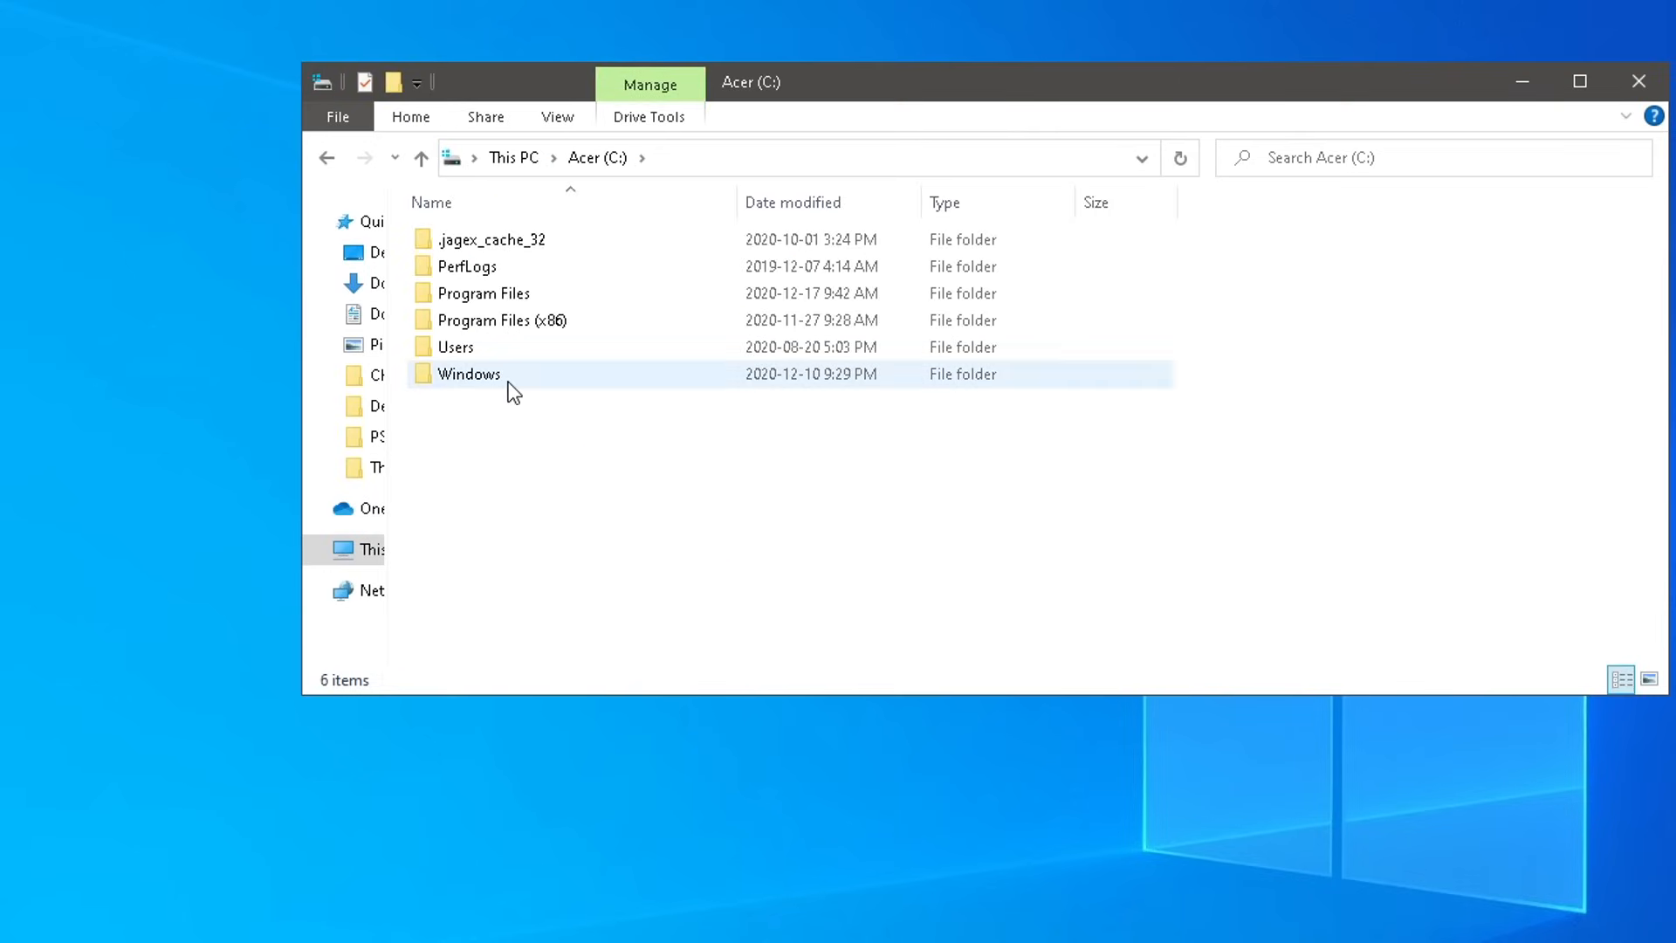
left_click(468, 374)
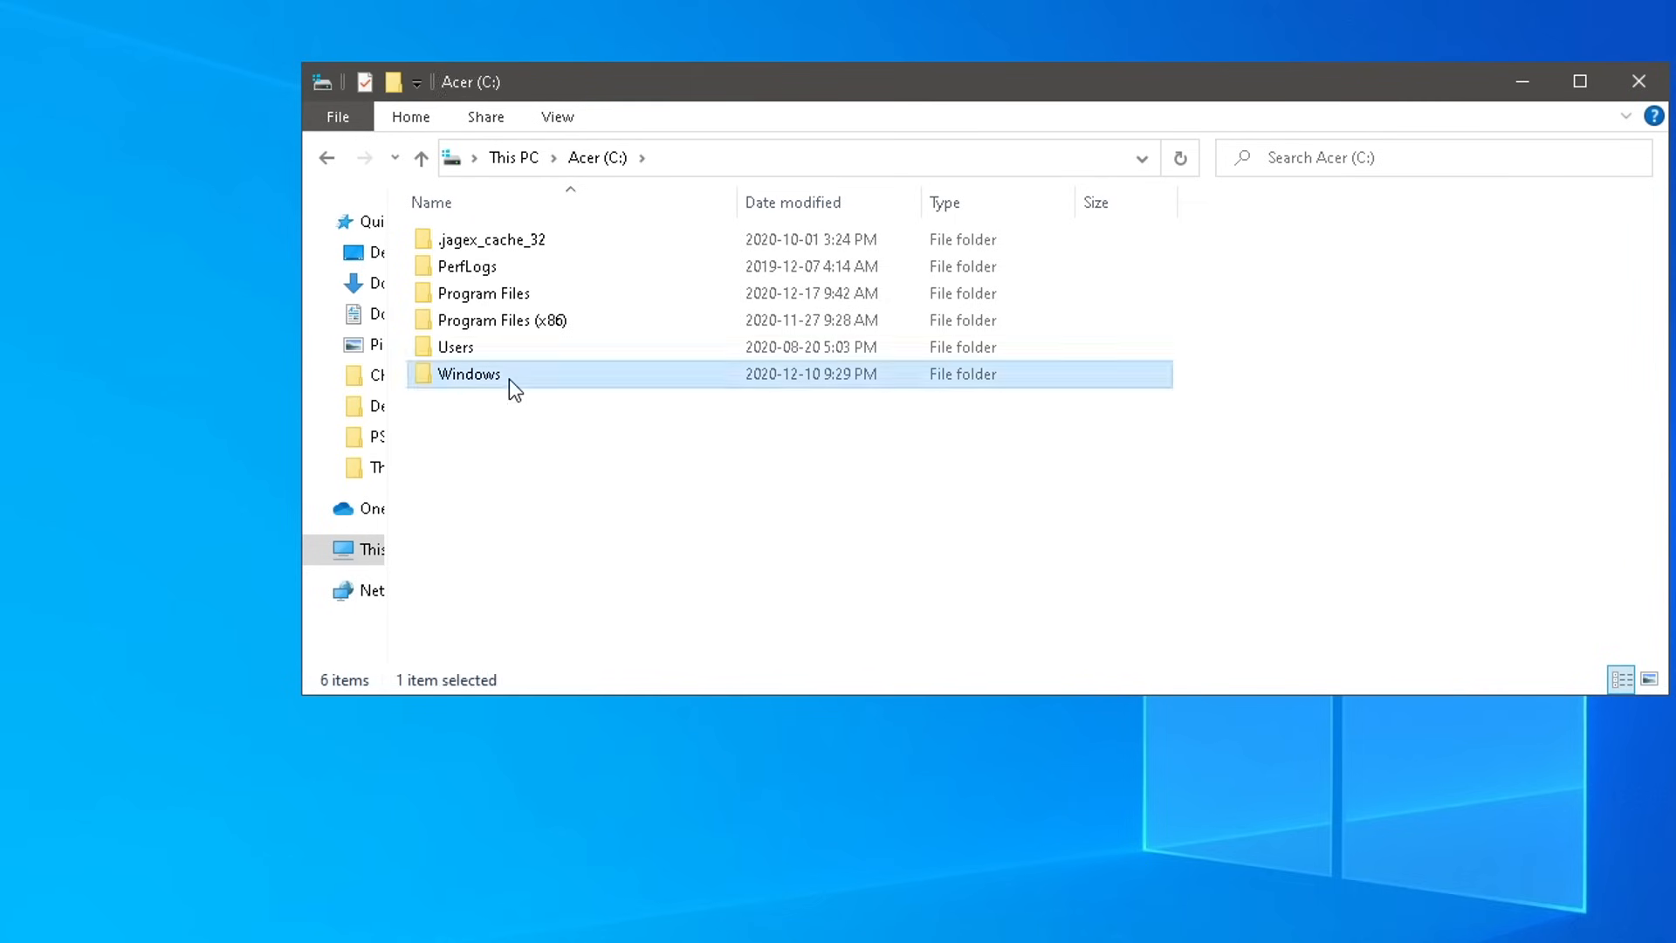
double_click(468, 374)
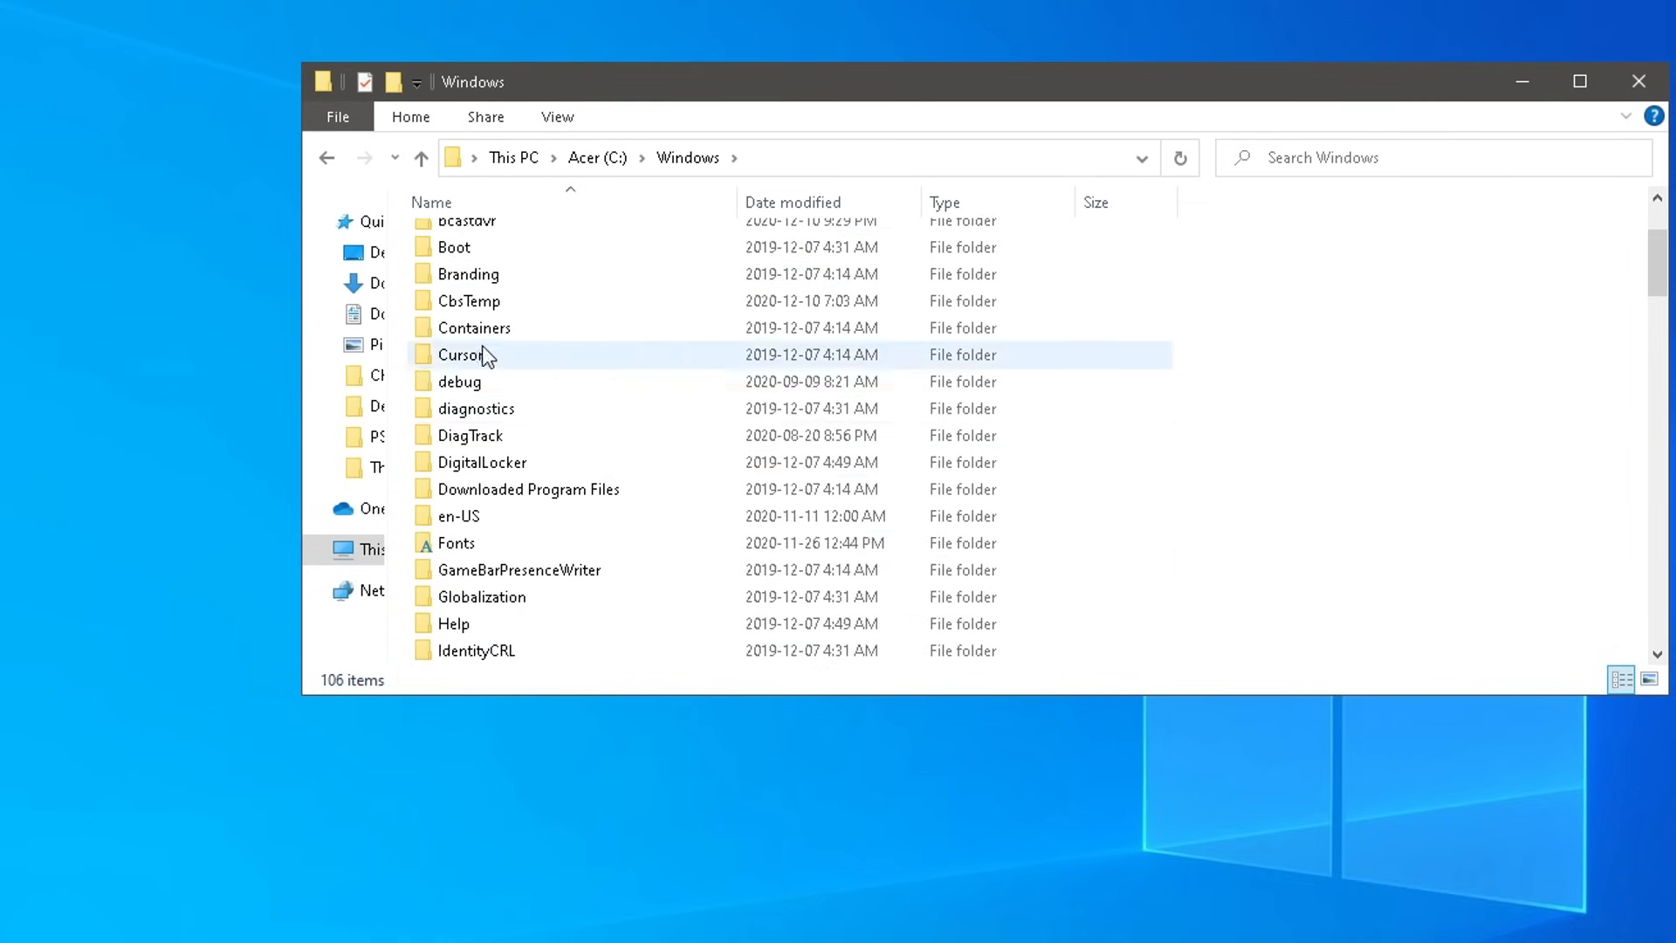
scroll("down", 3)
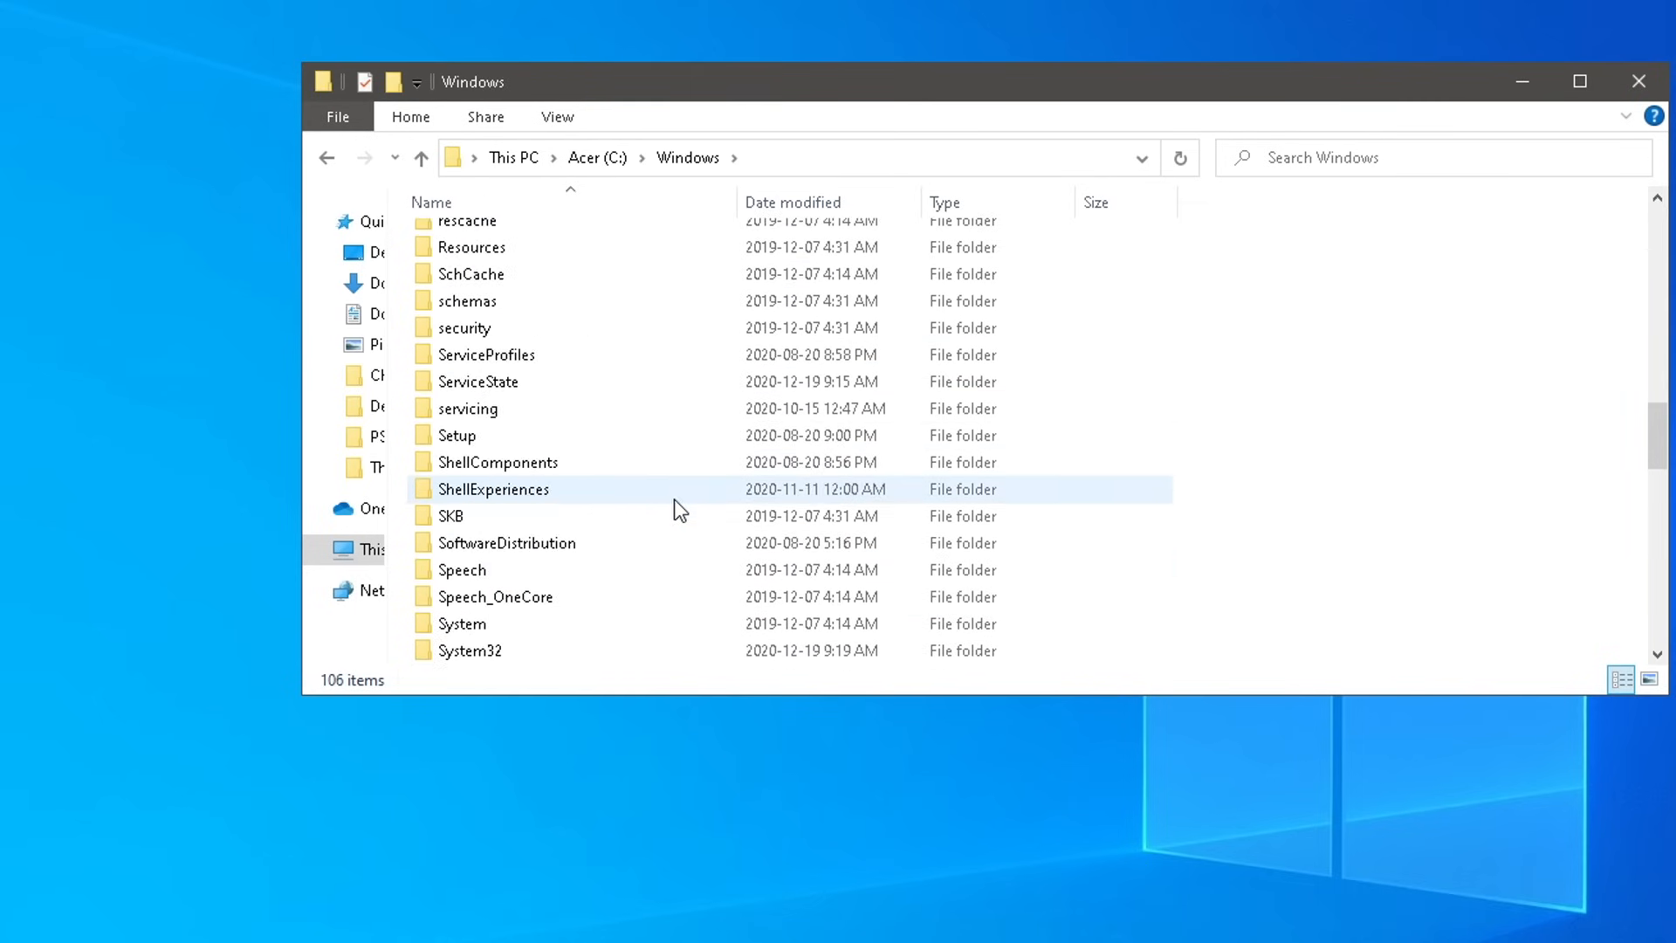
double_click(508, 541)
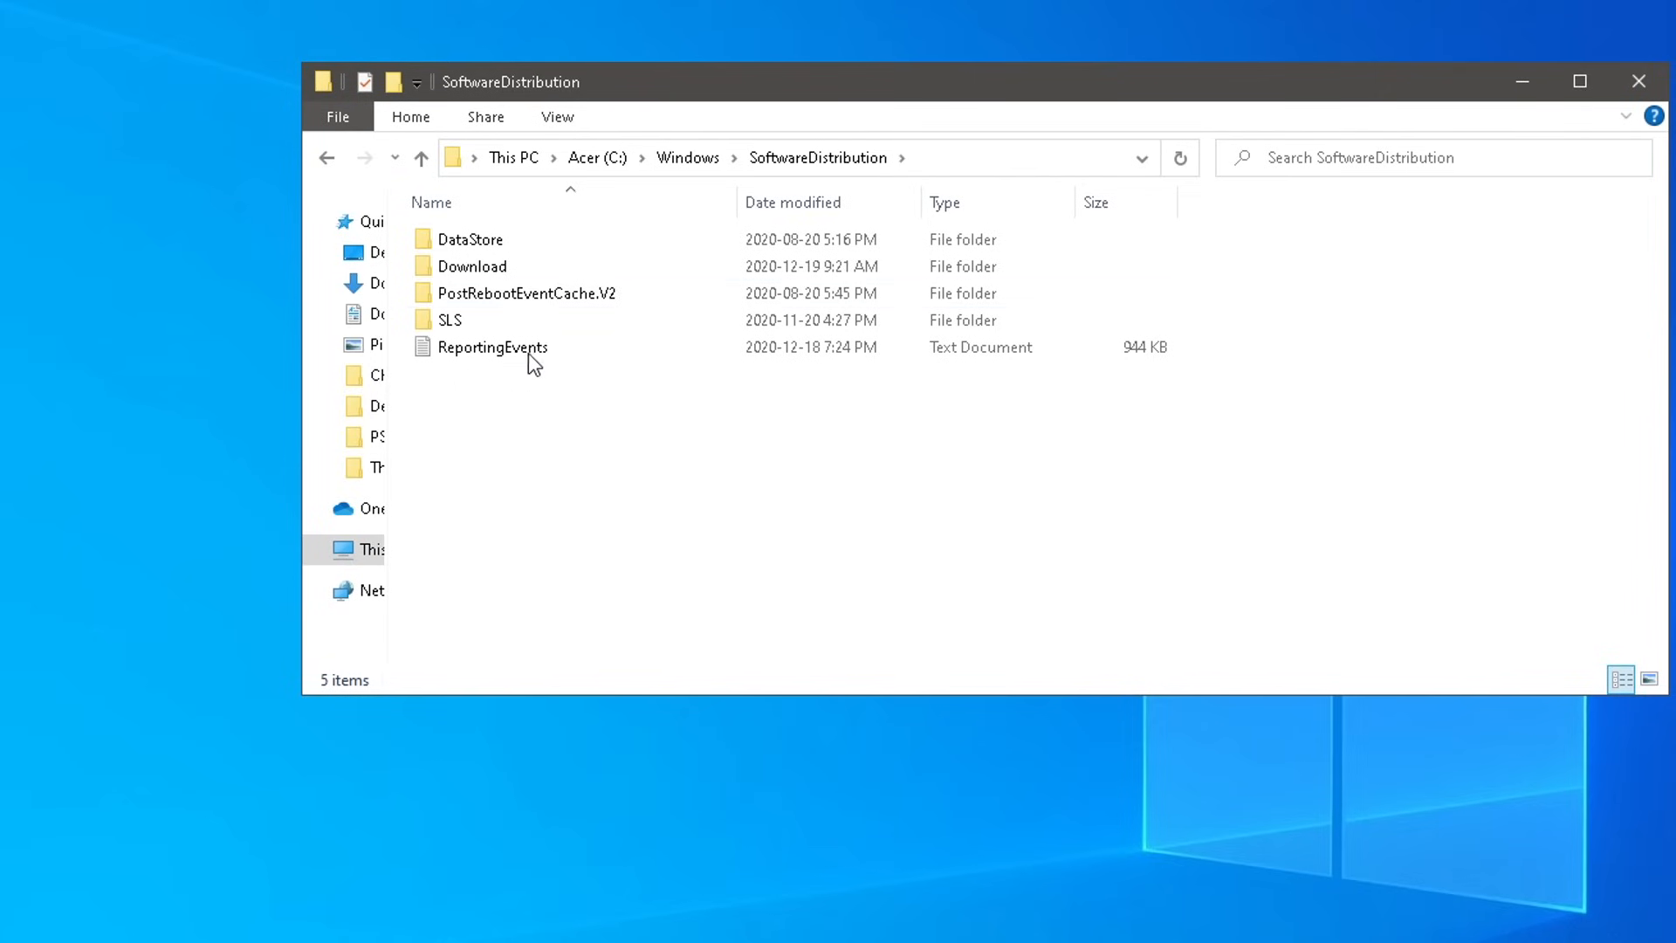
left_click(471, 265)
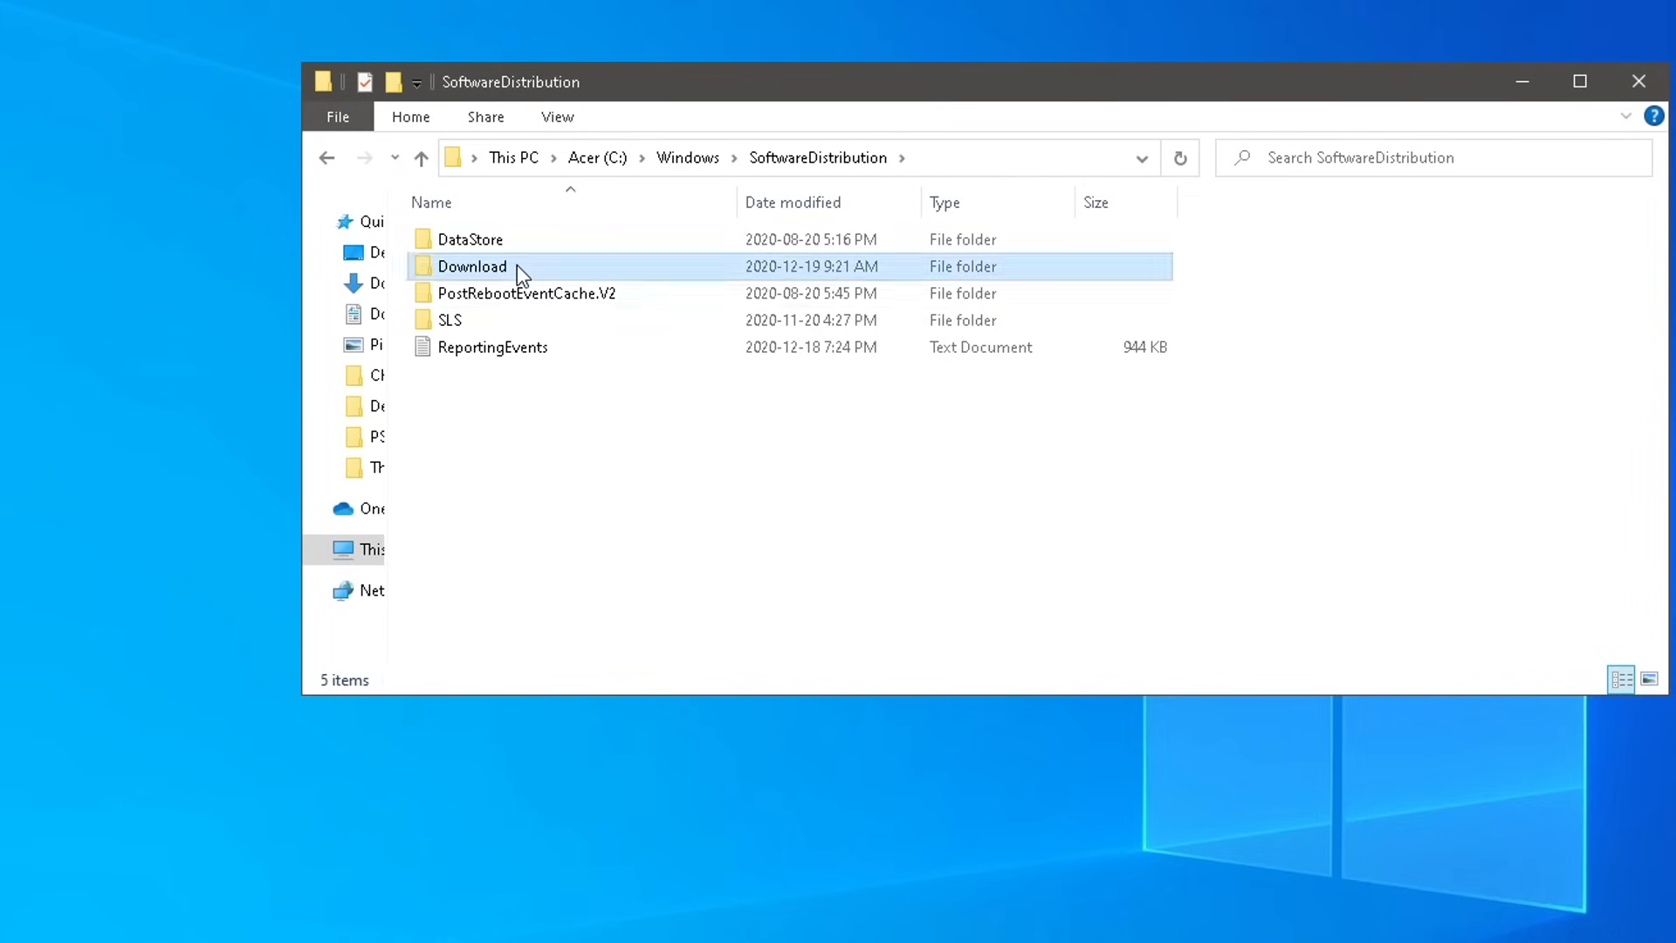
double_click(469, 265)
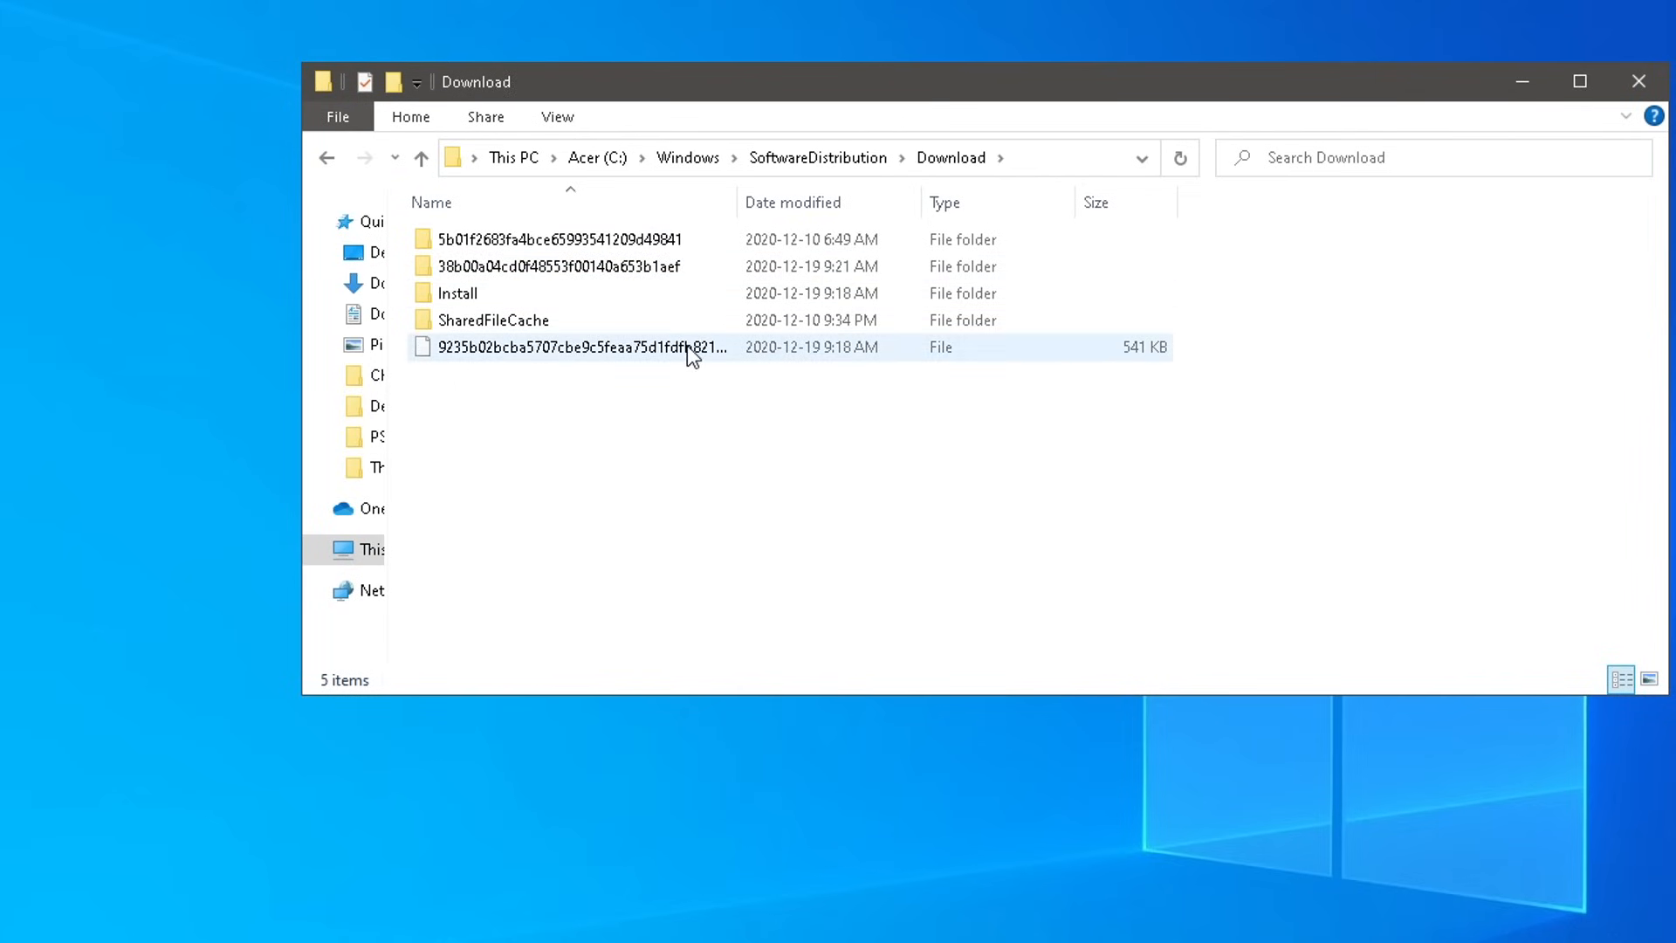
Step: Delete all five items in the Download folder with administrator permission
left_click(736, 455)
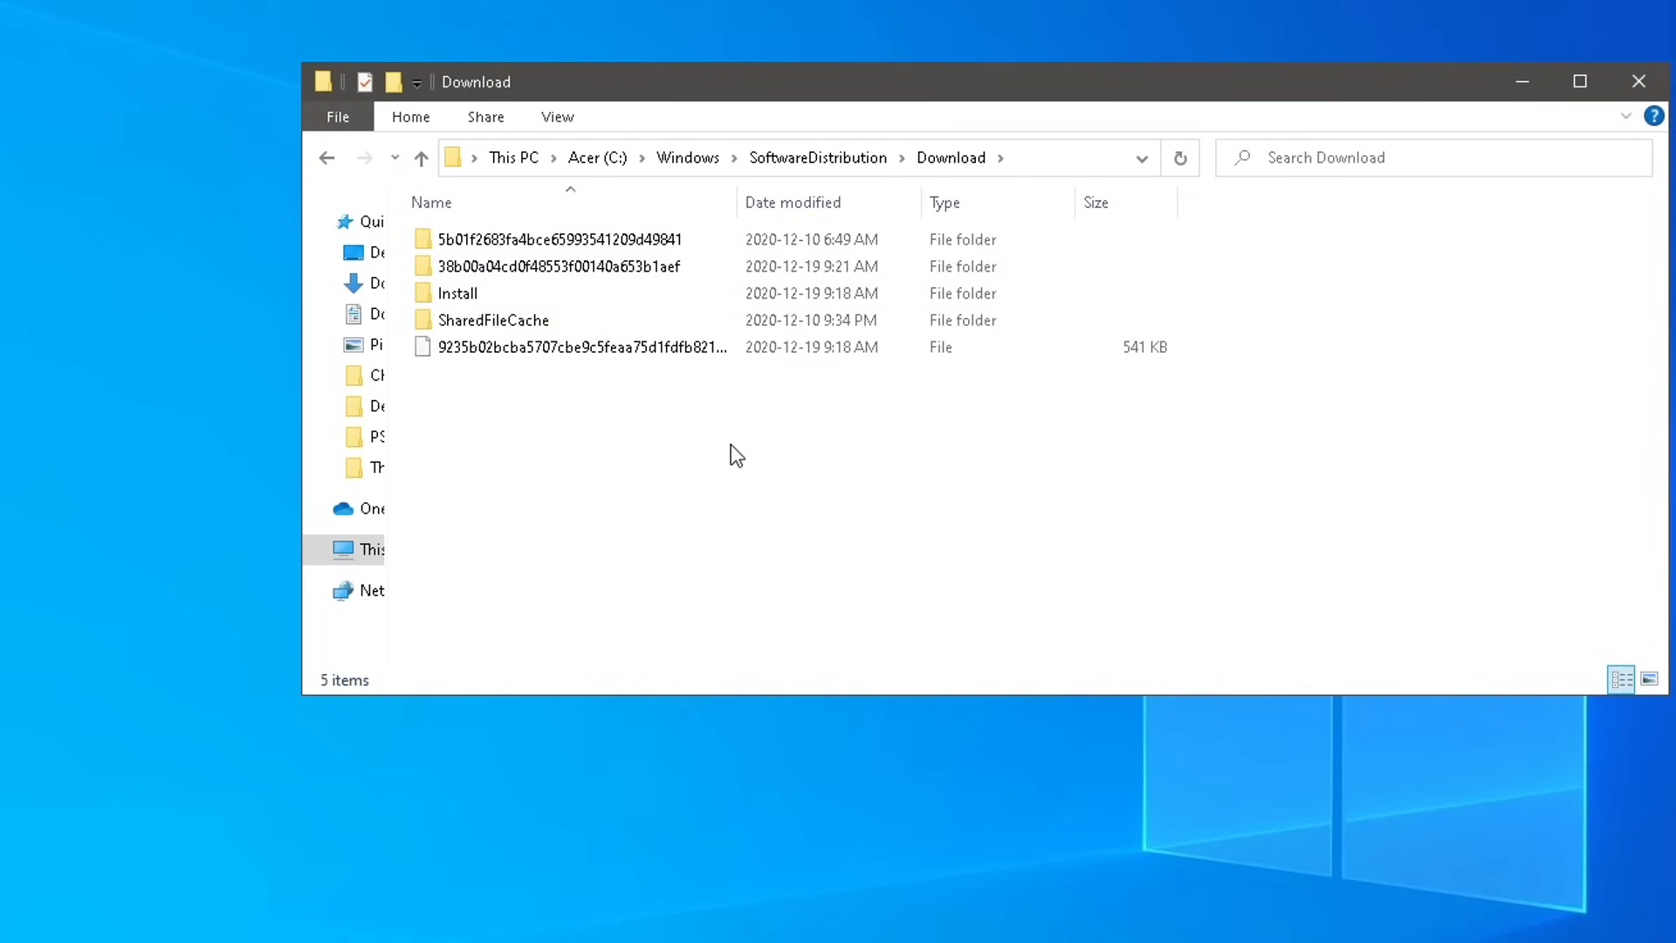
mouse_move(657, 455)
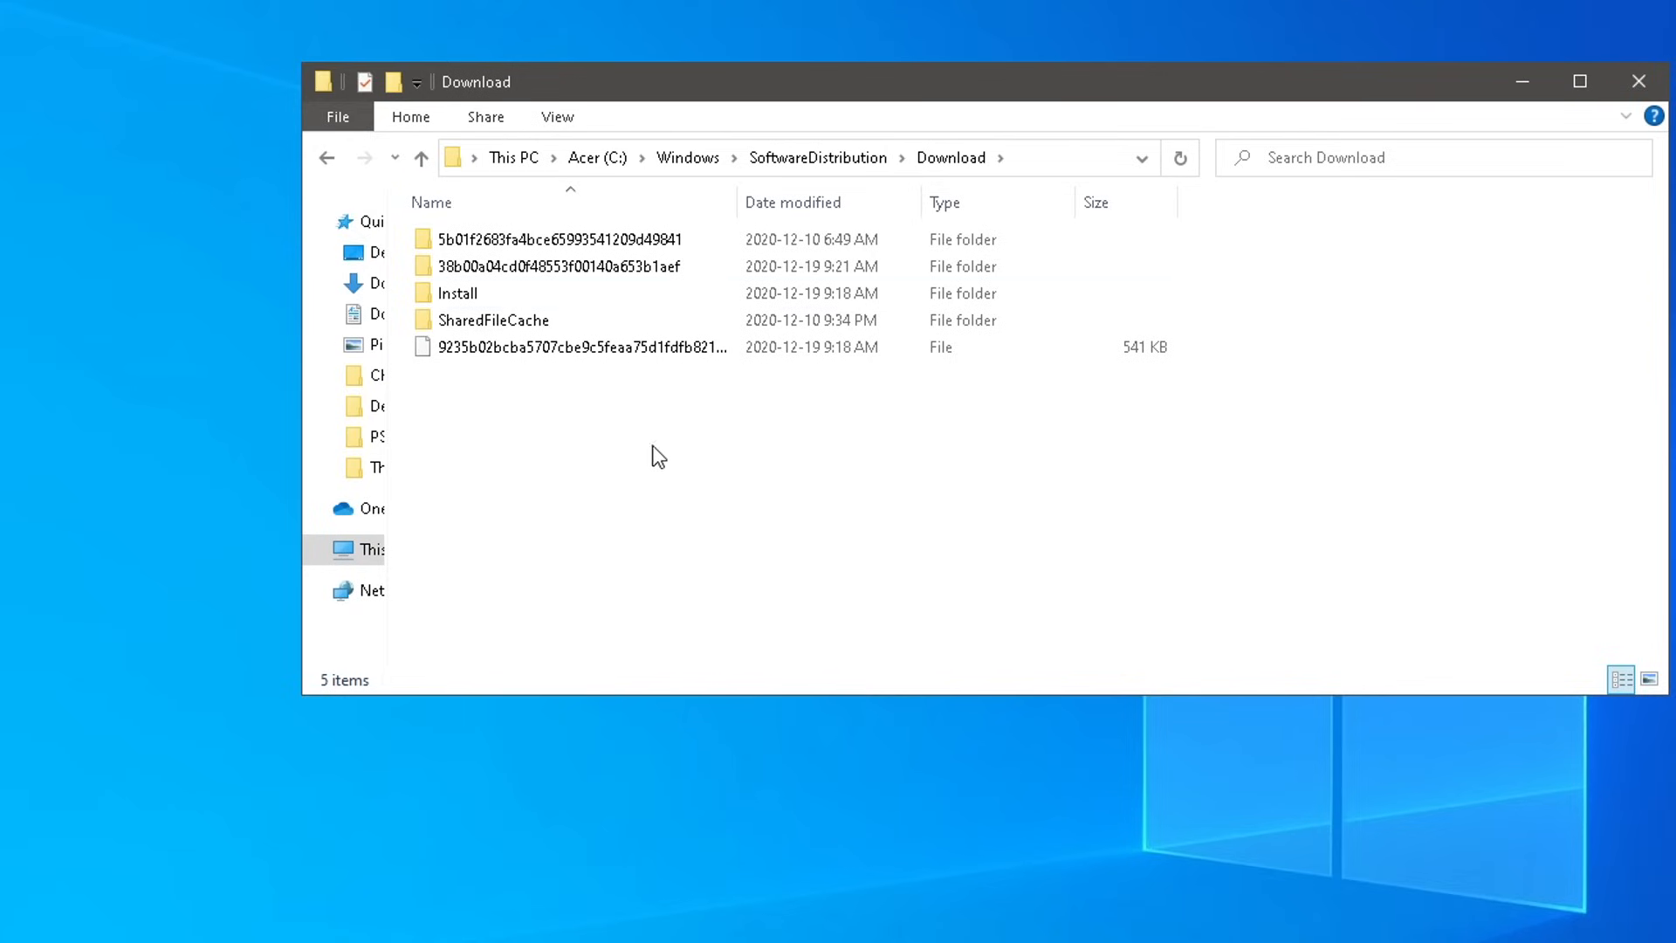
mouse_move(642, 513)
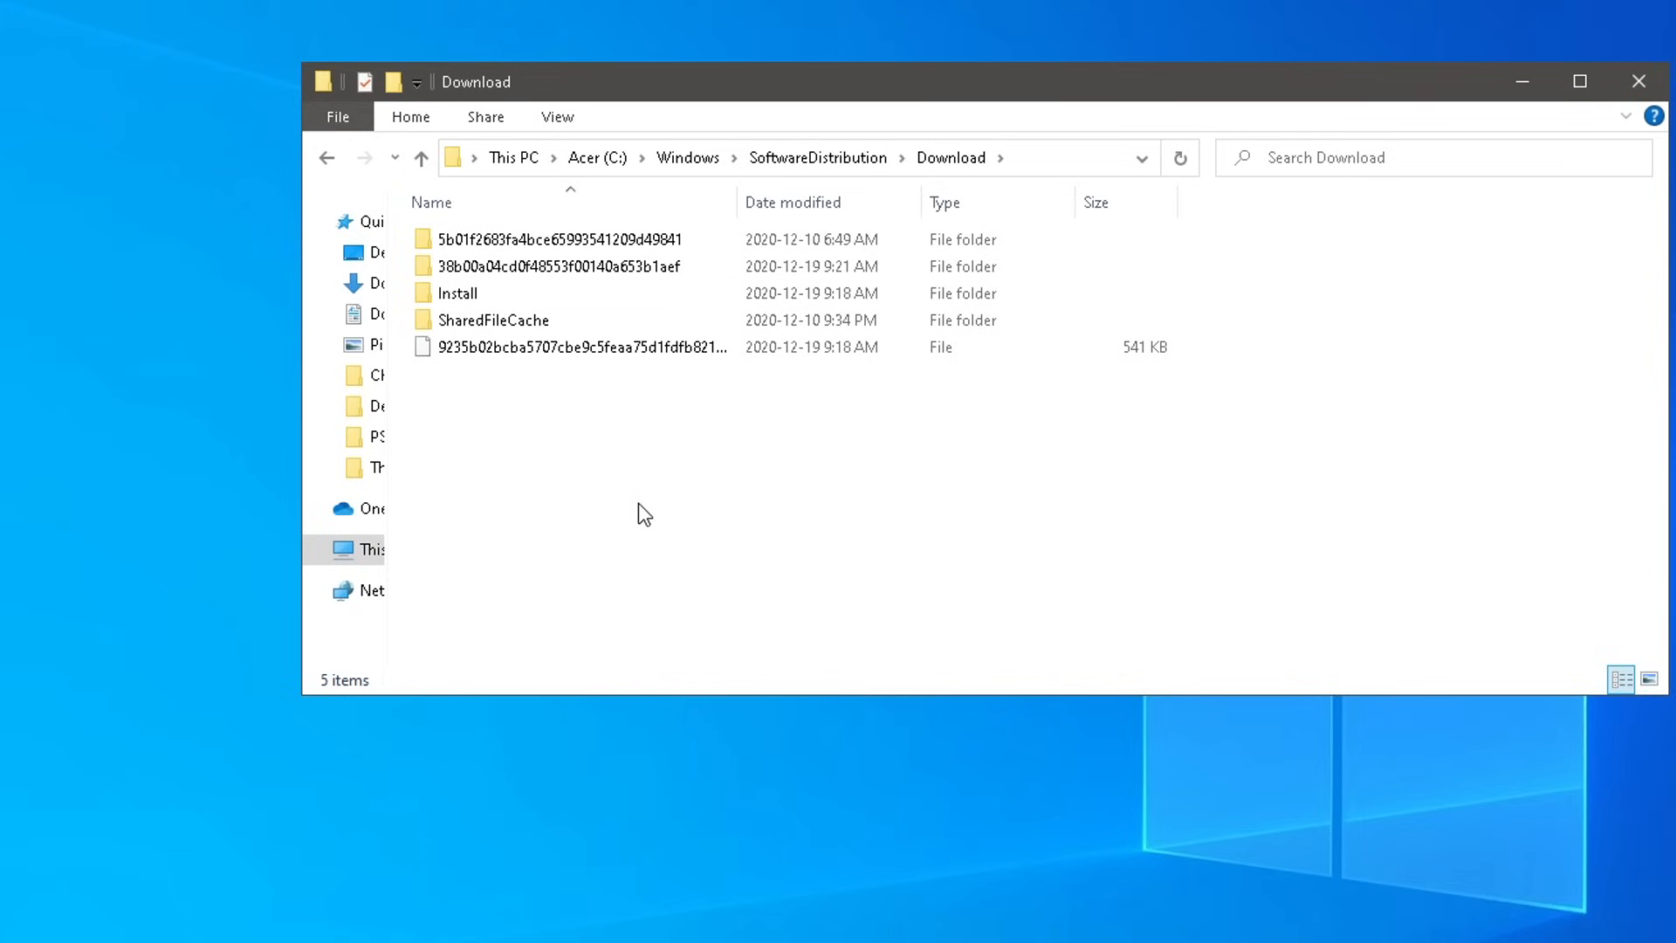
key("ctrl+a")
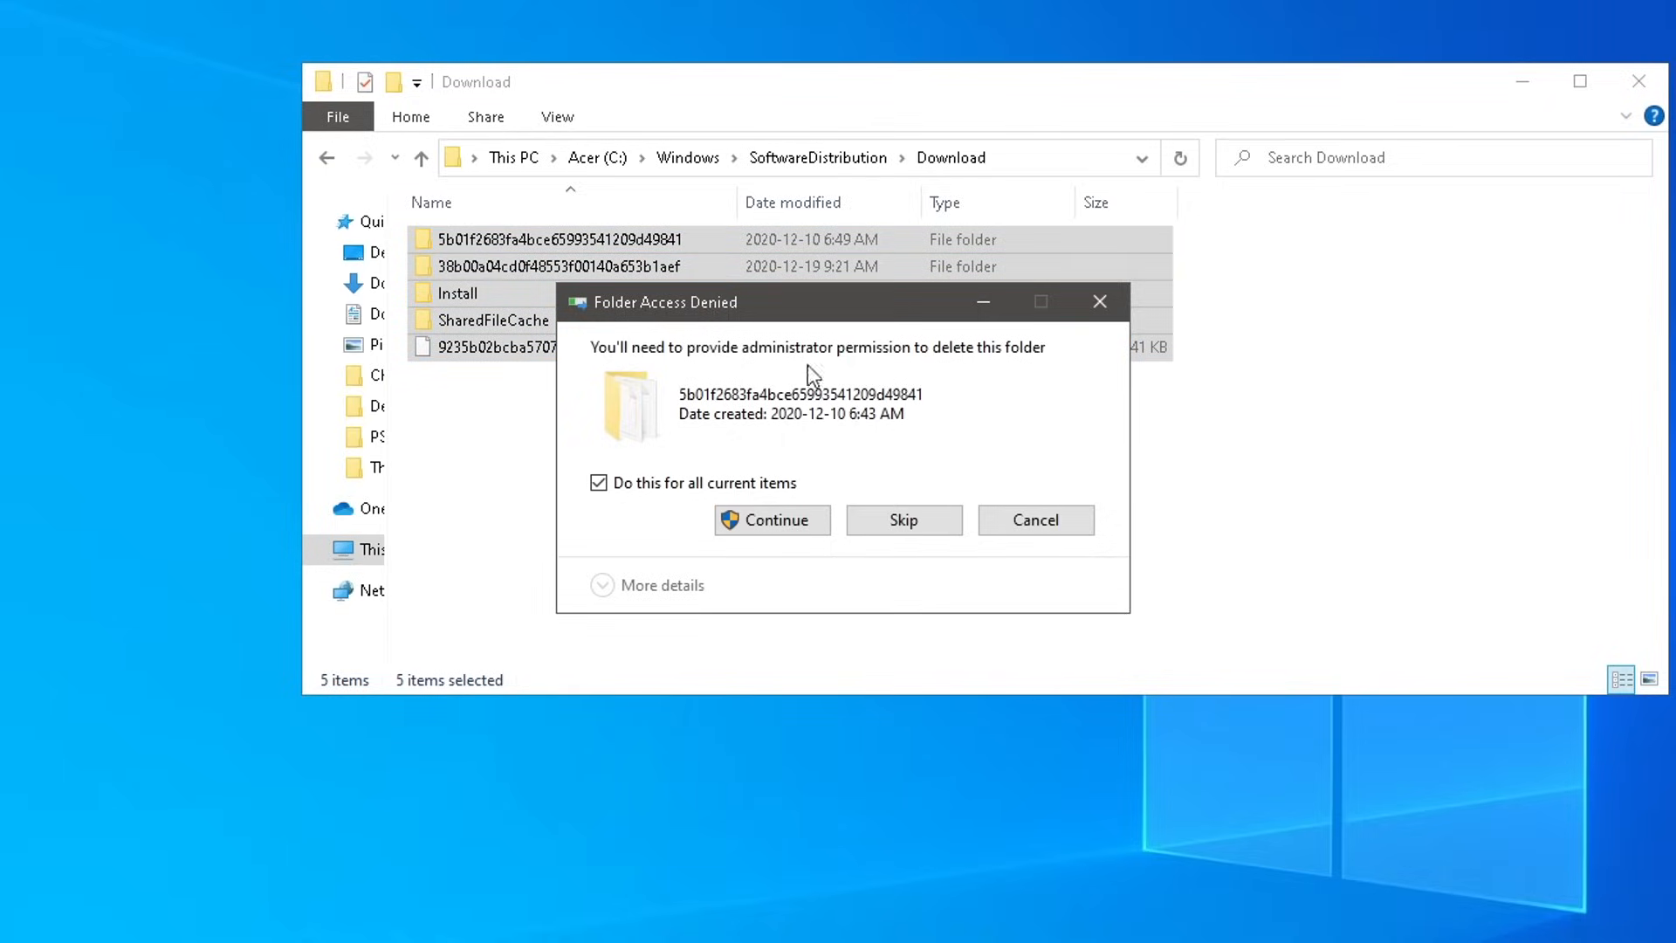
left_click(771, 520)
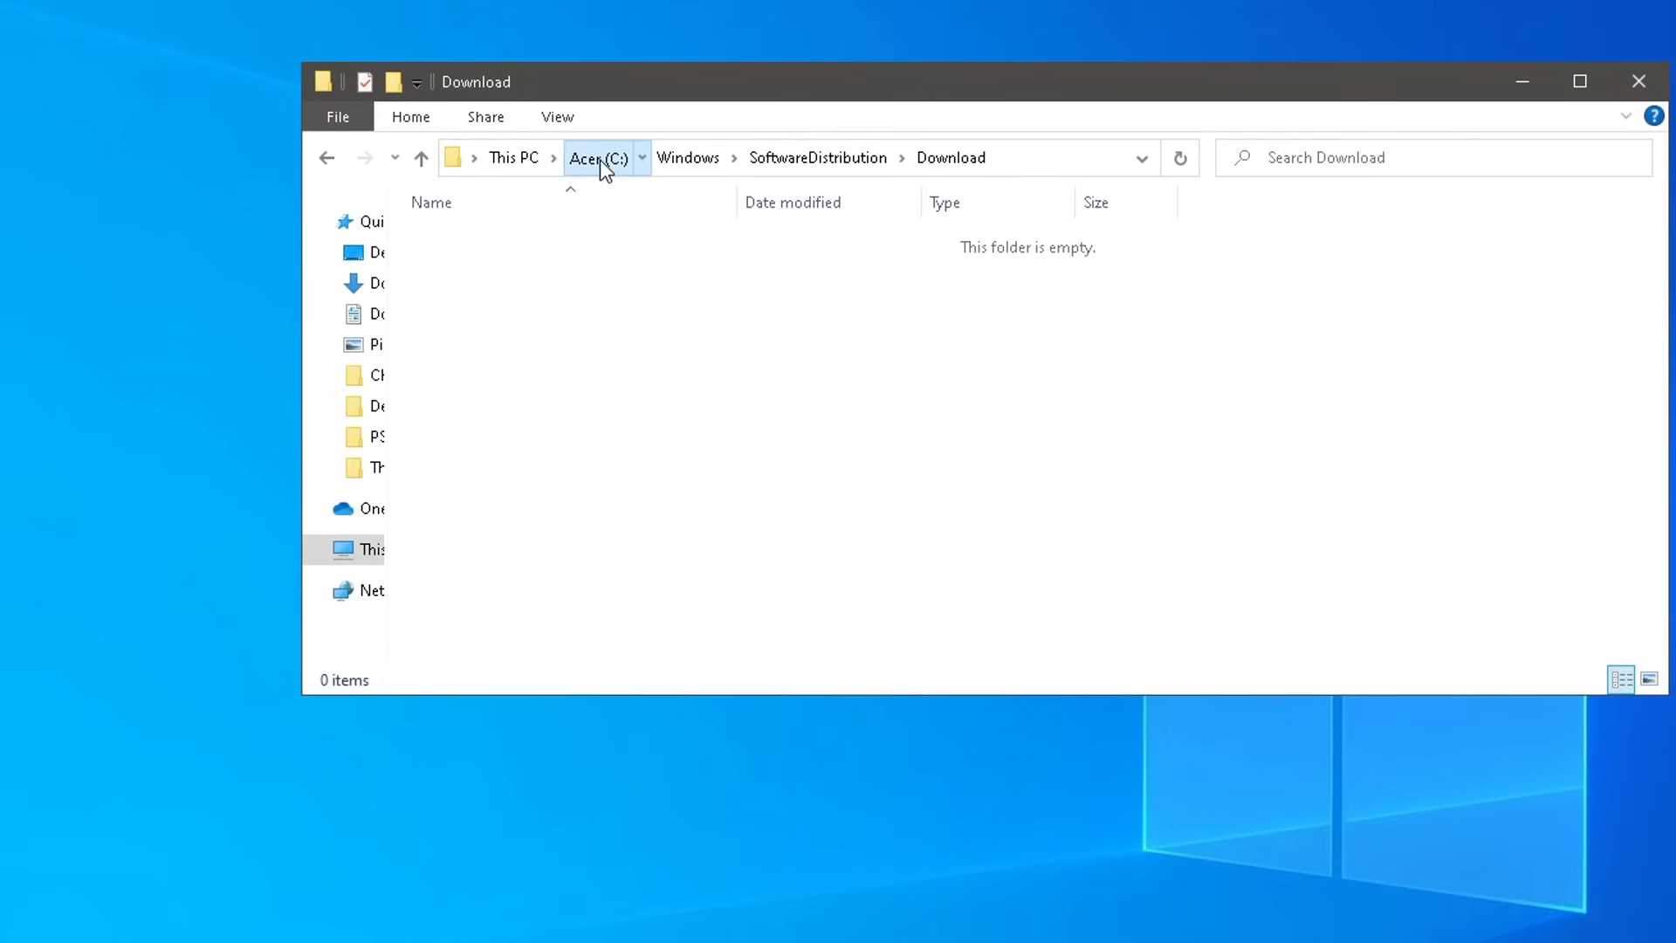
Step: From This PC, launch Optimize Drives via the Tools page of Acer (C:) properties
left_click(597, 157)
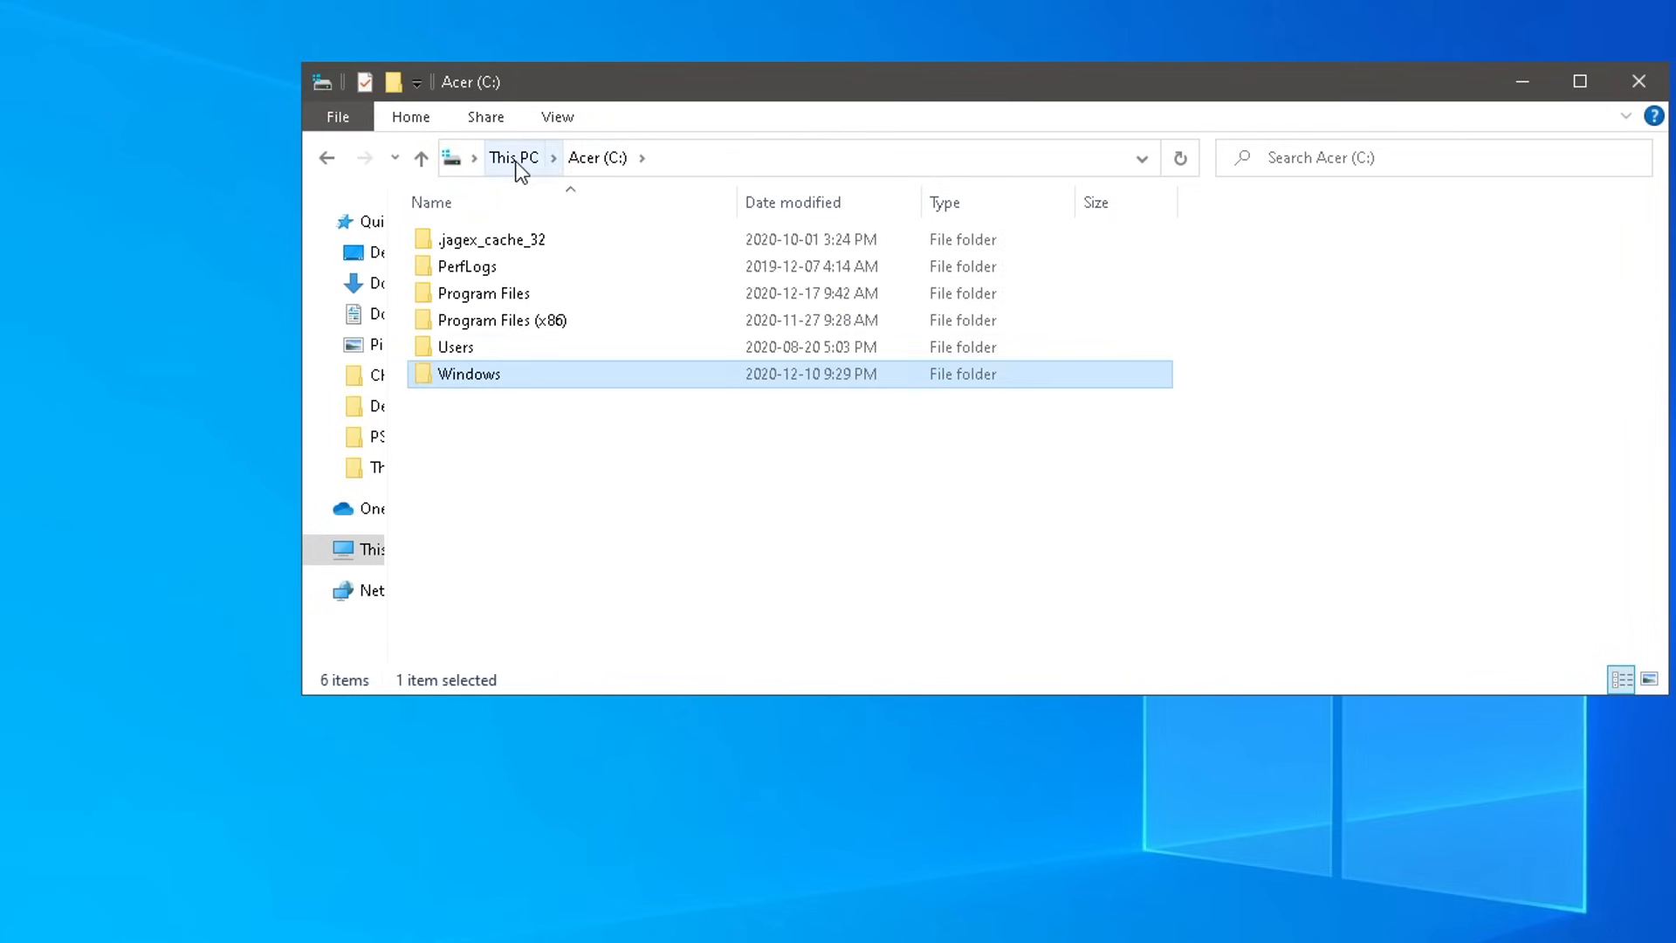
left_click(514, 157)
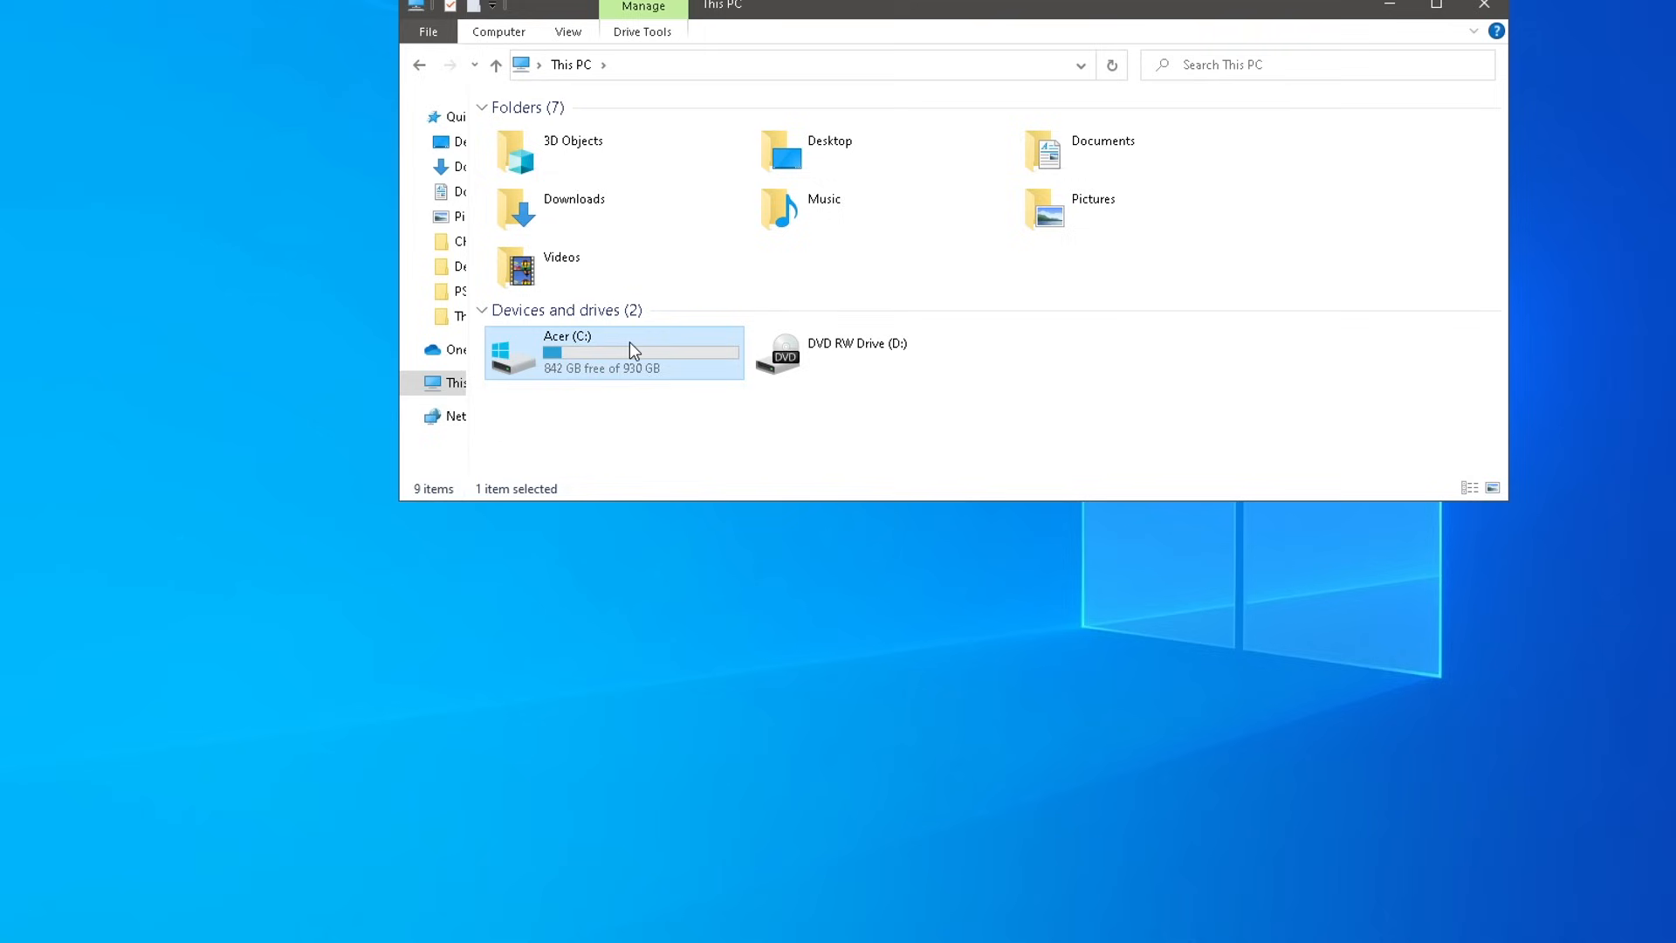
right_click(630, 352)
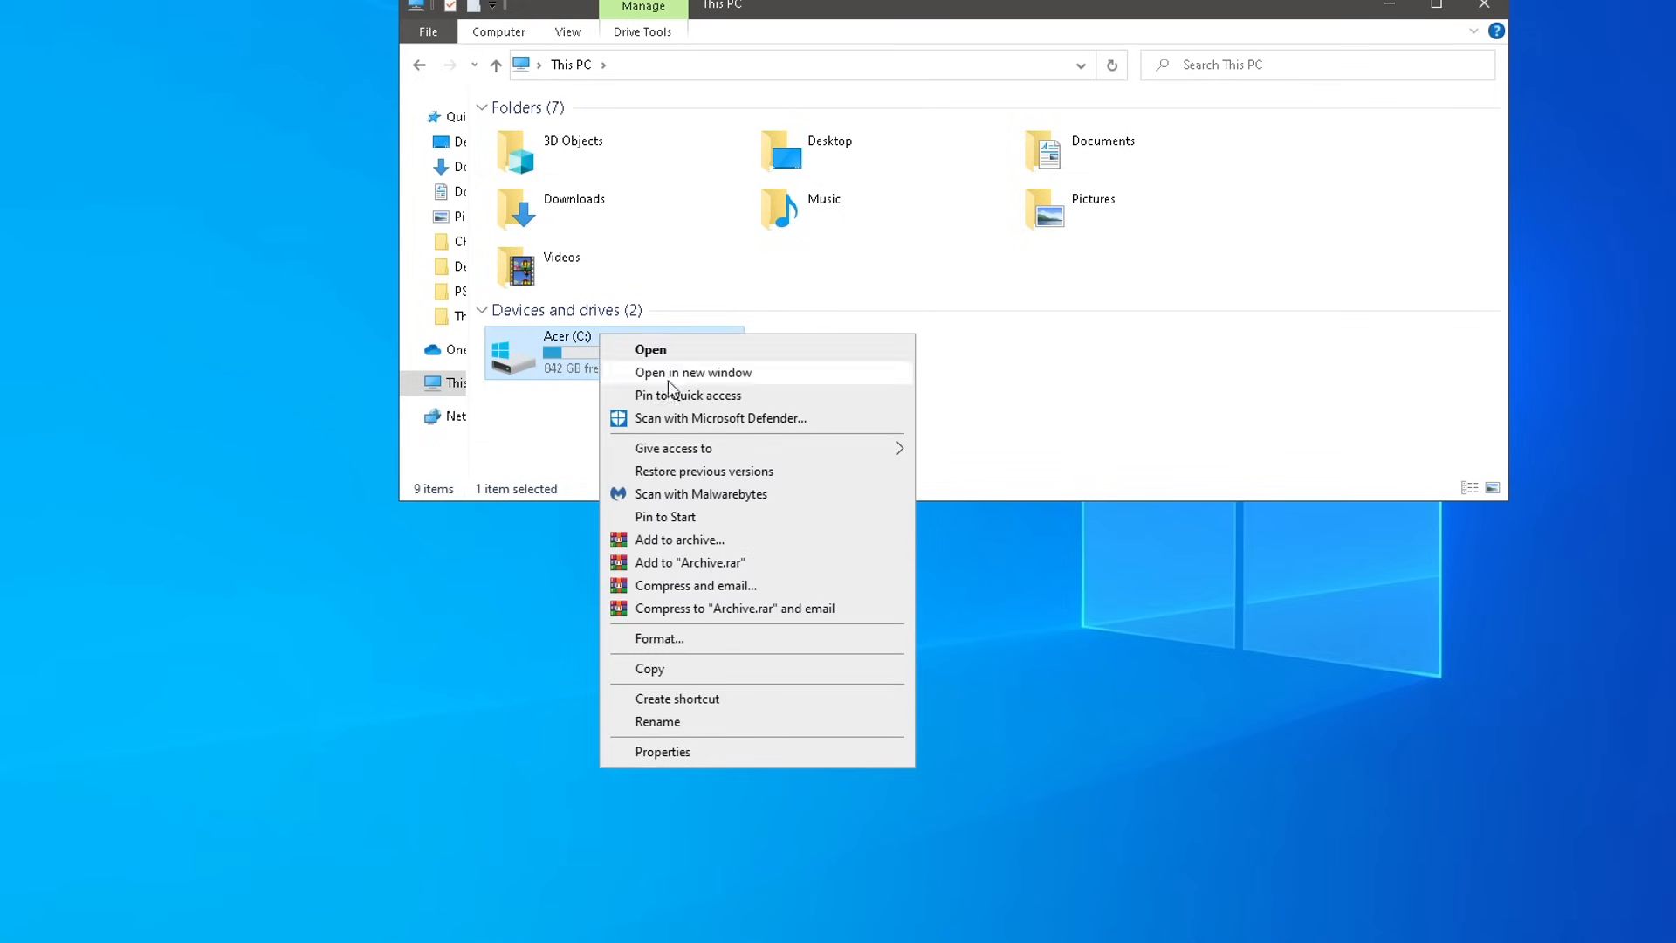
left_click(661, 750)
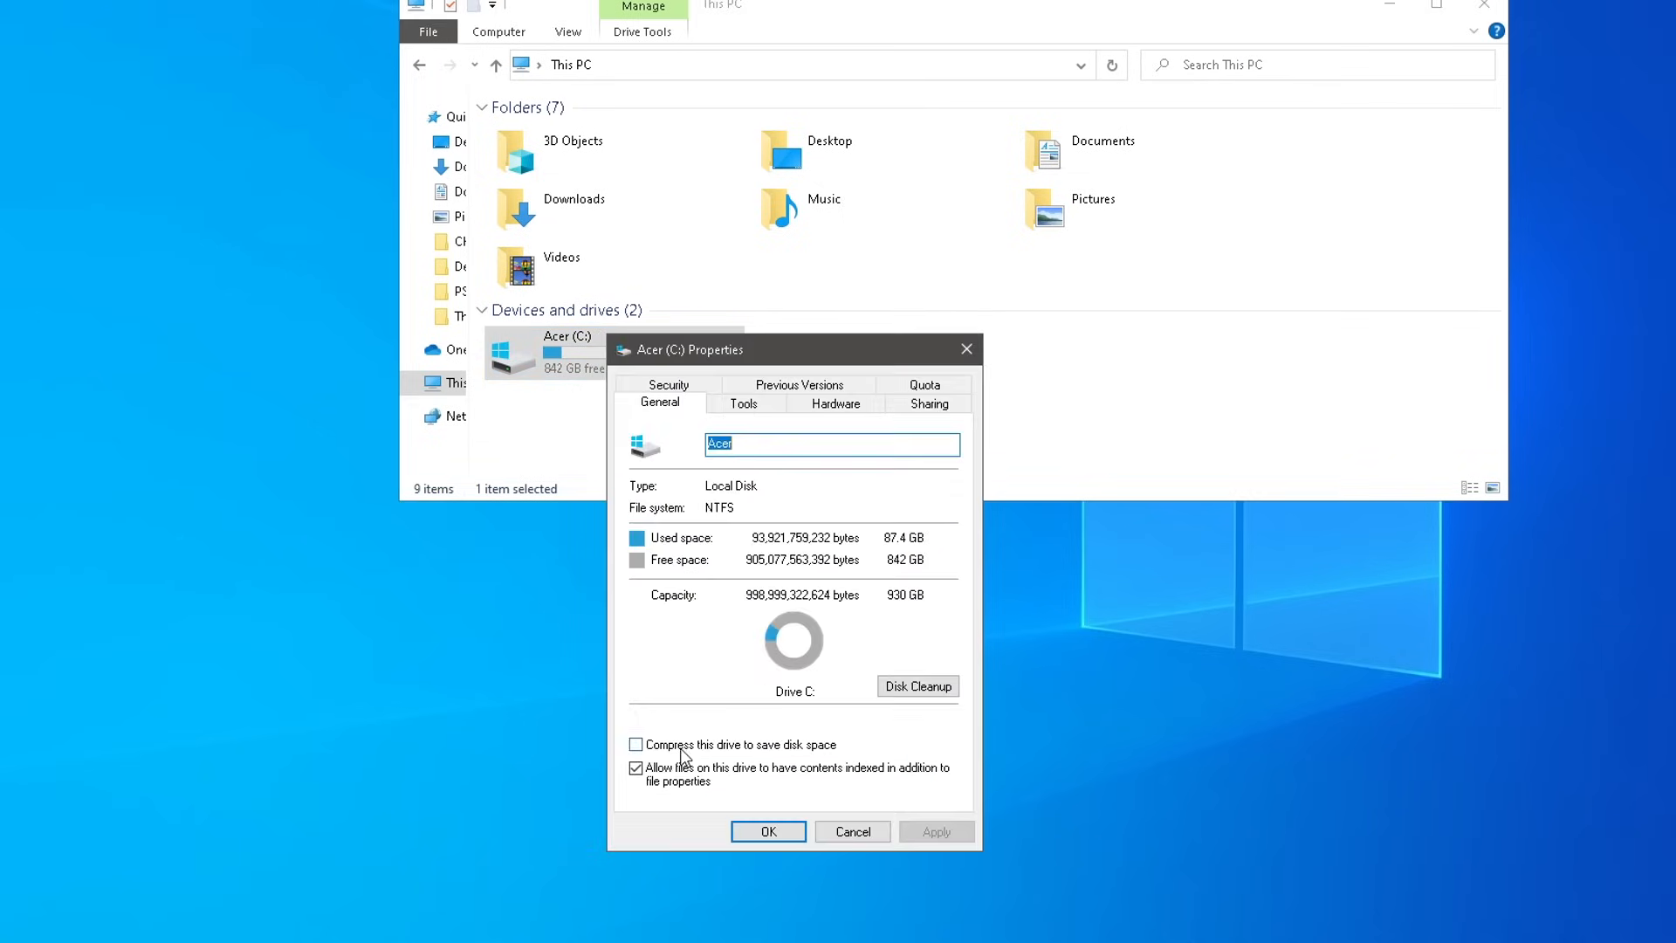
left_click(744, 403)
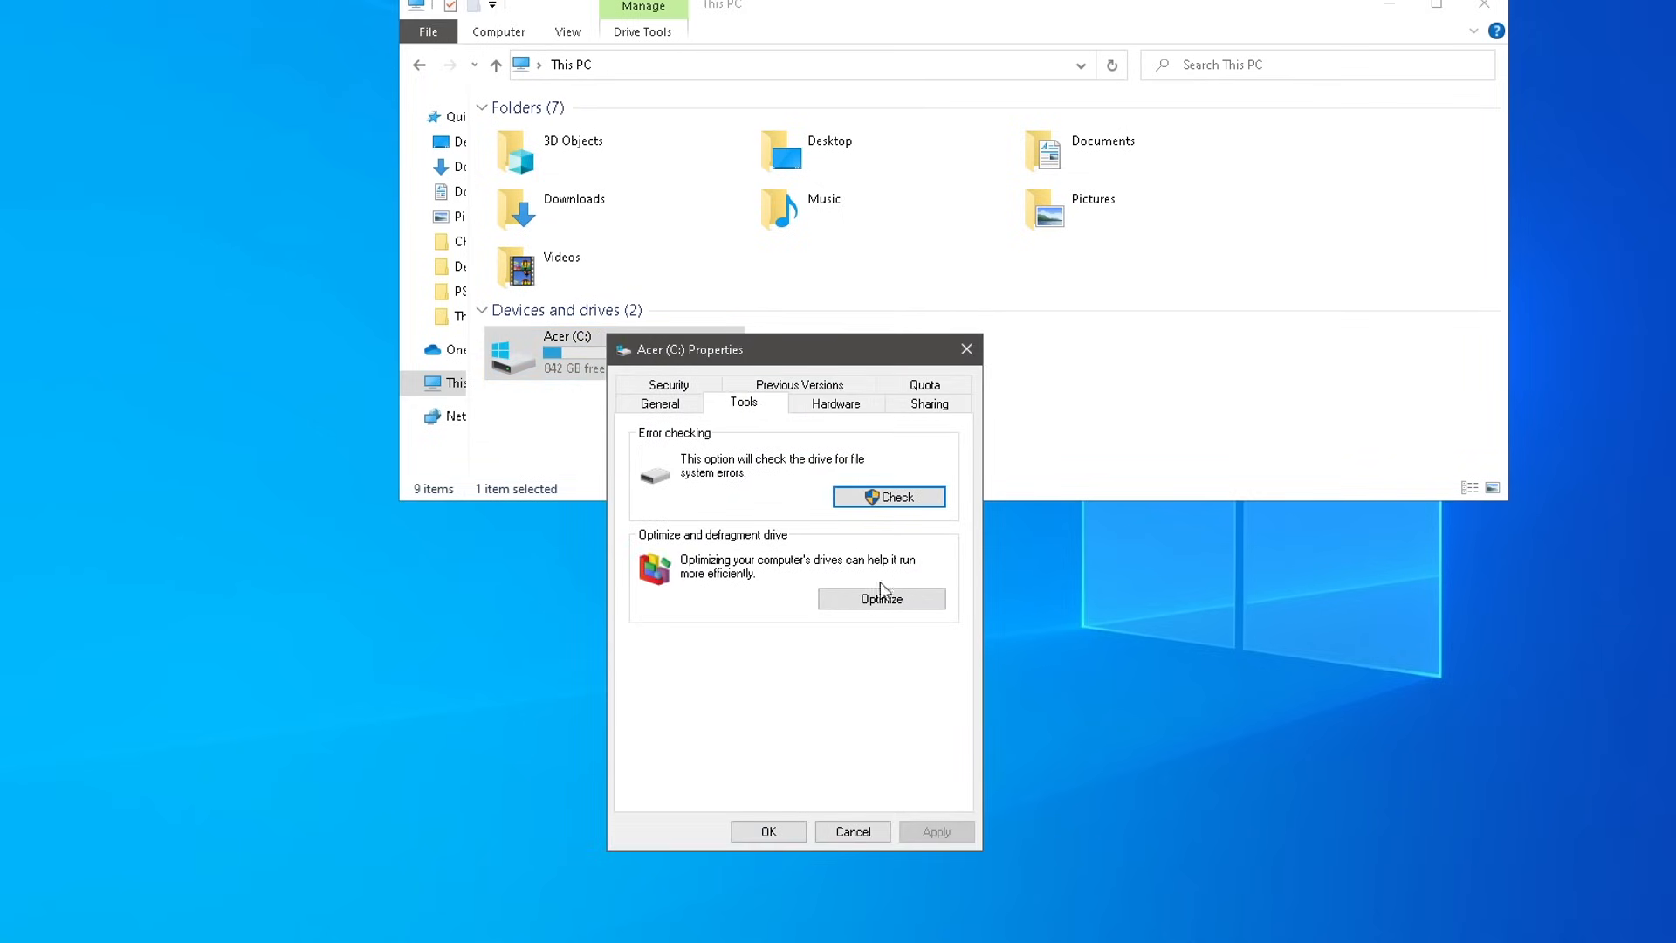
mouse_move(782, 592)
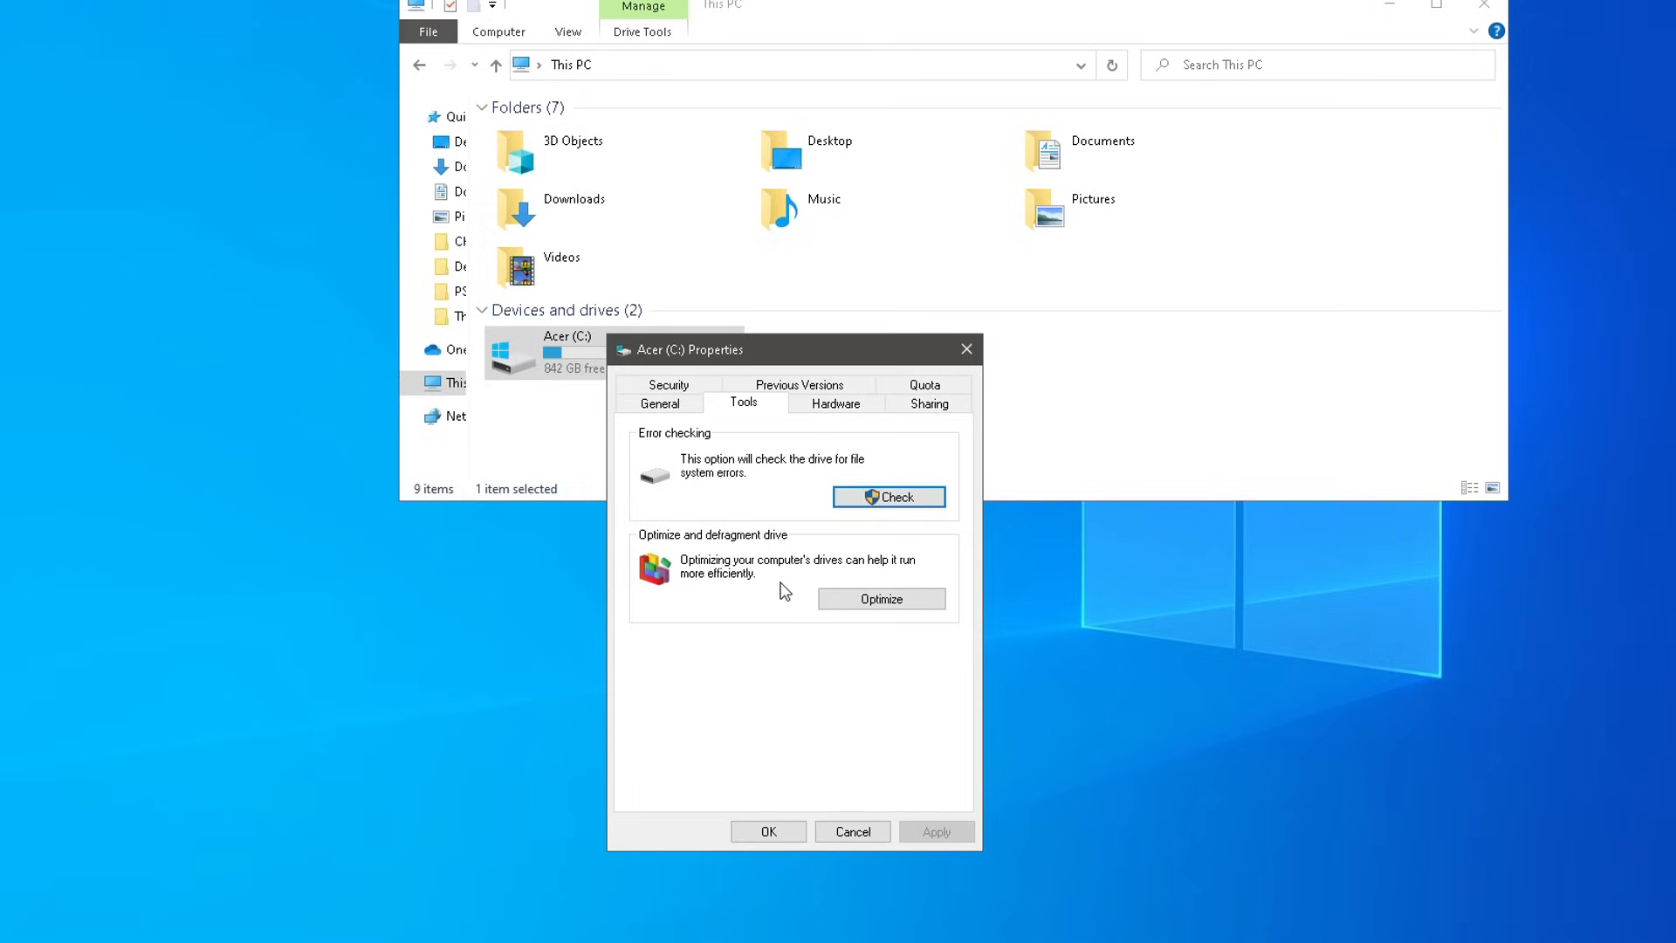
left_click(879, 597)
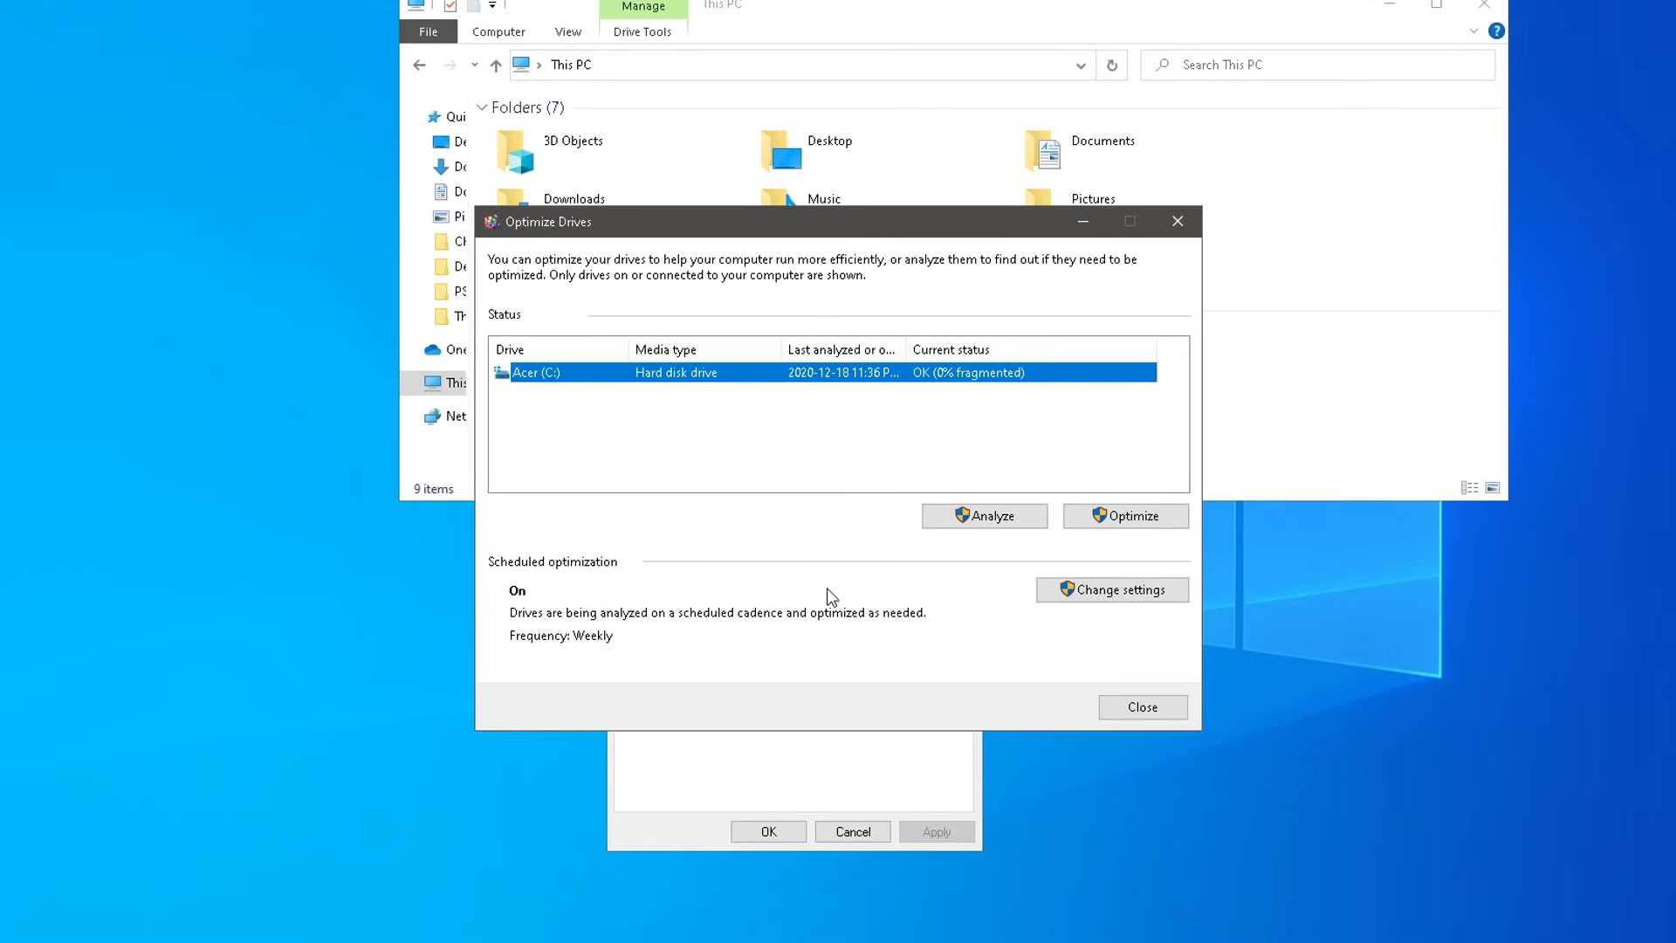
mouse_move(803, 563)
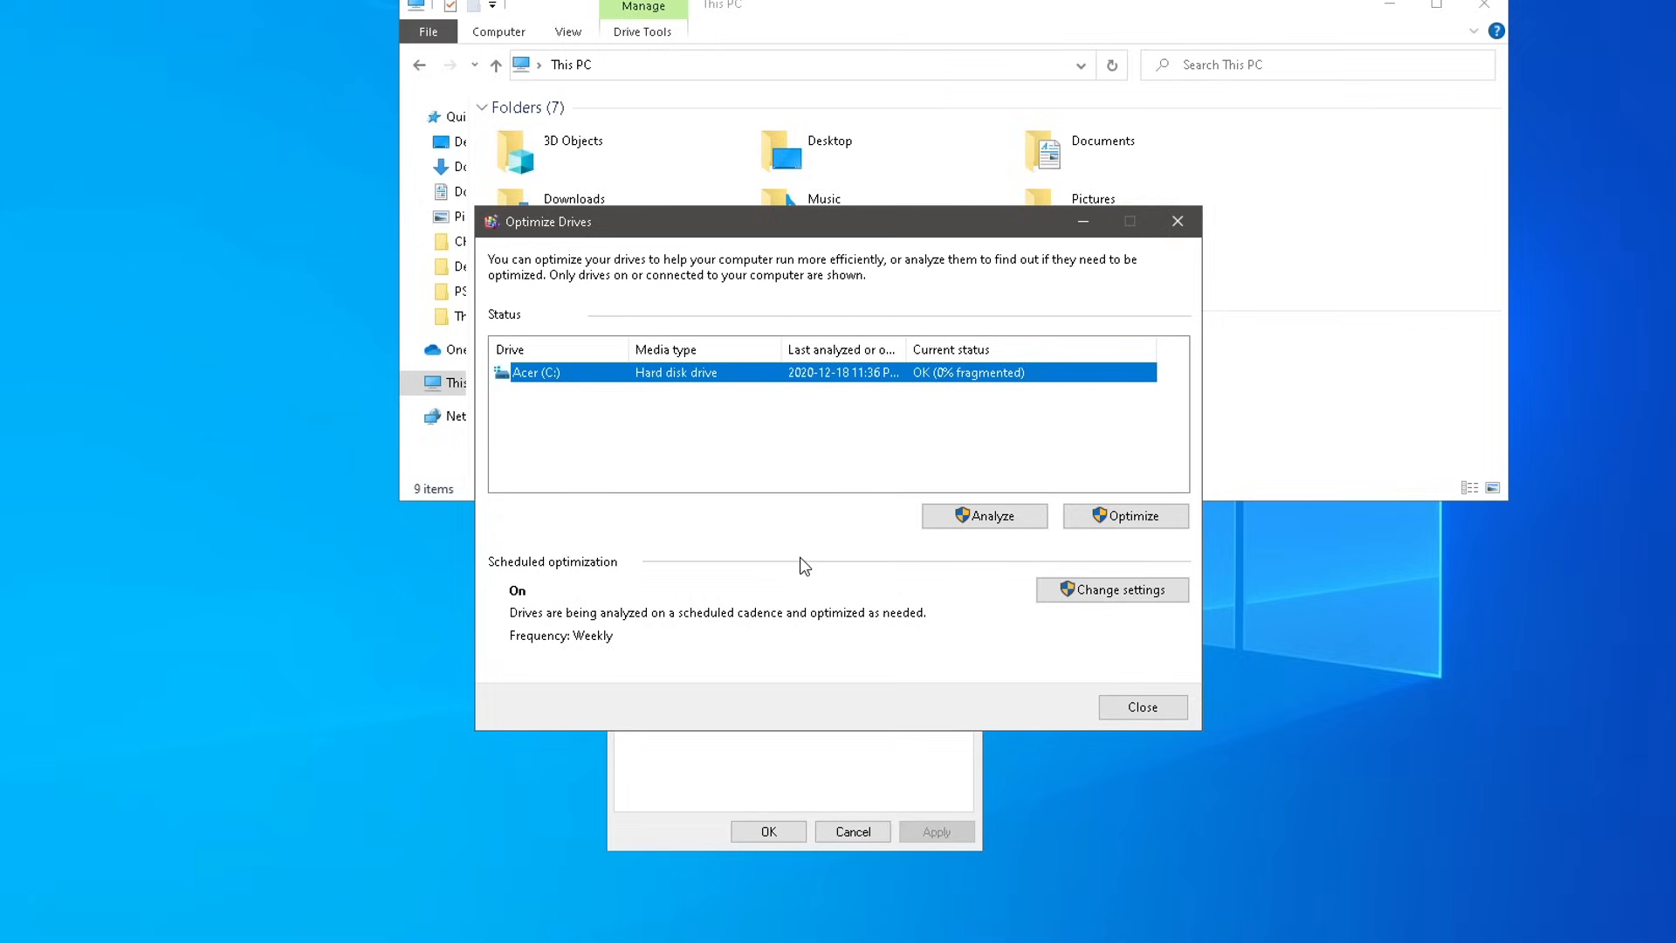
mouse_move(951, 366)
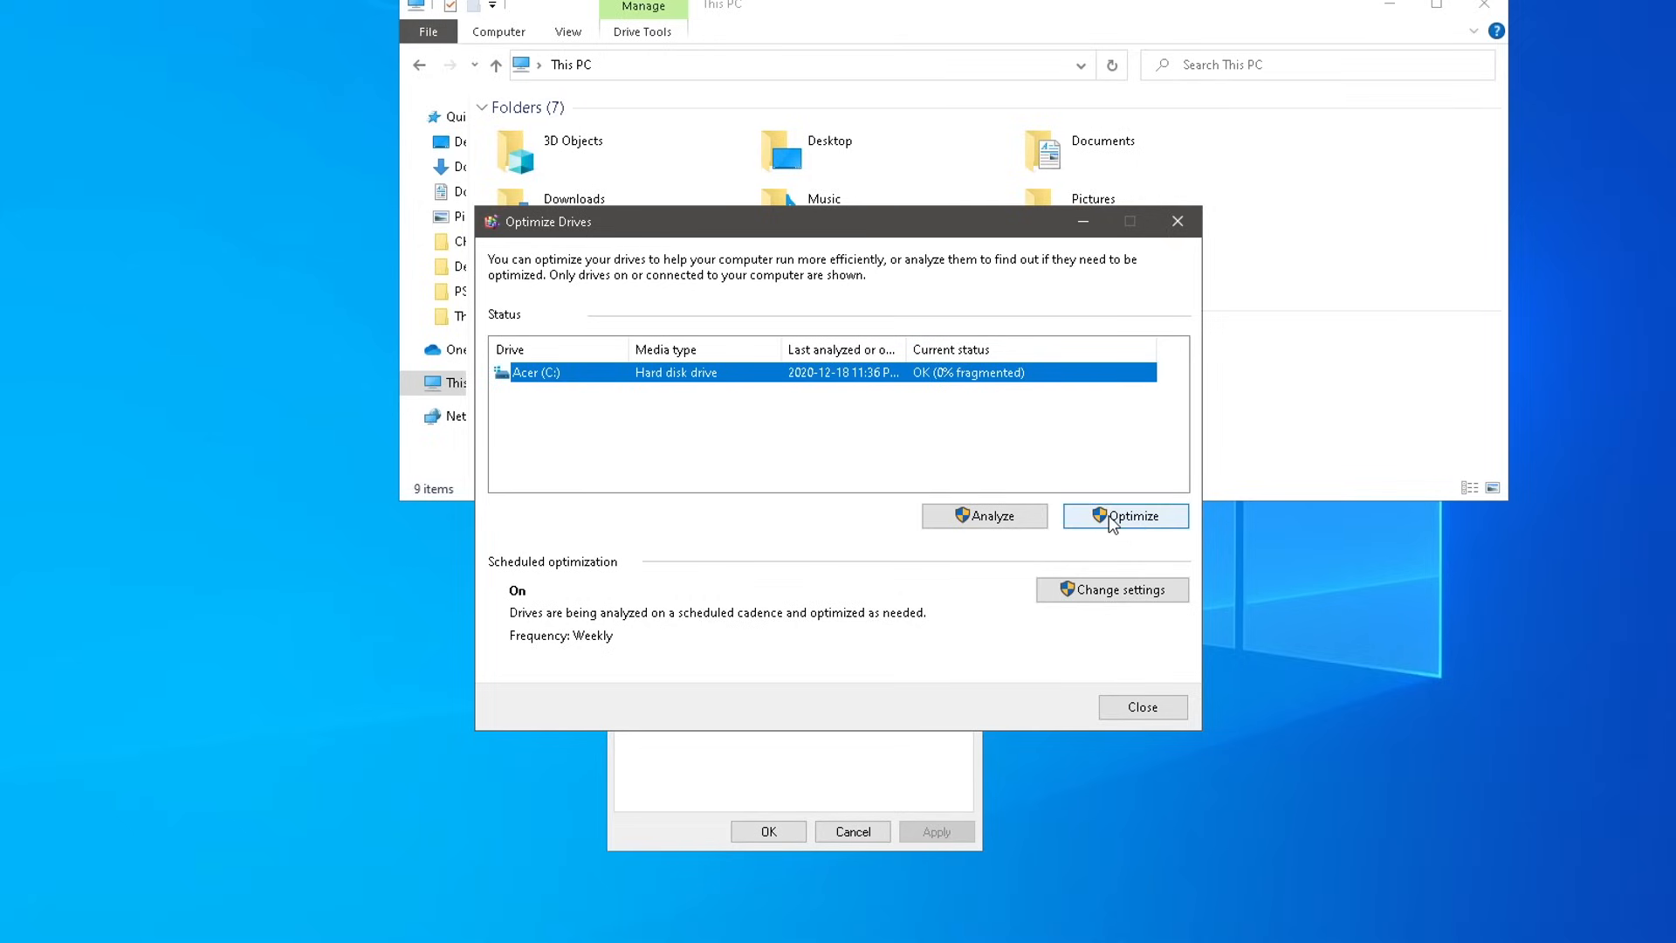
Step: Optimize the Acer (C:) drive and close the drive's properties window
left_click(1124, 515)
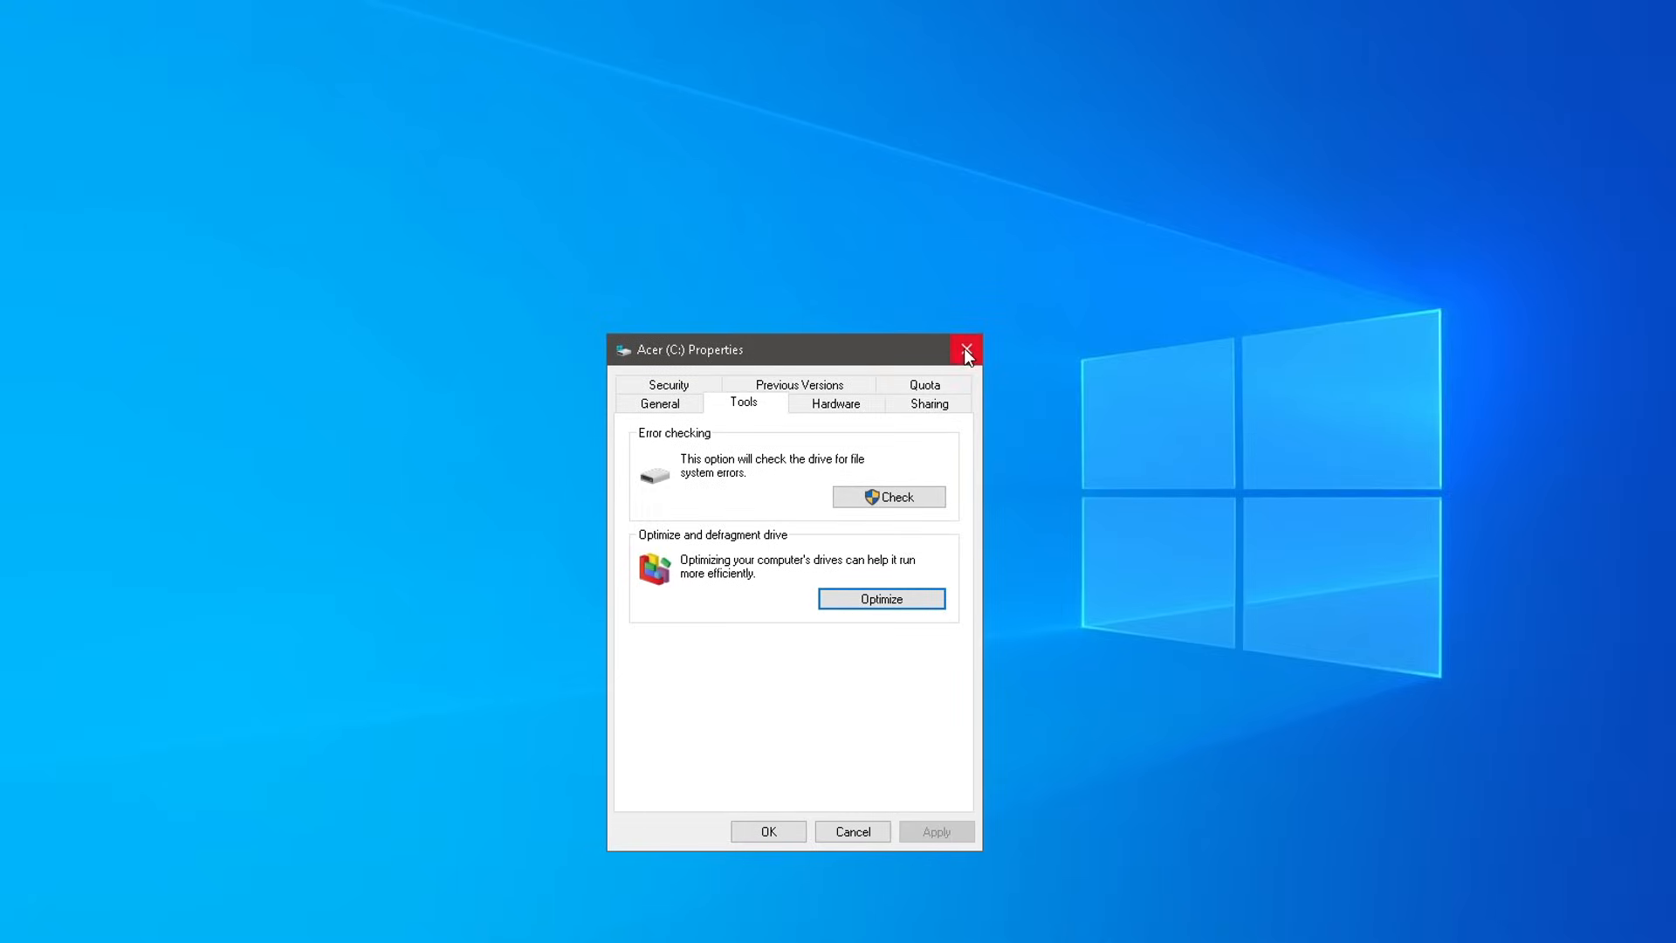
left_click(965, 349)
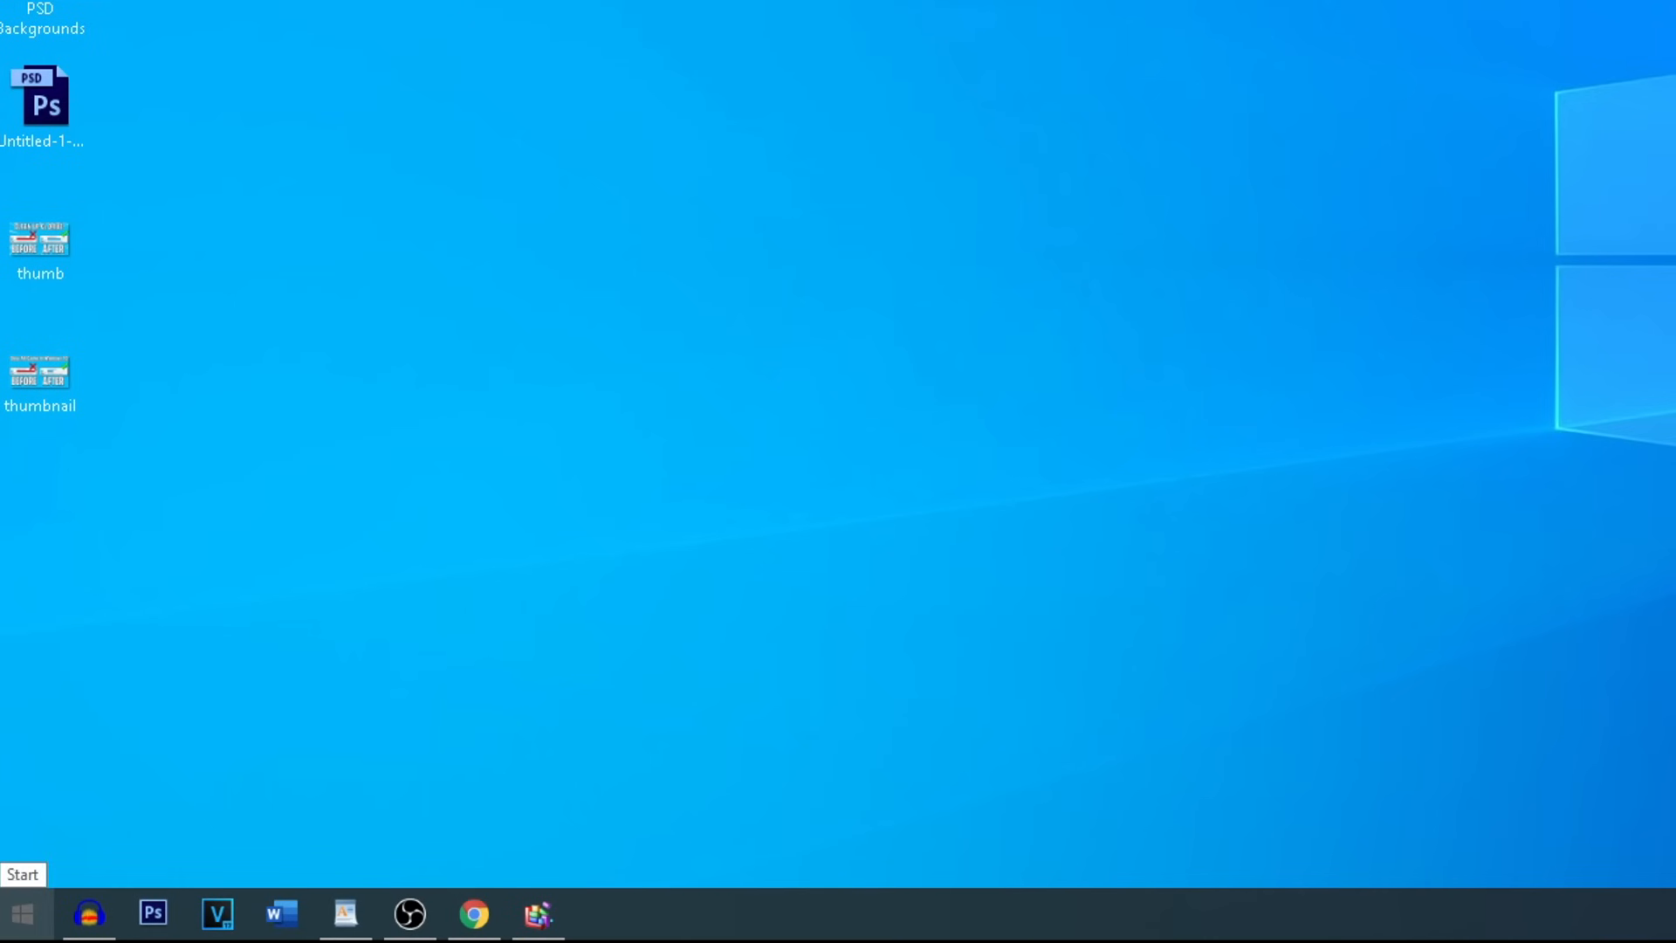
Step: Launch Disk Cleanup for drive C and tick Recycle Bin and Delivery Optimization Files with the other categories
type("cl")
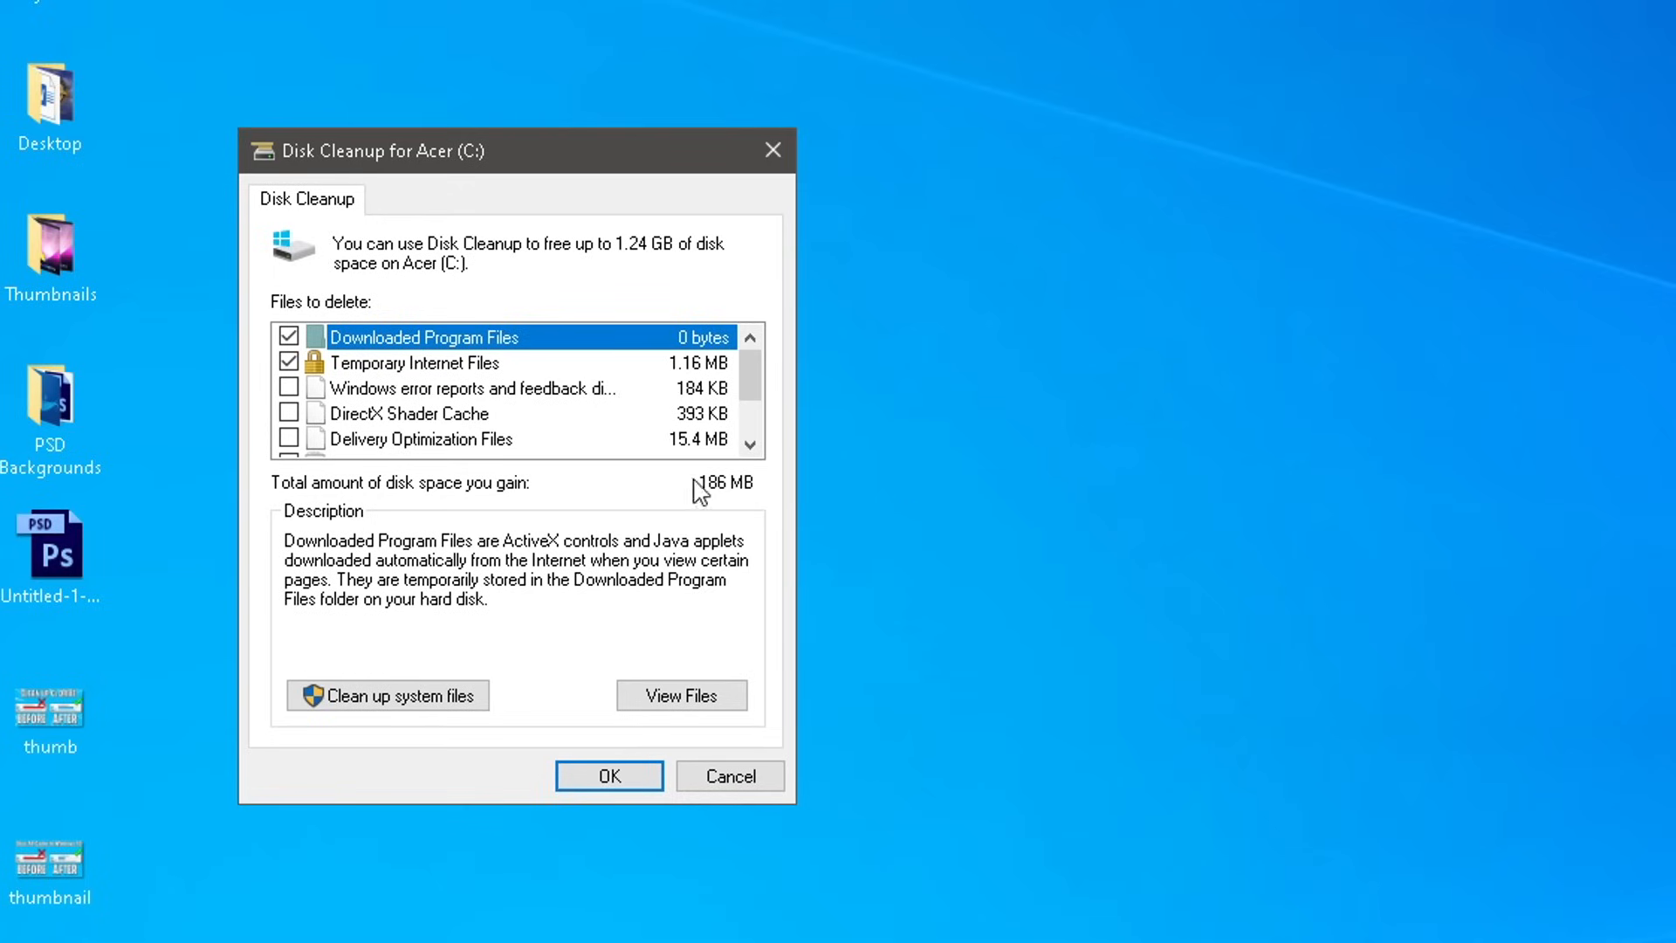
scroll("down", 3)
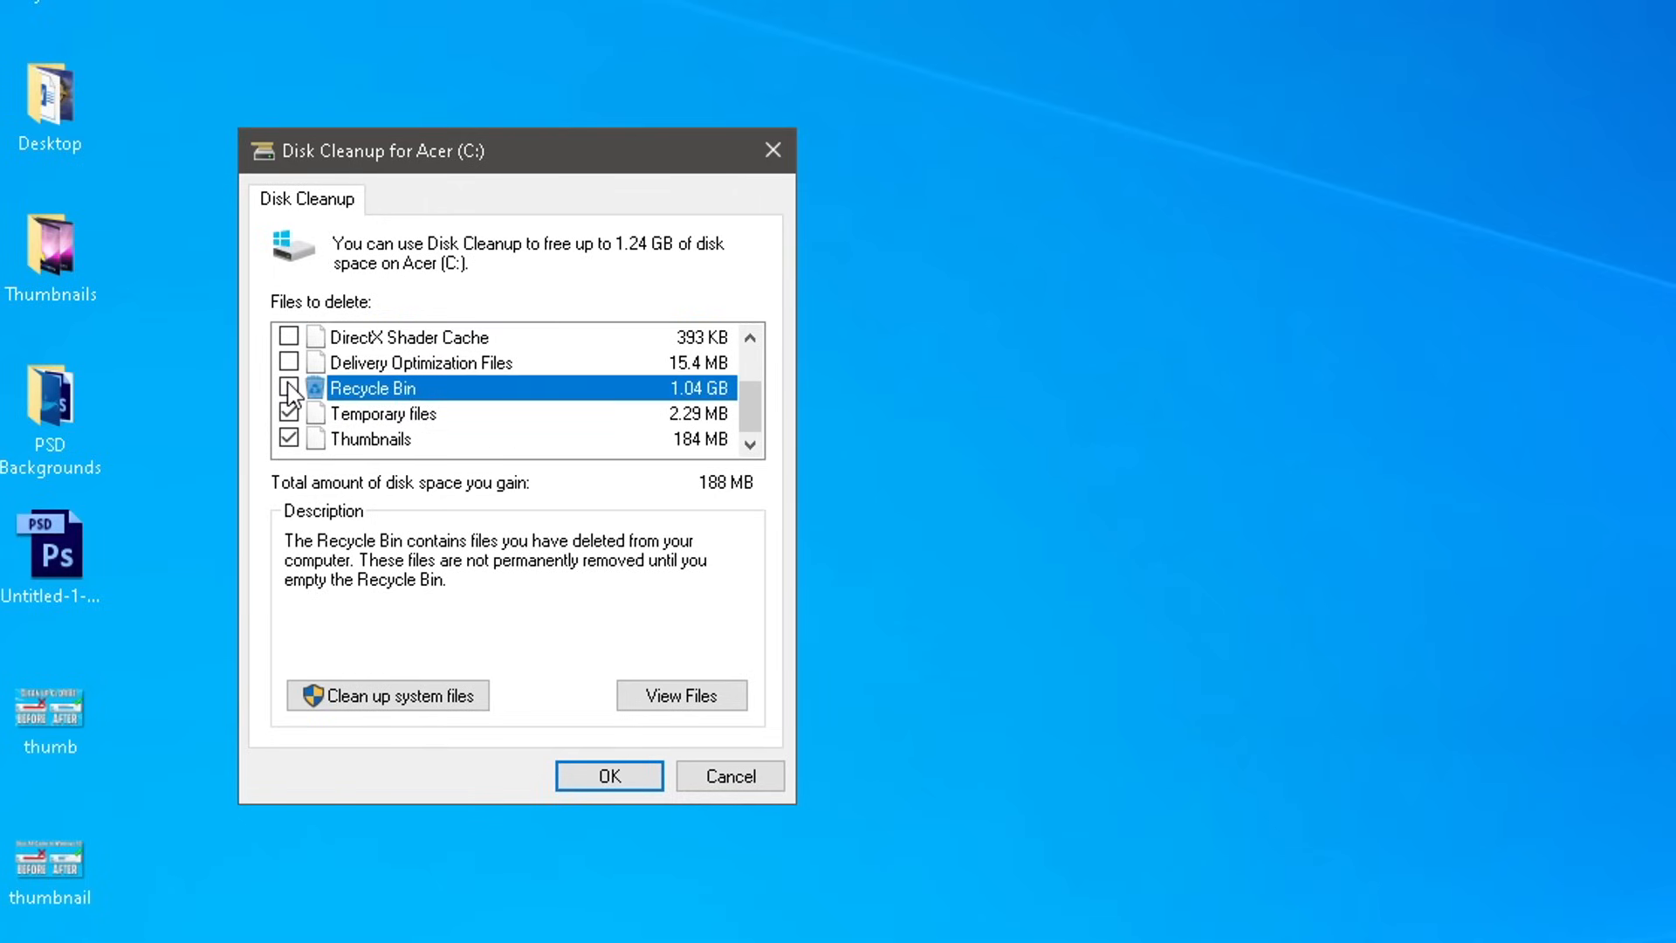
left_click(288, 388)
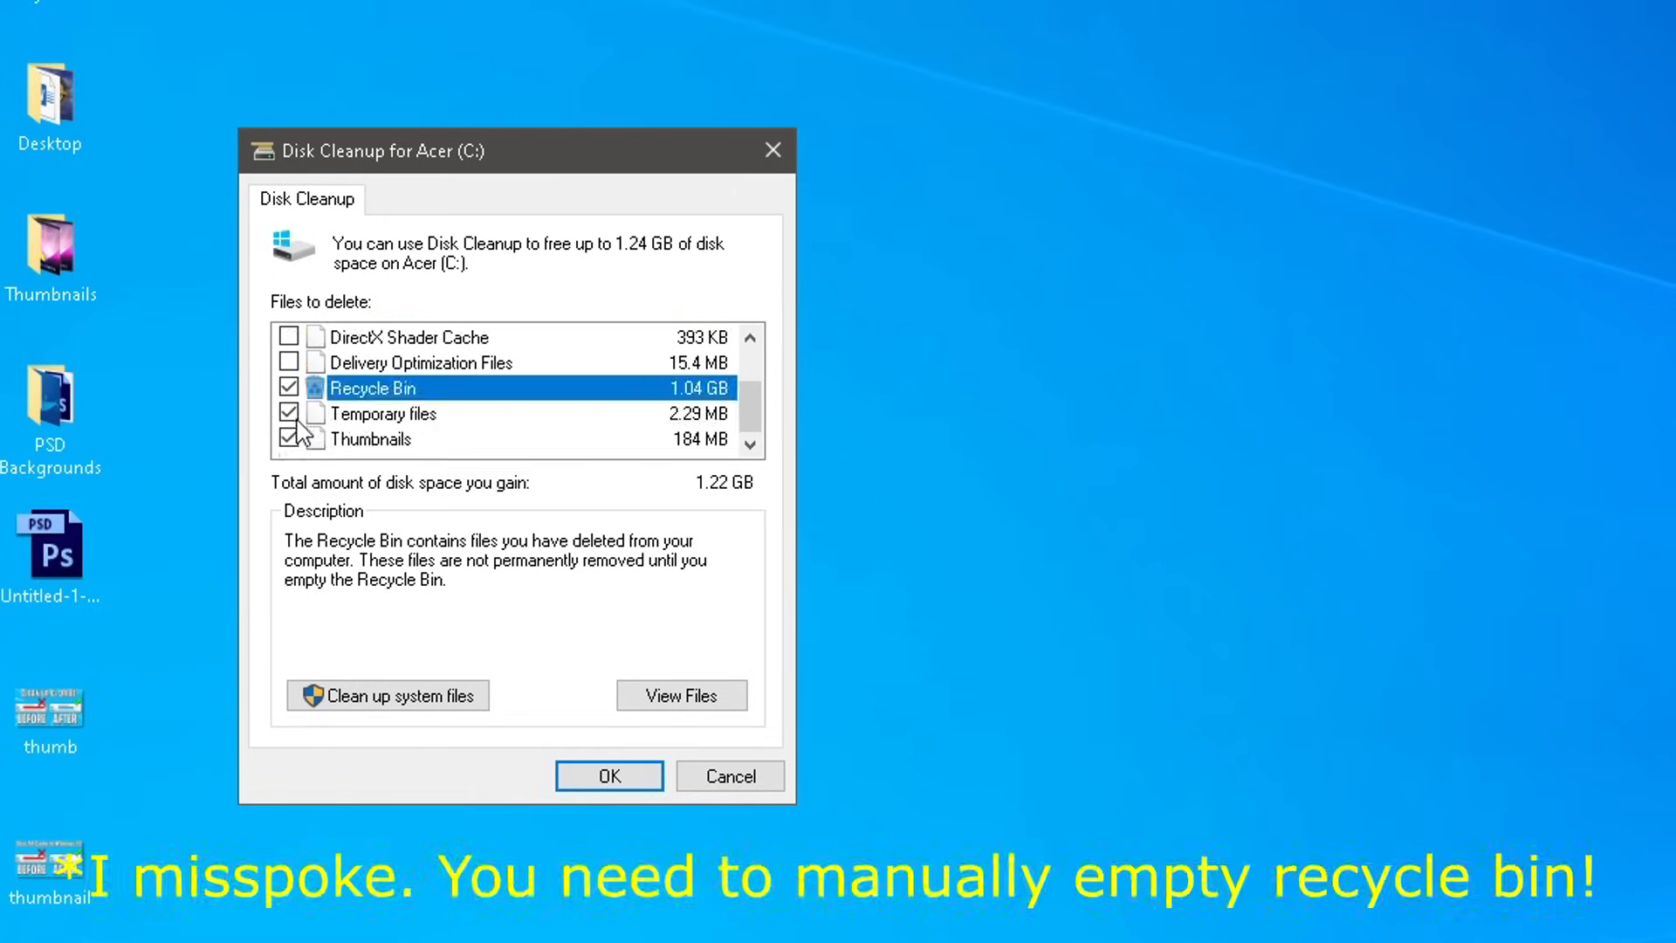
left_click(288, 363)
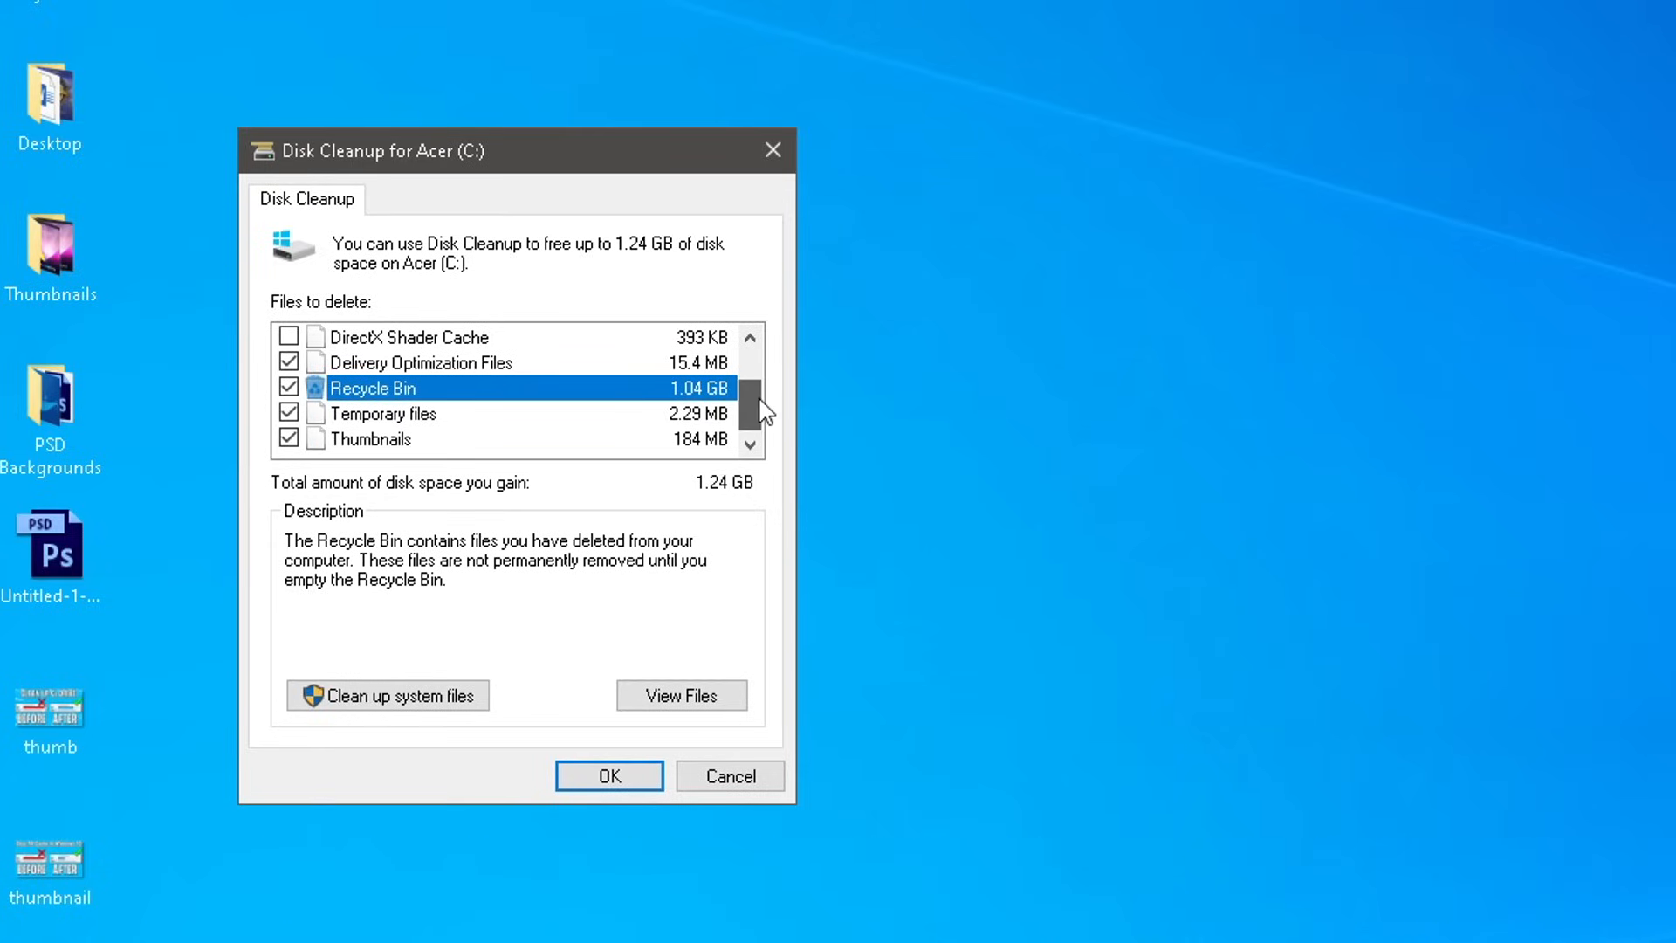
scroll("up", 3)
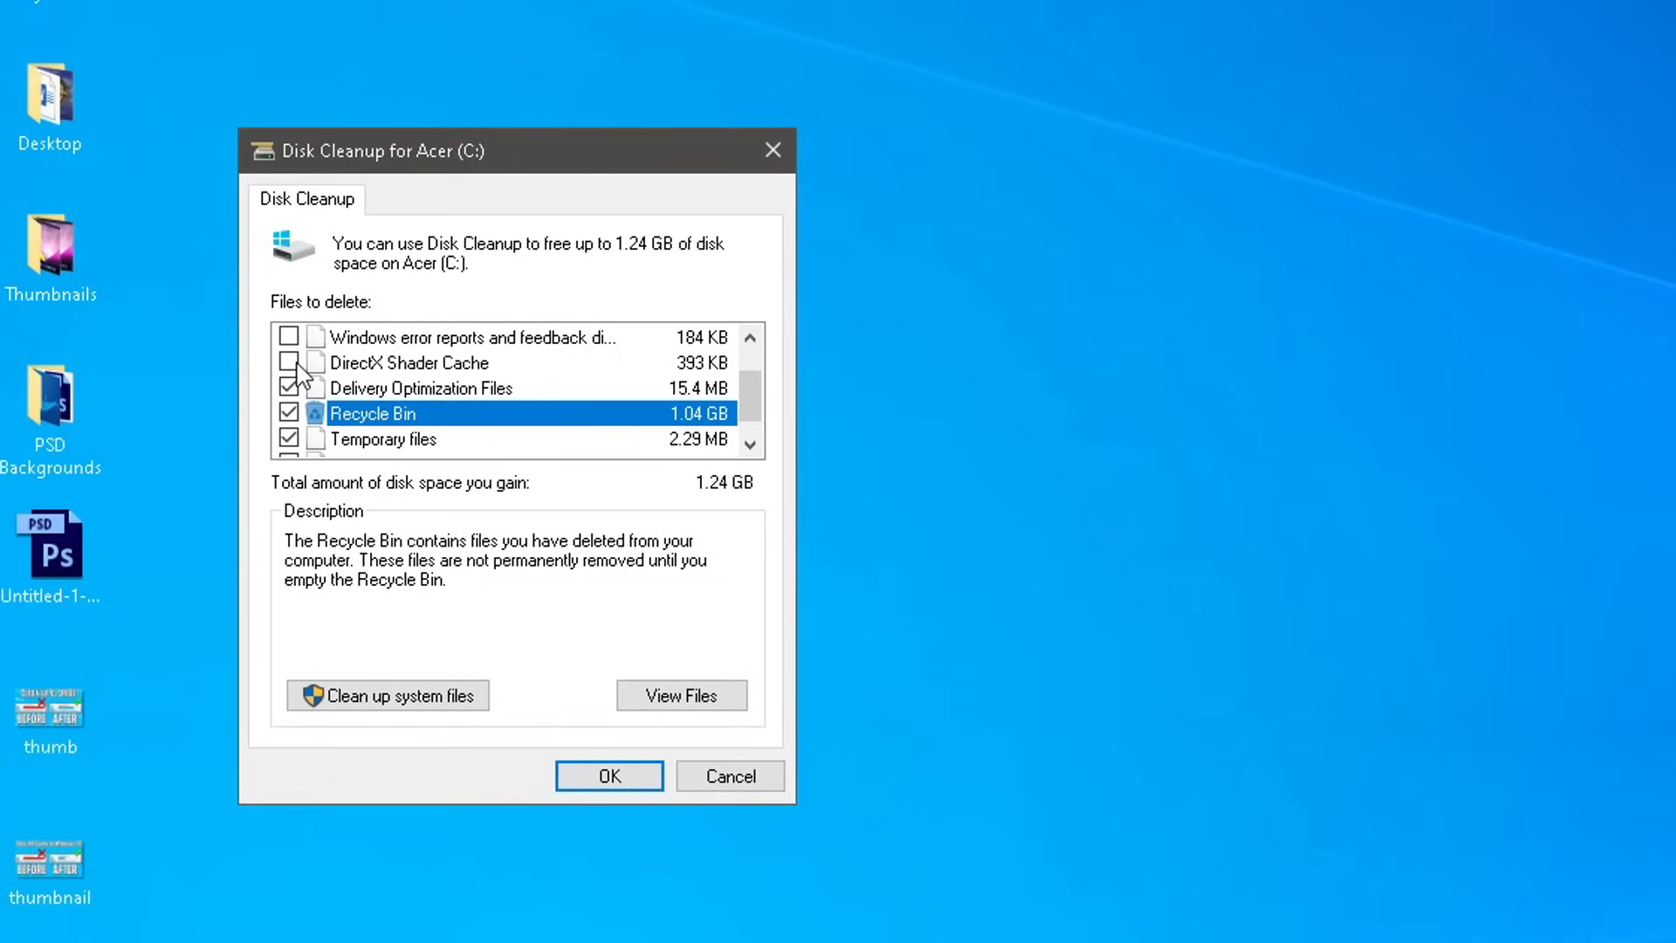
scroll("up", 3)
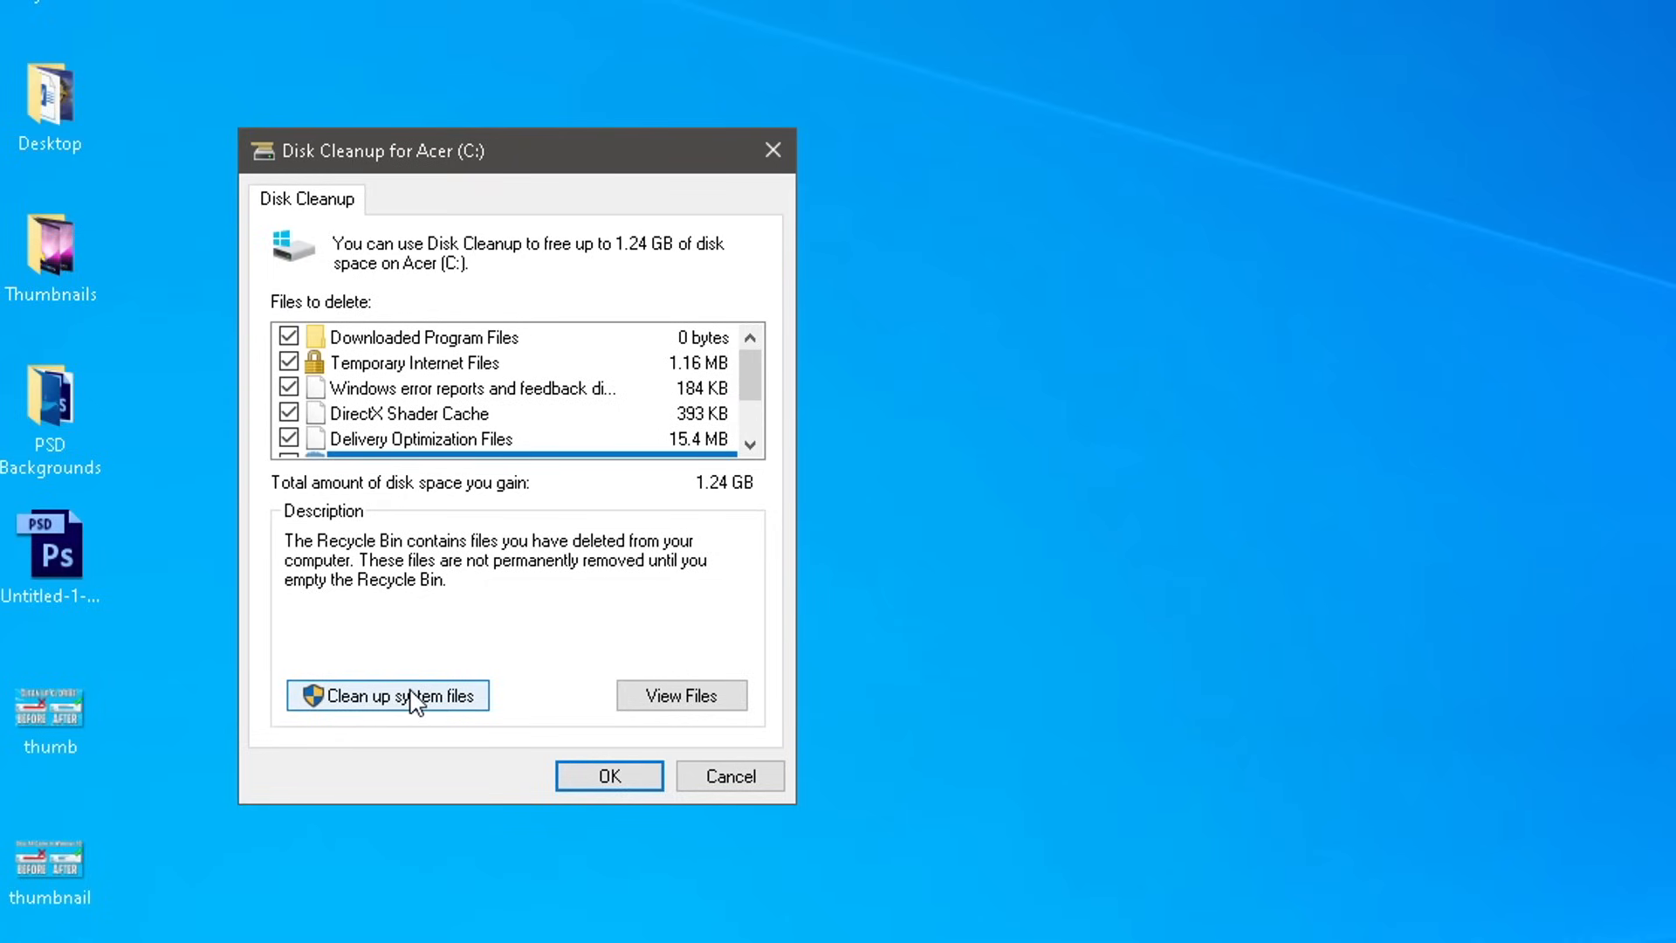
Step: Start the Clean up system files rescan of drive C
left_click(387, 696)
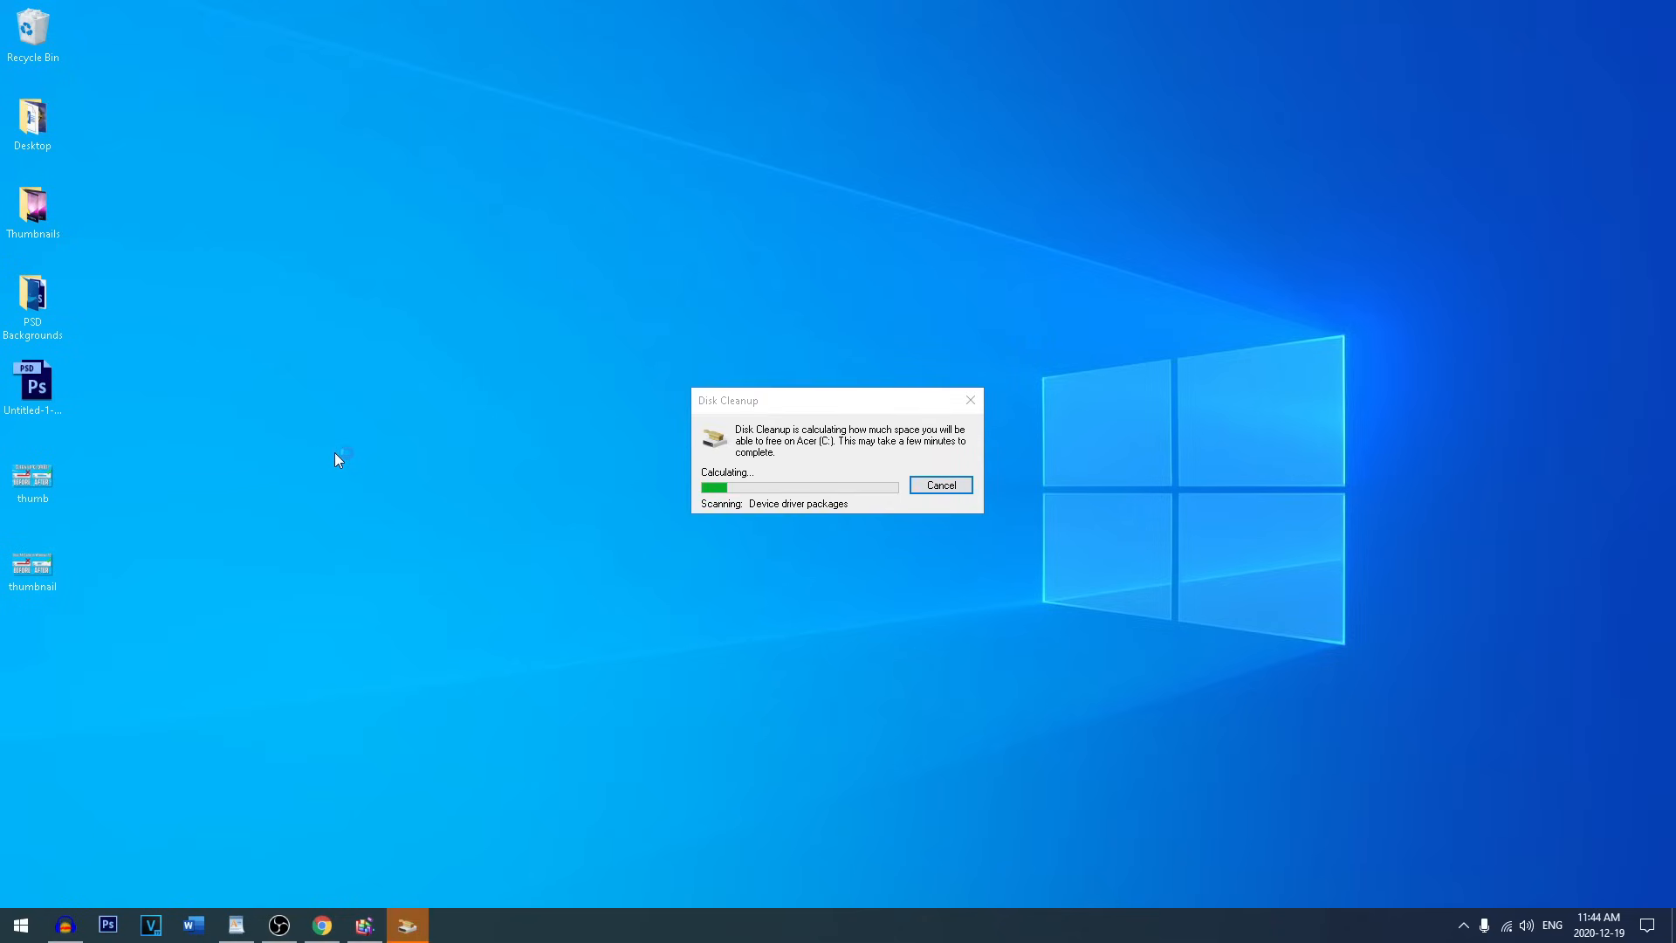
left_click(939, 484)
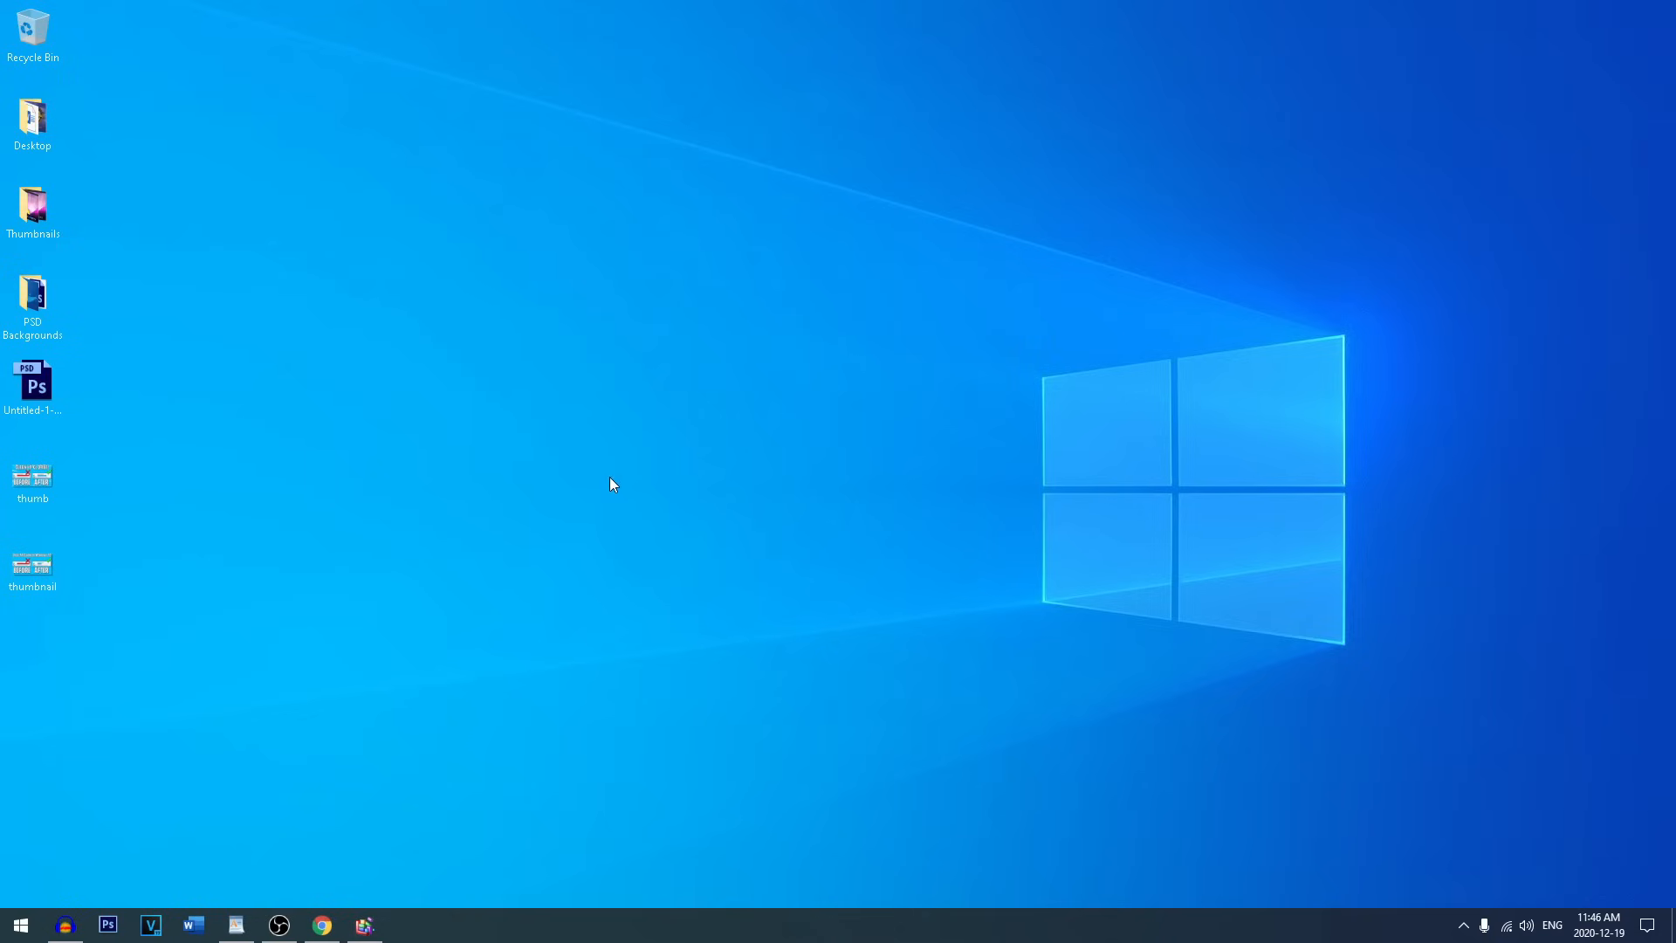
mouse_move(19, 923)
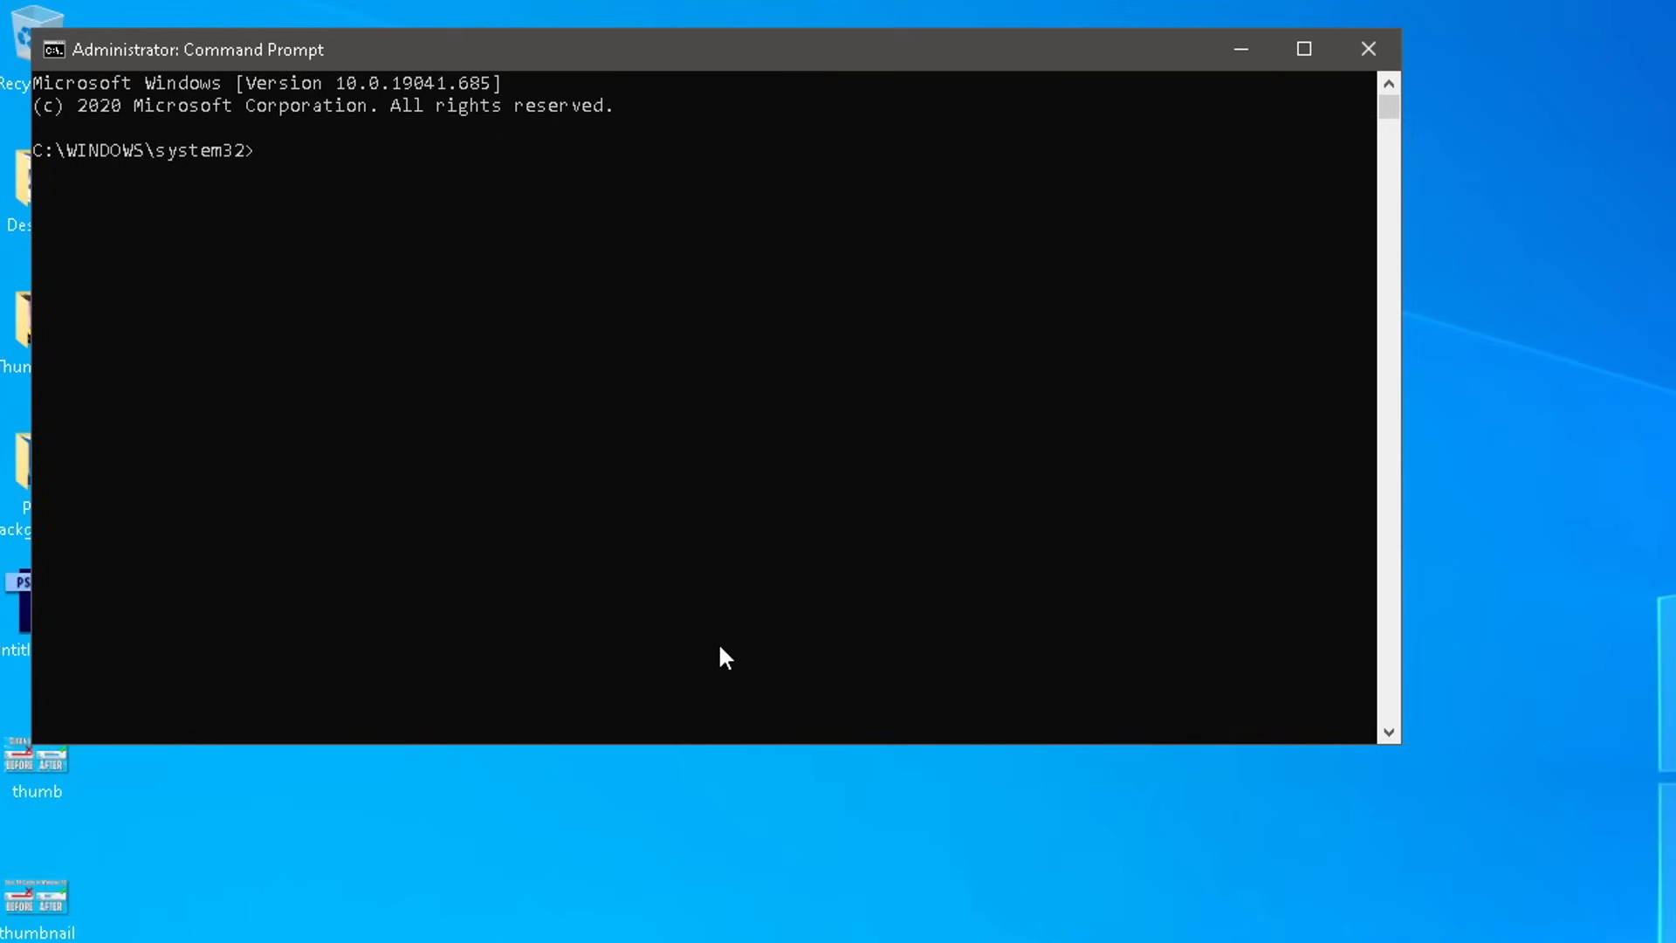
Step: Run ipconfig/flushDNS in the administrator Command Prompt and close it
type("ip")
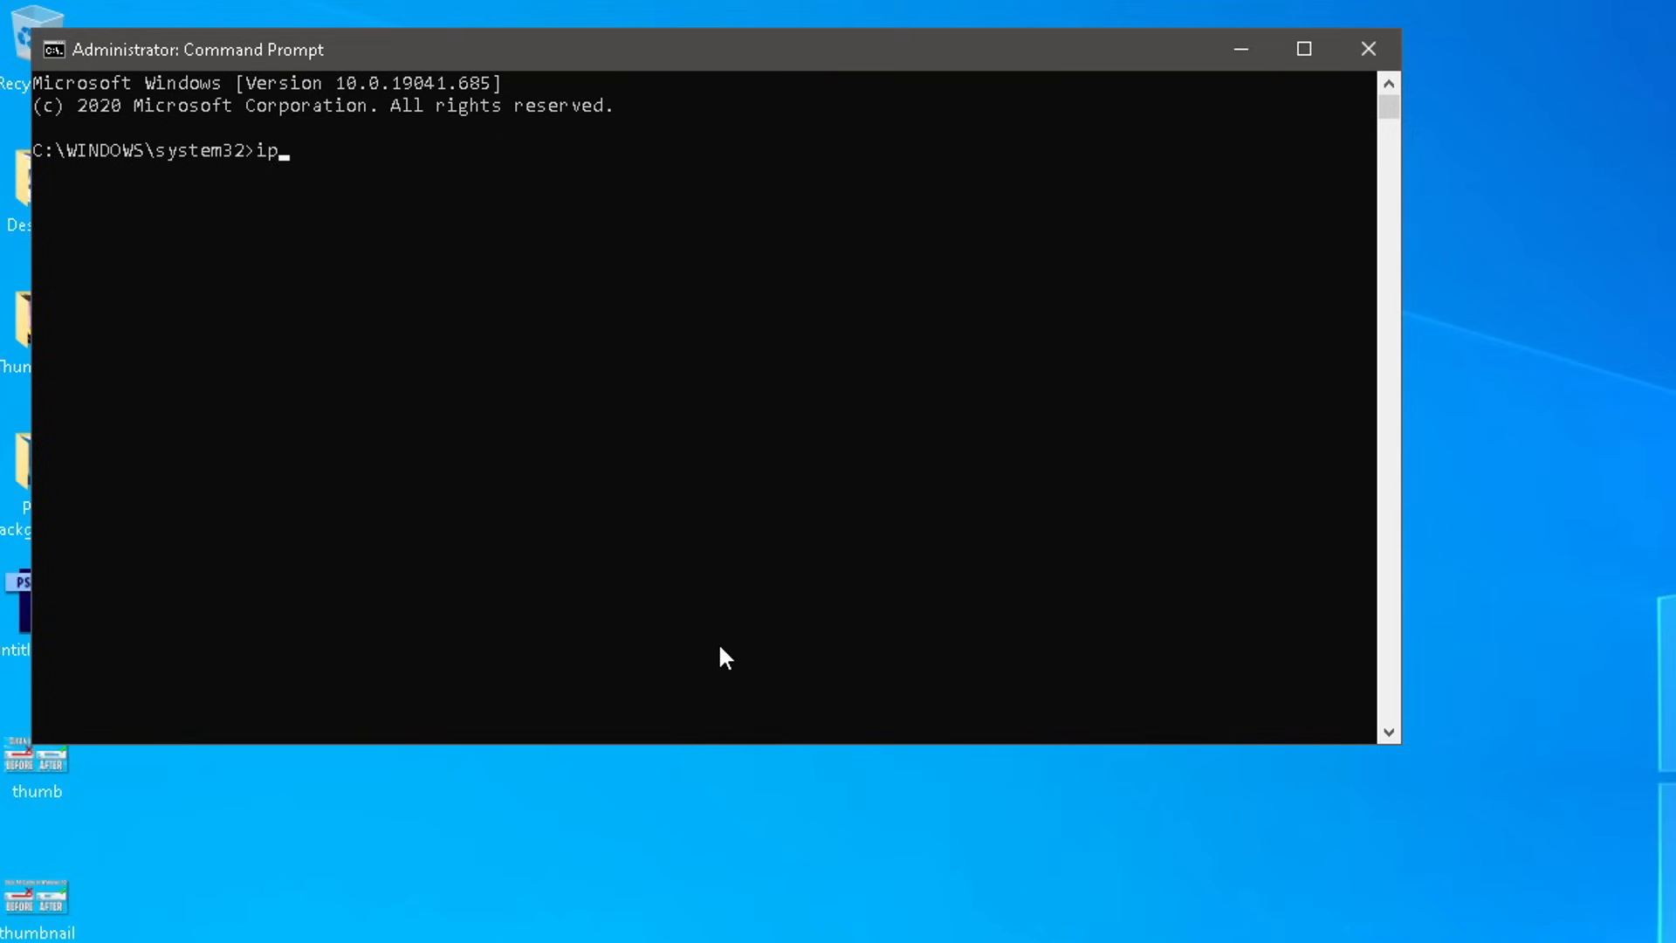
type("config")
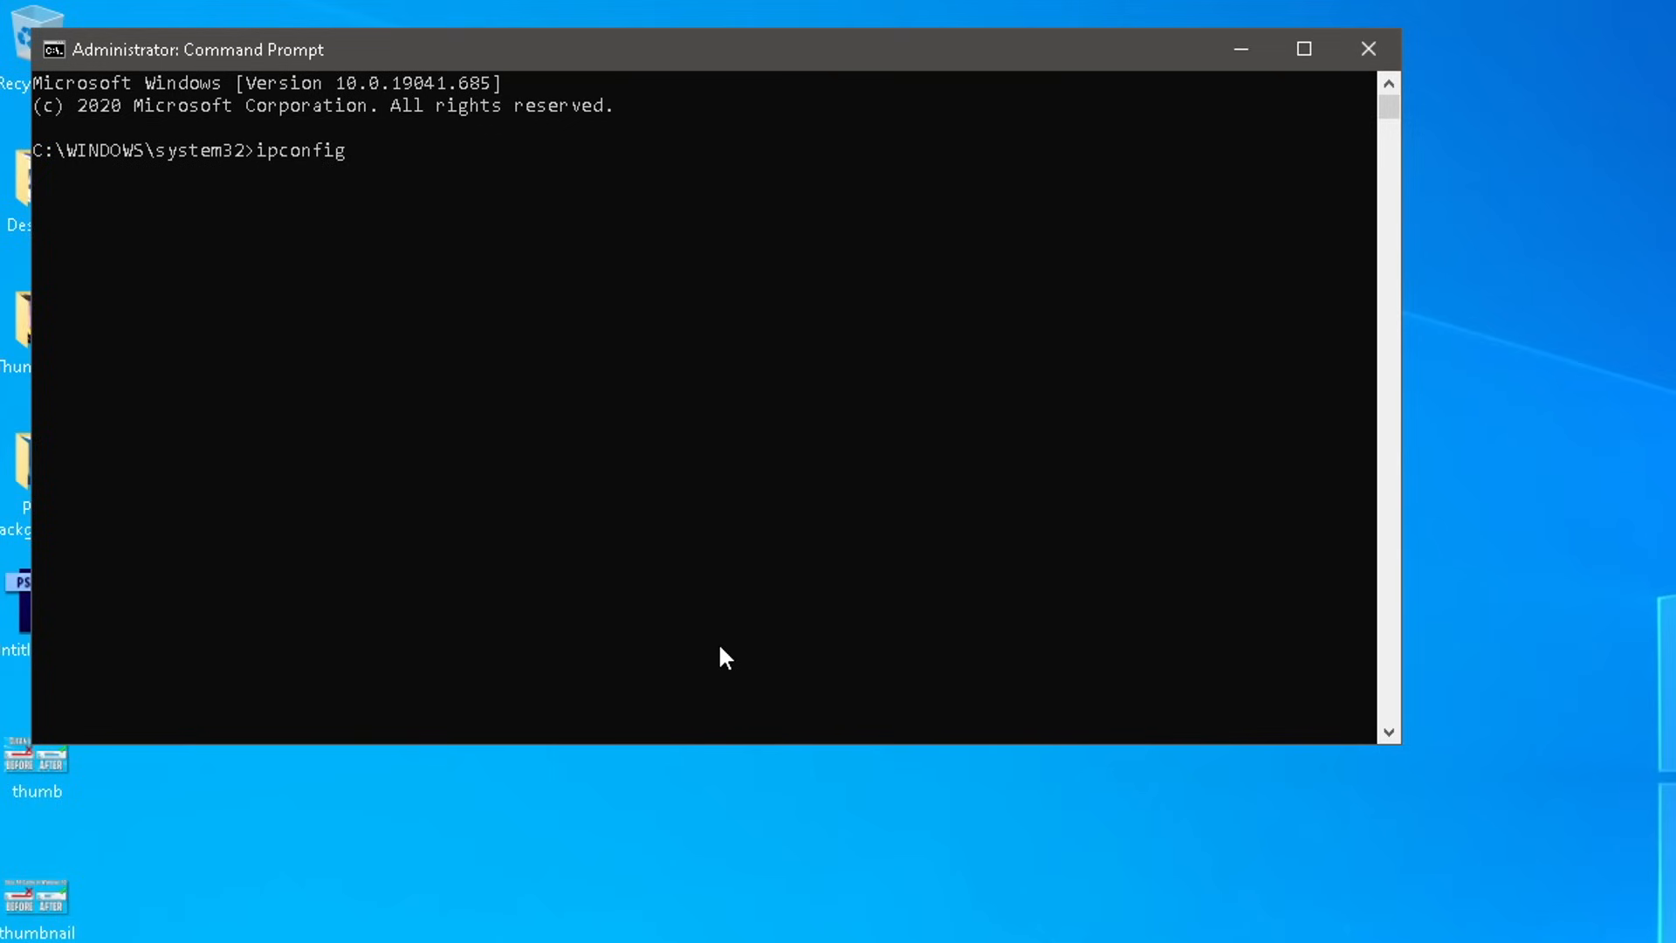
type("/flush")
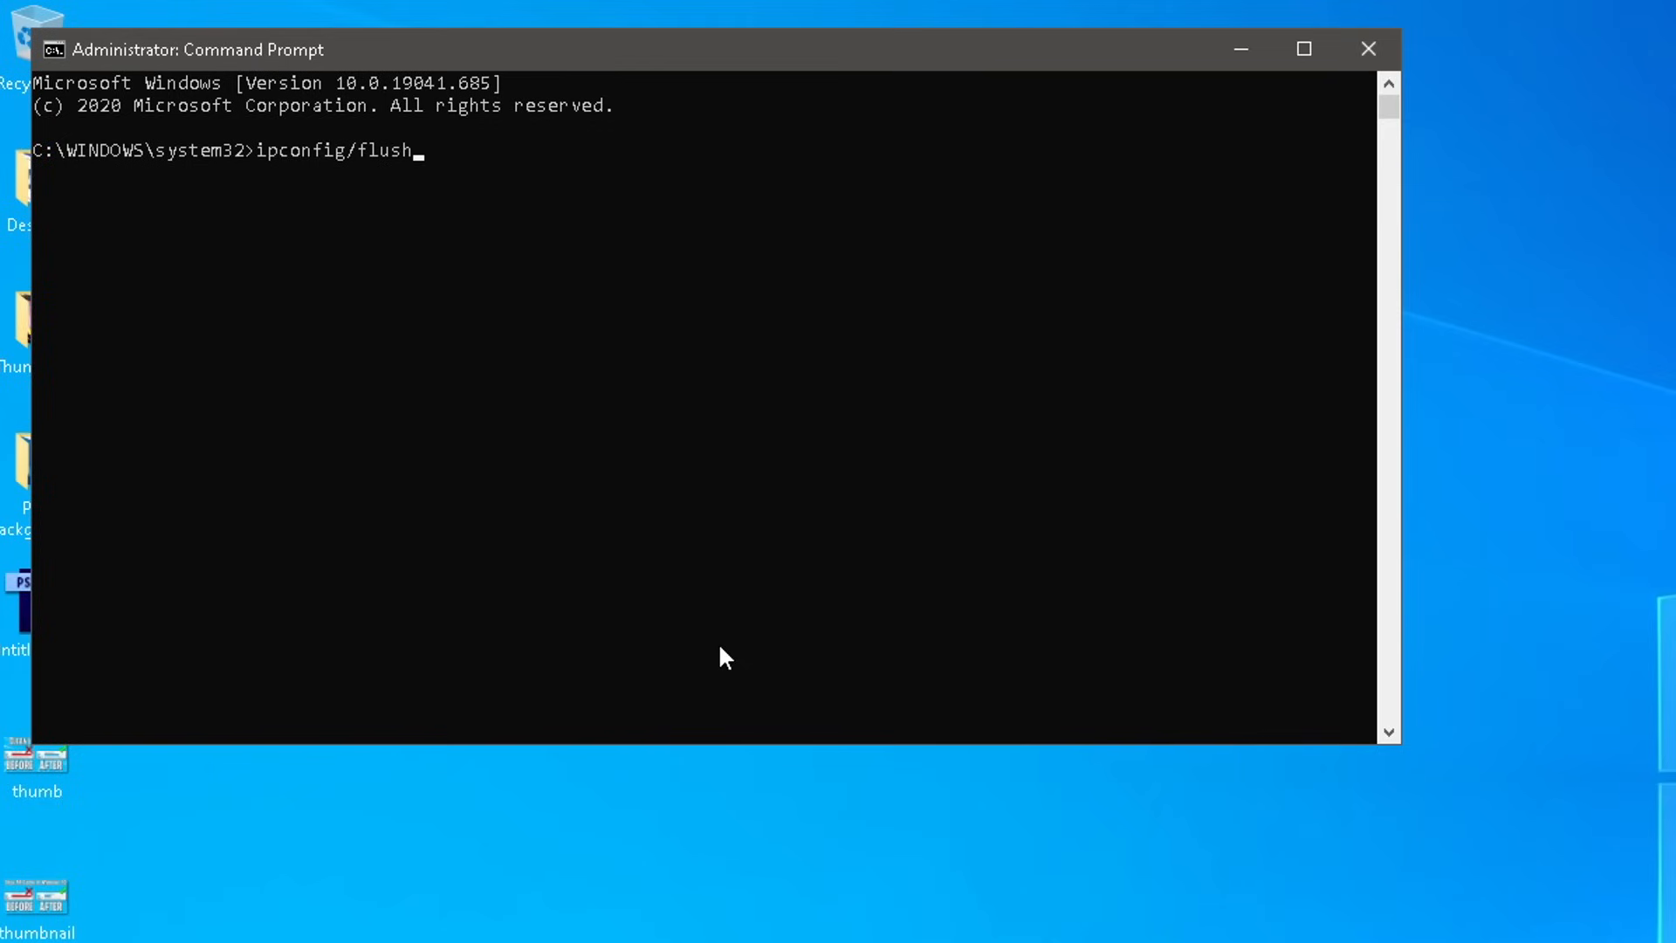
type("DNS")
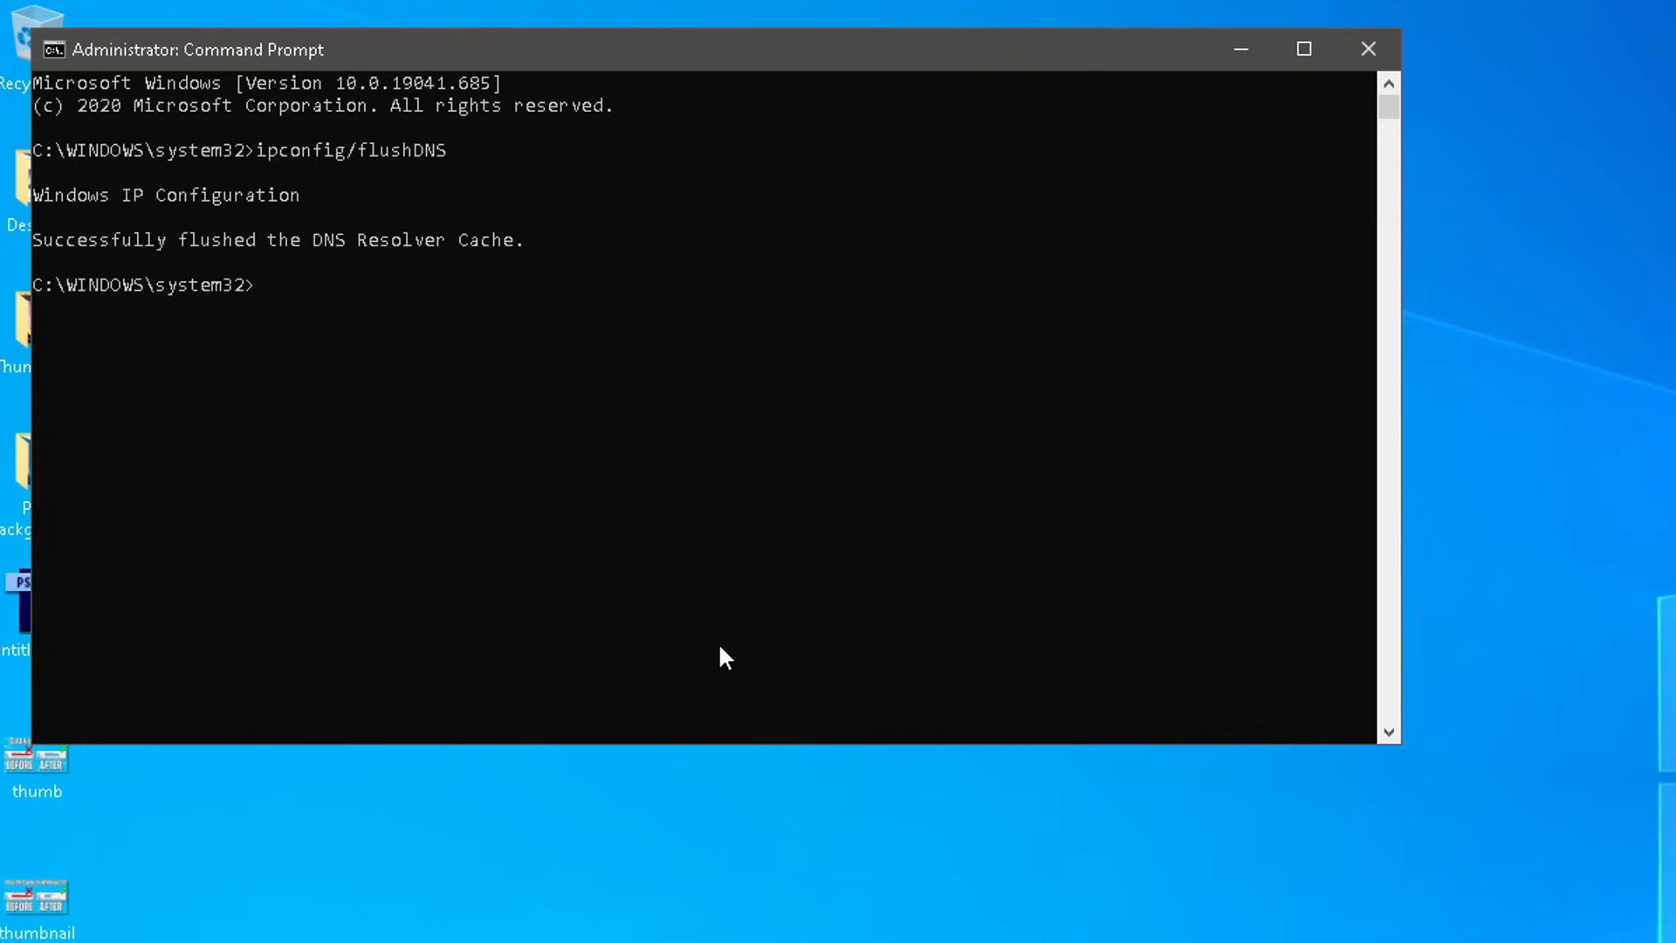
mouse_move(311, 267)
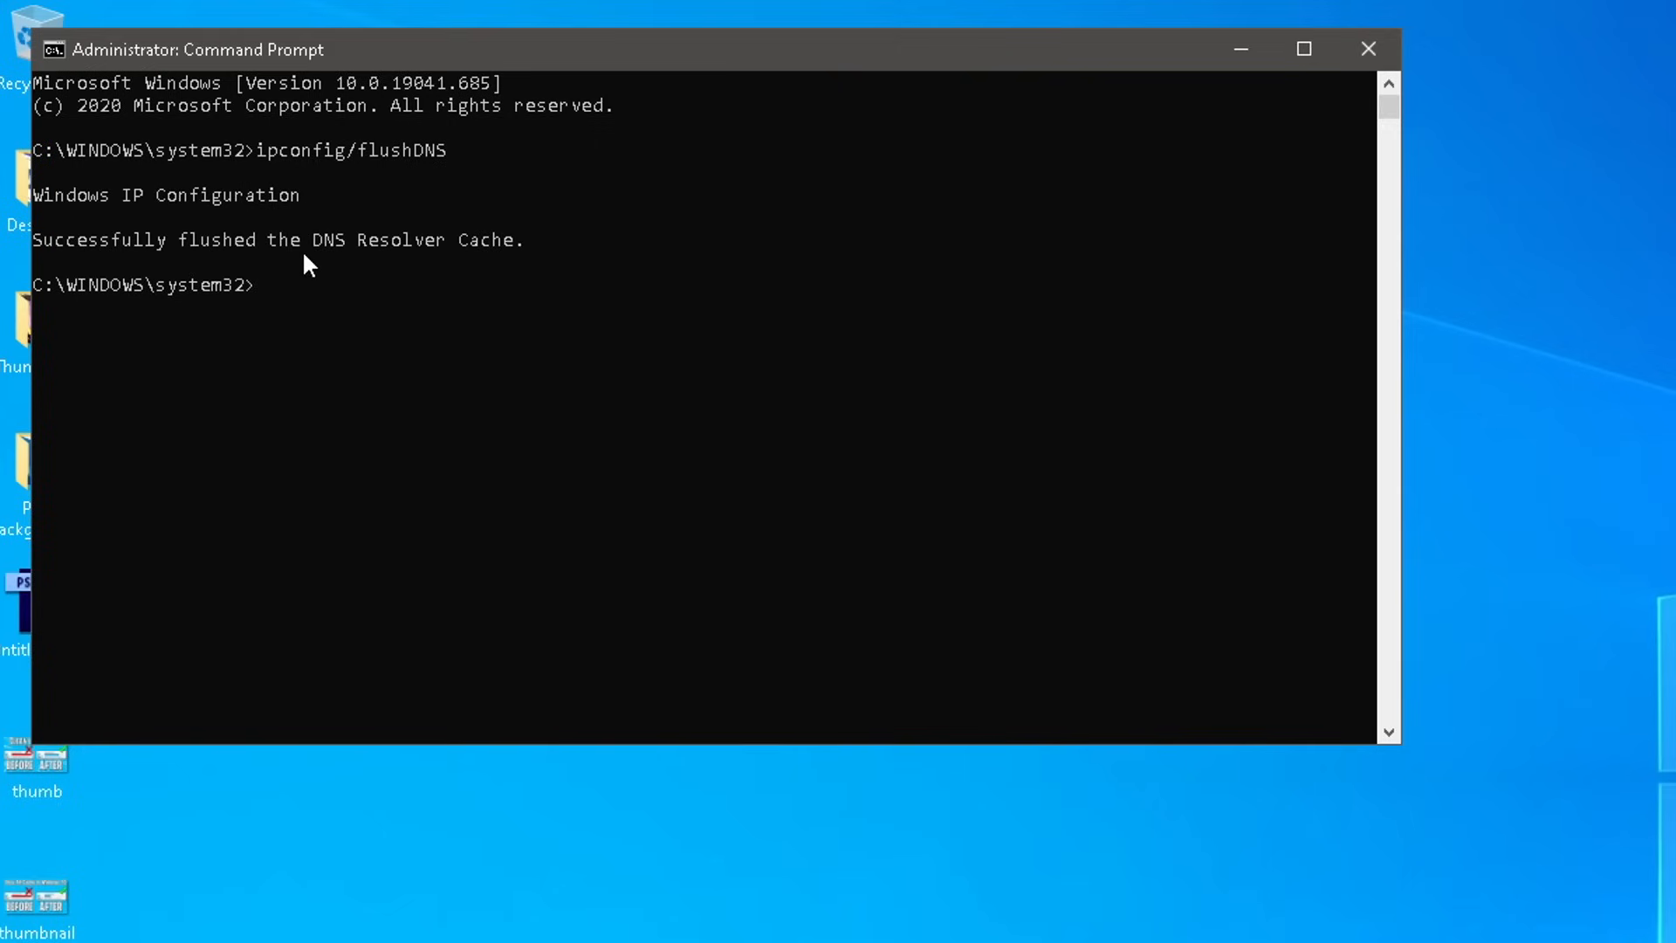
left_click(1367, 49)
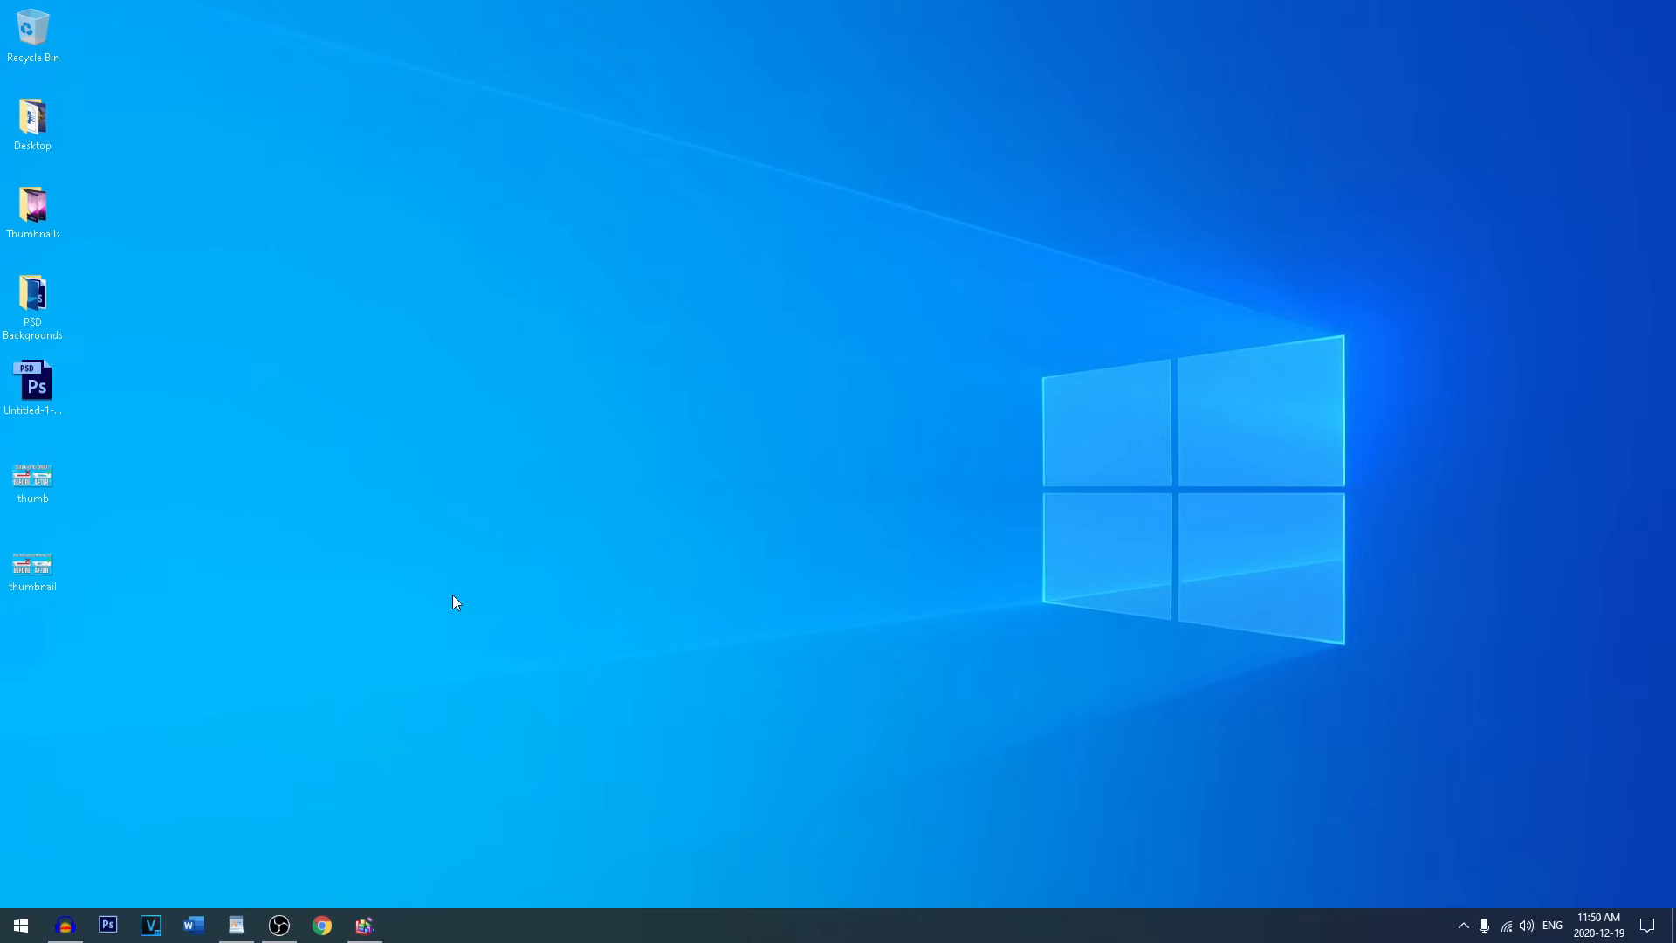
mouse_move(102, 783)
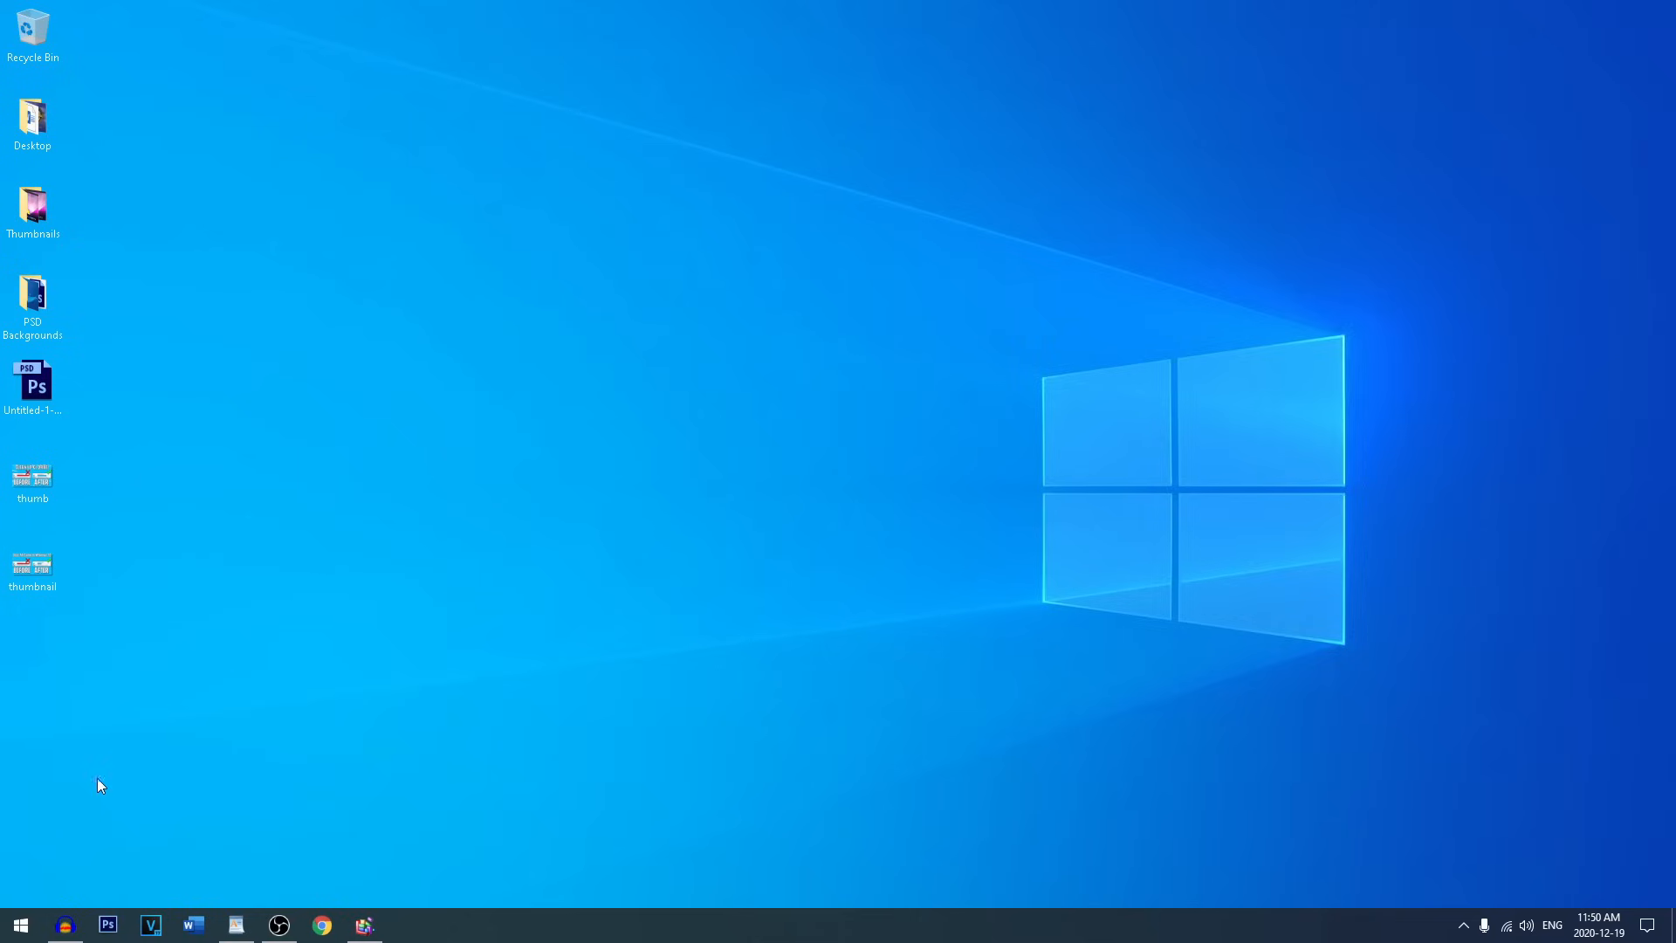
Step: Launch wsreset from the Run dialog to reset the Windows Store cache
right_click(19, 923)
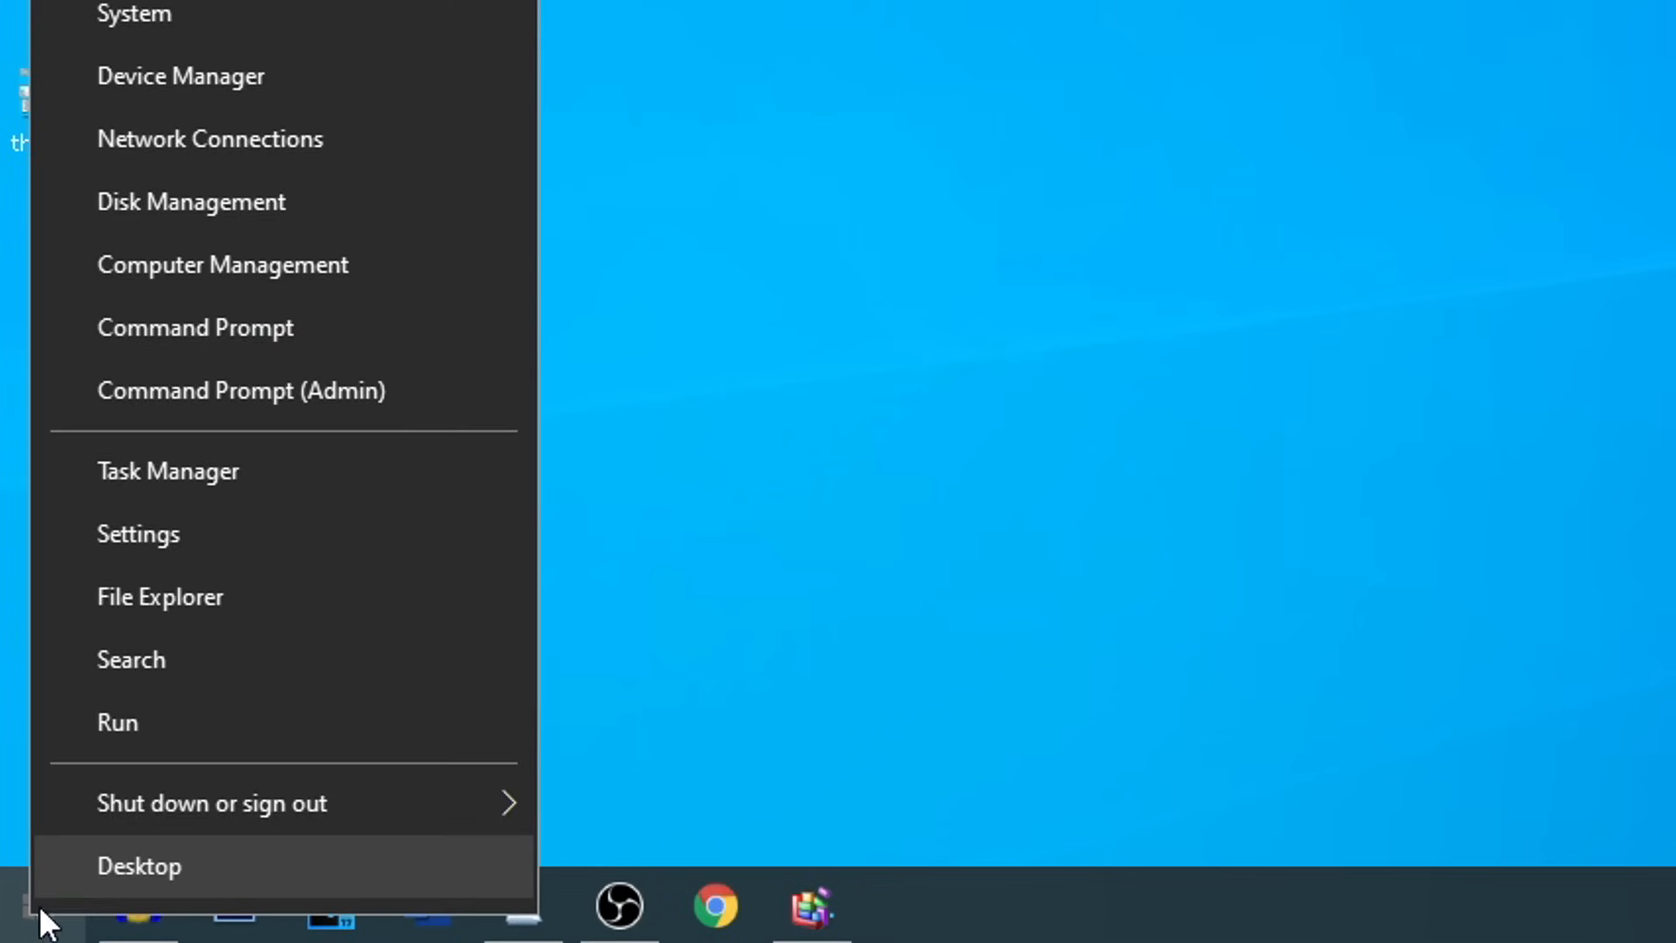
left_click(117, 720)
type("wsrese")
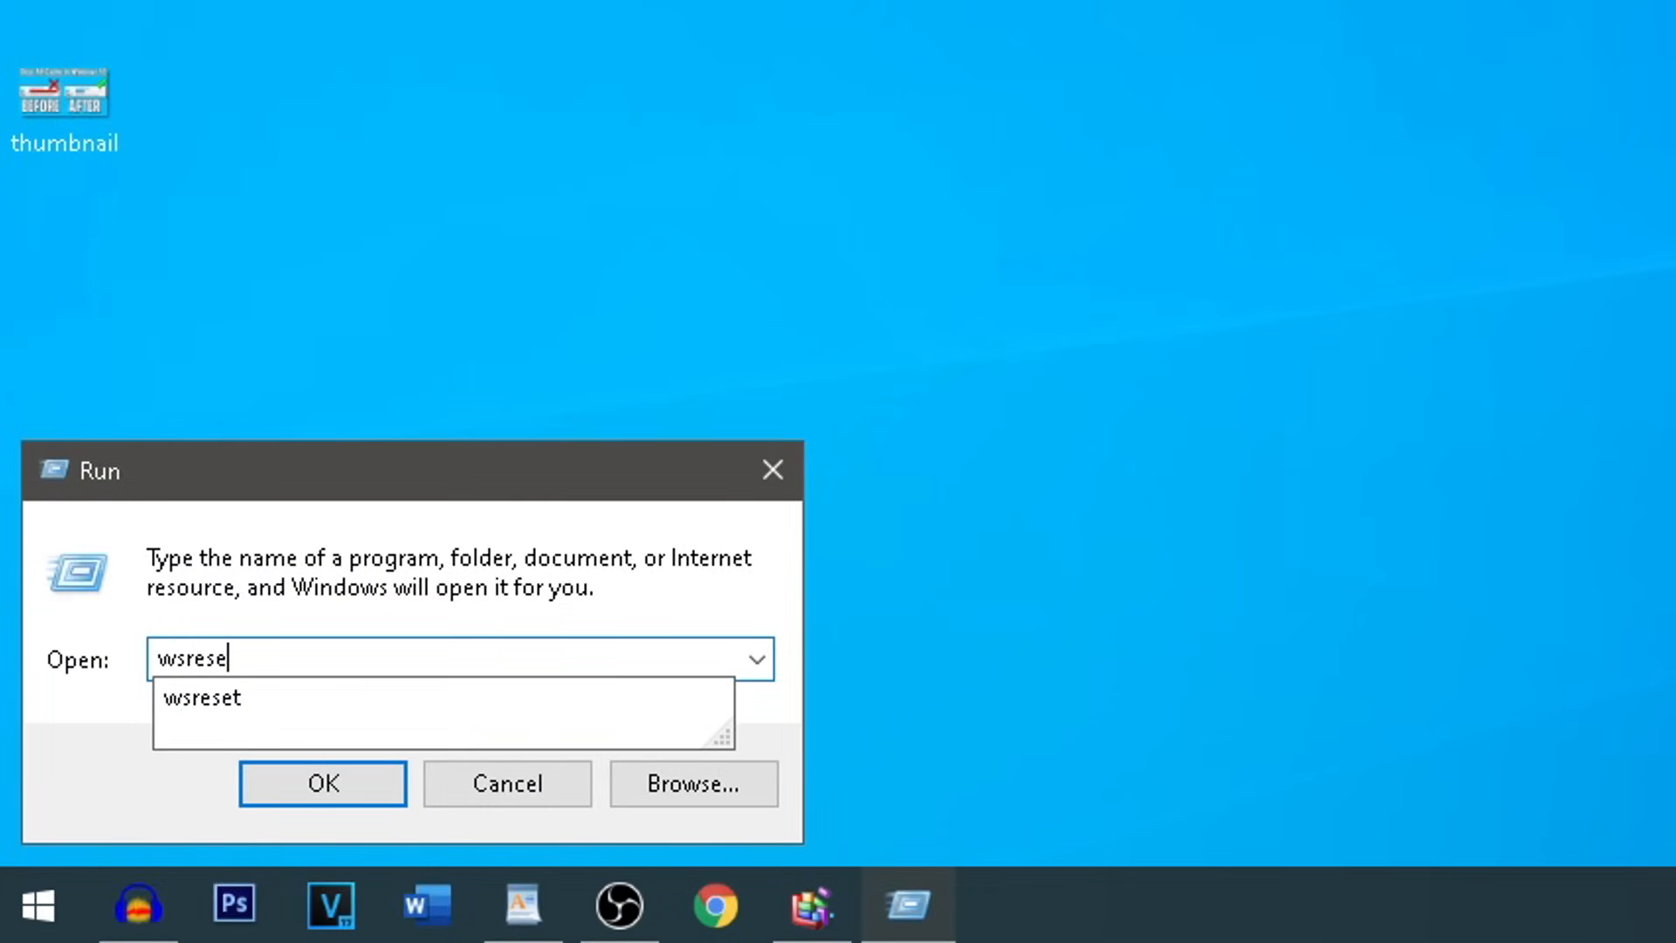
left_click(321, 781)
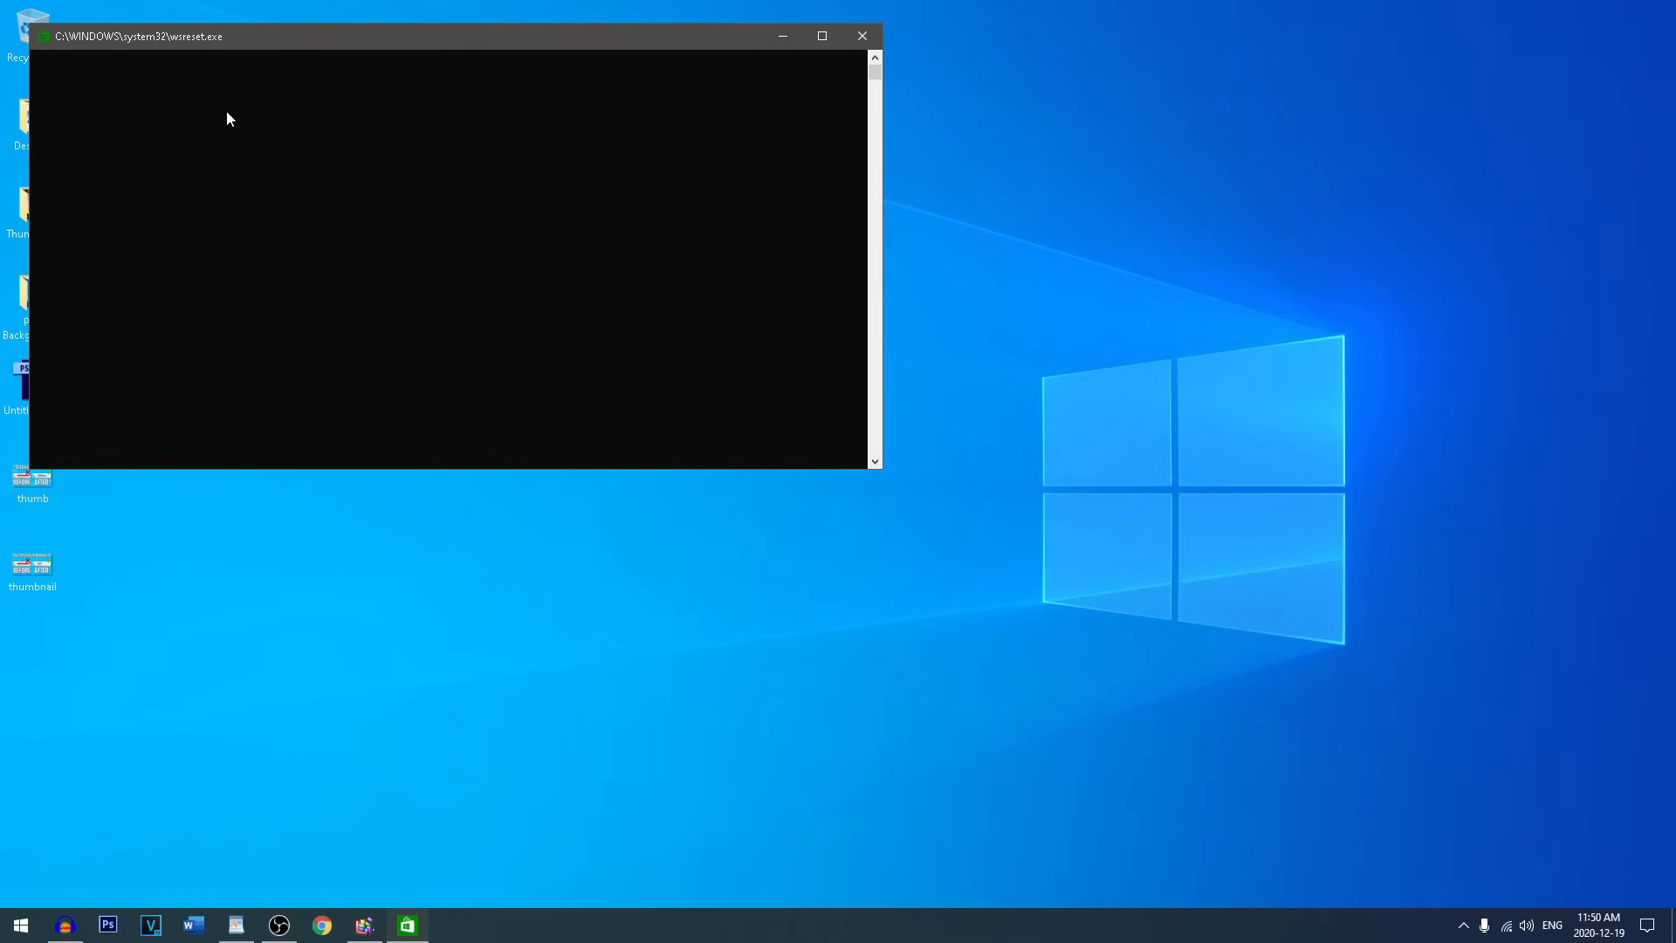
mouse_move(238, 125)
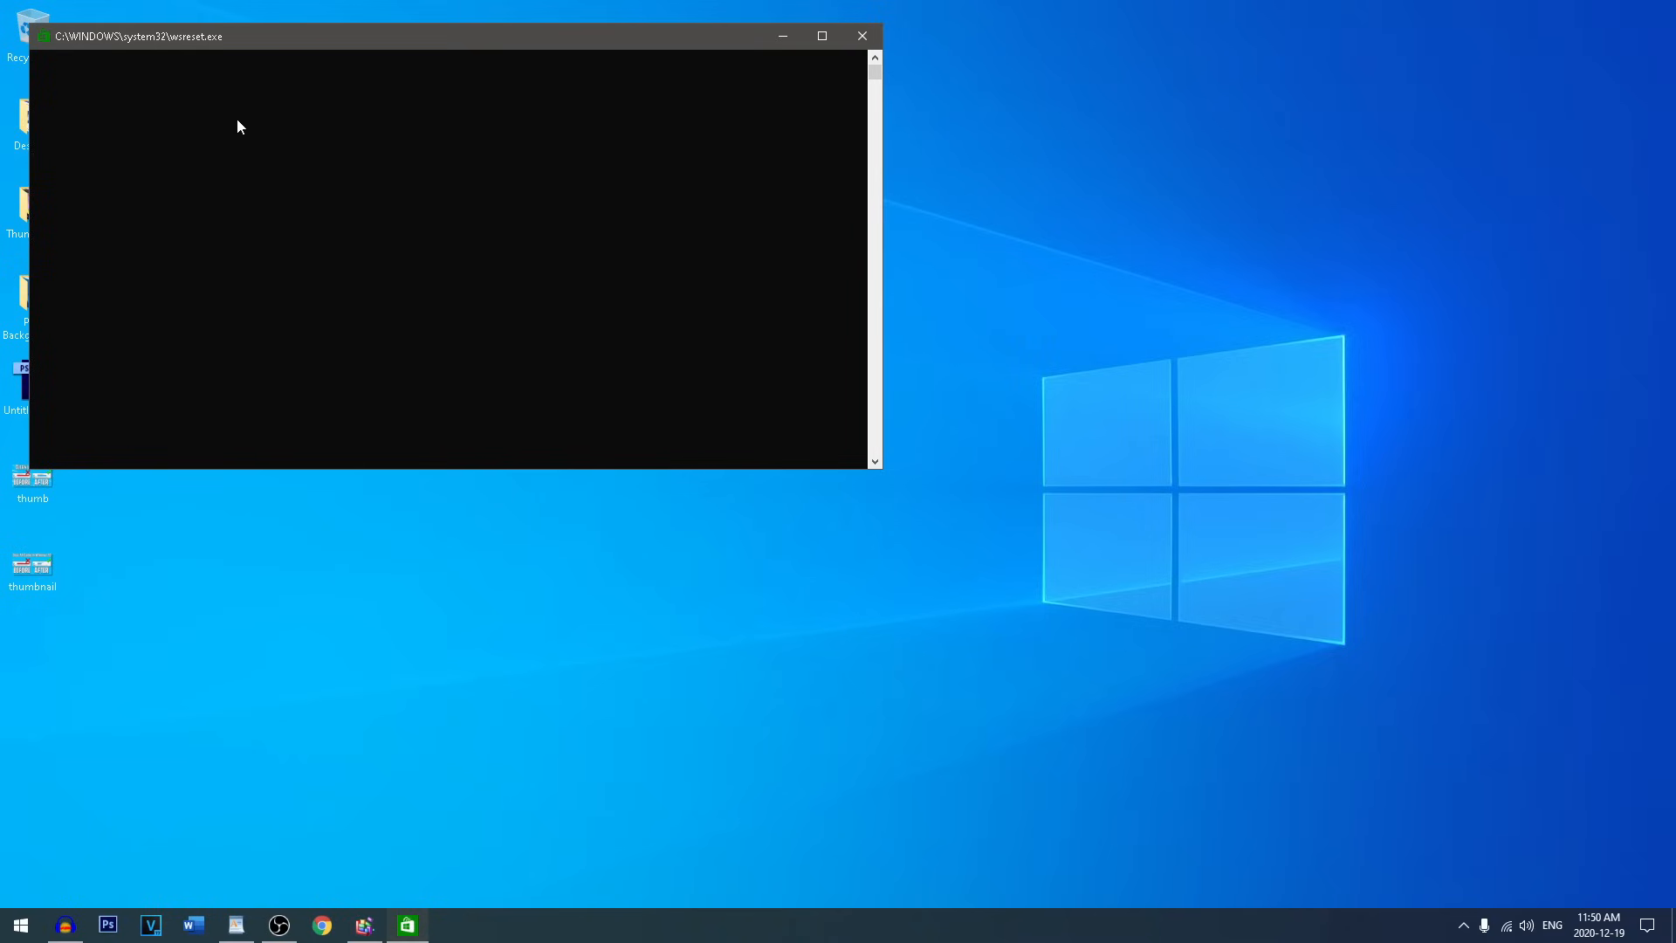